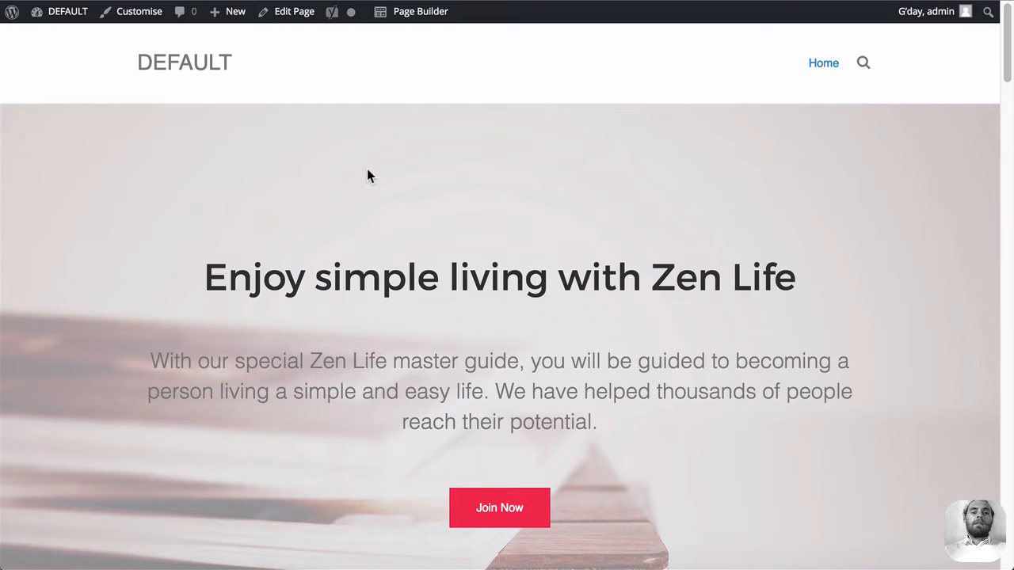
Reveal the DEFAULT site menu in the admin bar from the Zen Life home page.
{"action": "left_click", "coordinate": [352, 165]}
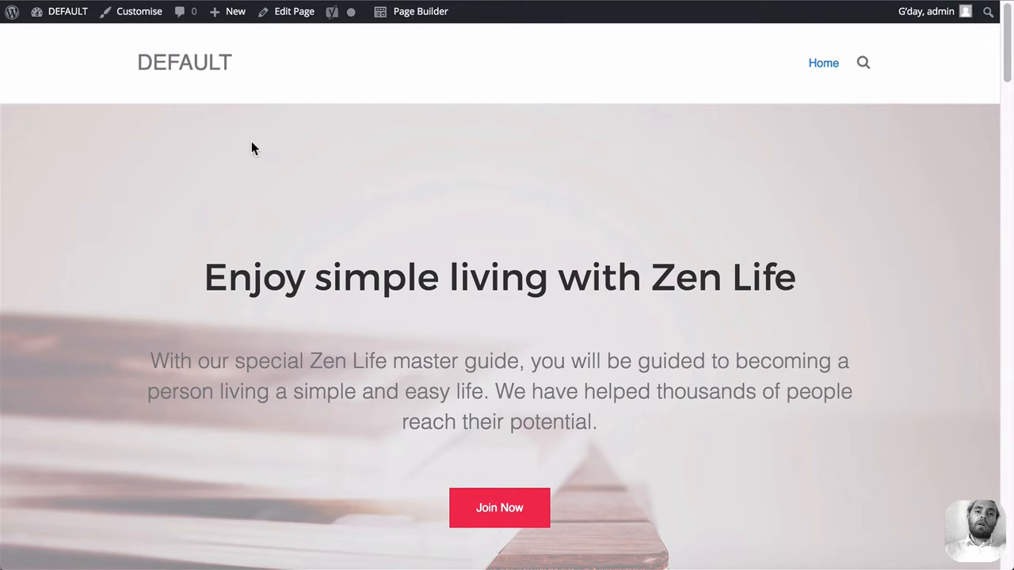
{"action": "left_click", "coordinate": [68, 11]}
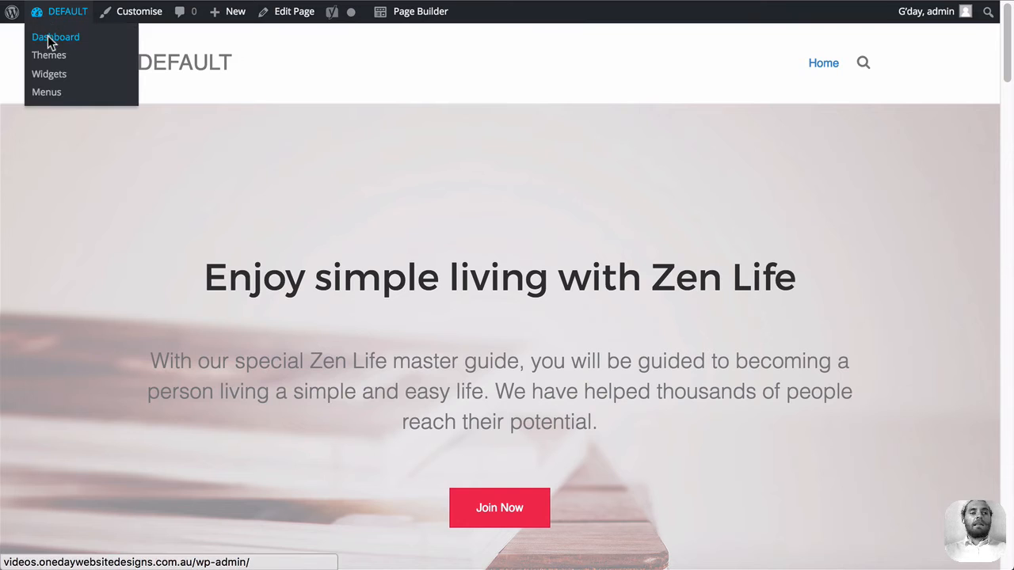
Create a new page and title it 'Blog Beaver Builder Module'.
{"action": "left_click", "coordinate": [56, 36]}
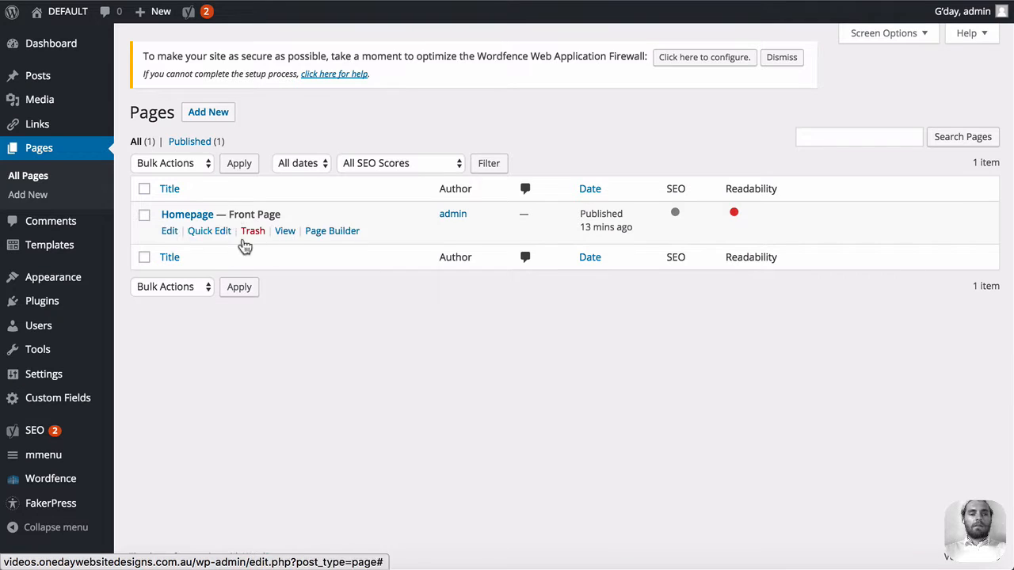
{"action": "left_click", "coordinate": [208, 112]}
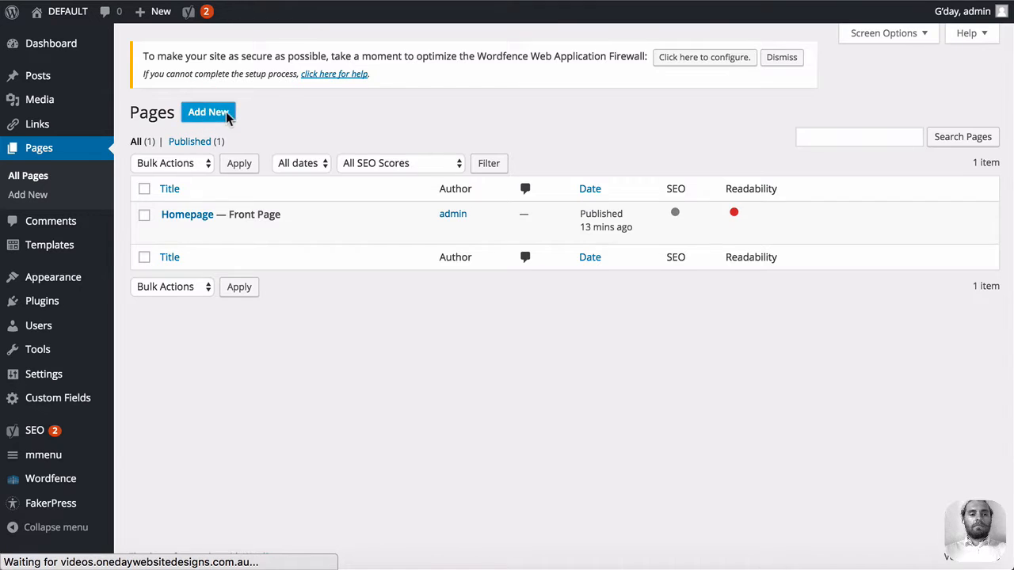
{"action": "left_click", "coordinate": [208, 112]}
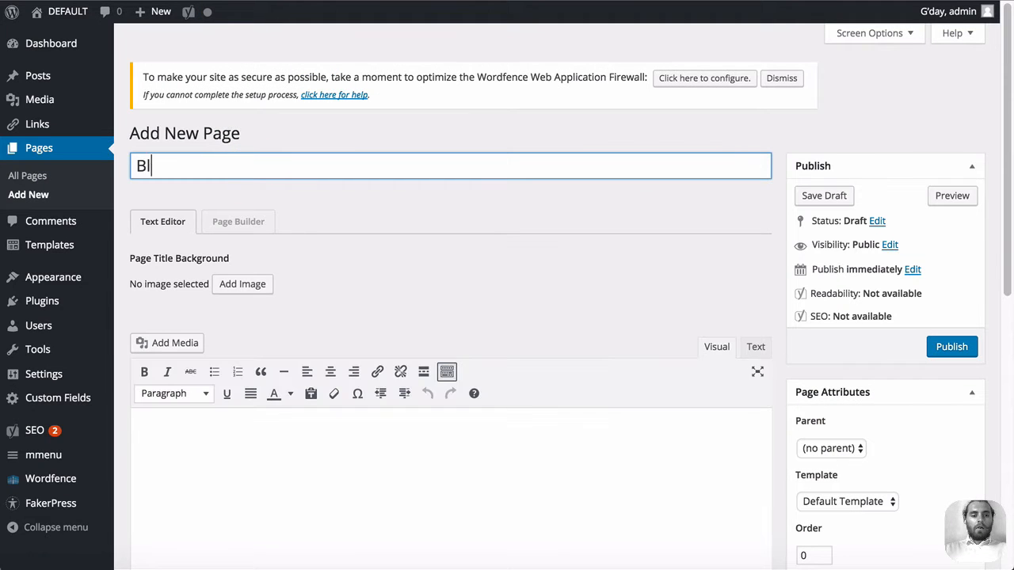
{"action": "type", "text": "og Beaver"}
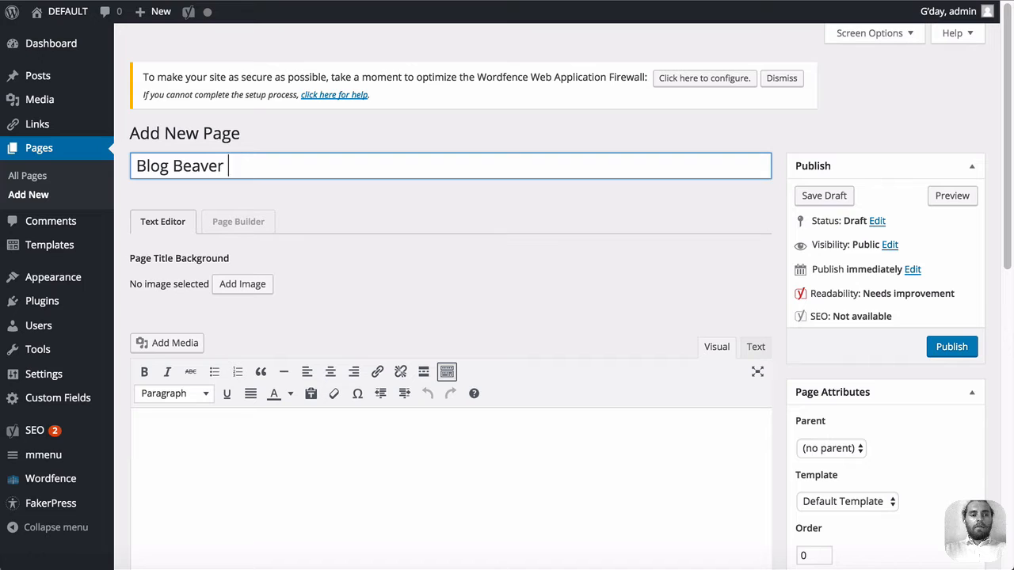
{"action": "type", "text": "Builder"}
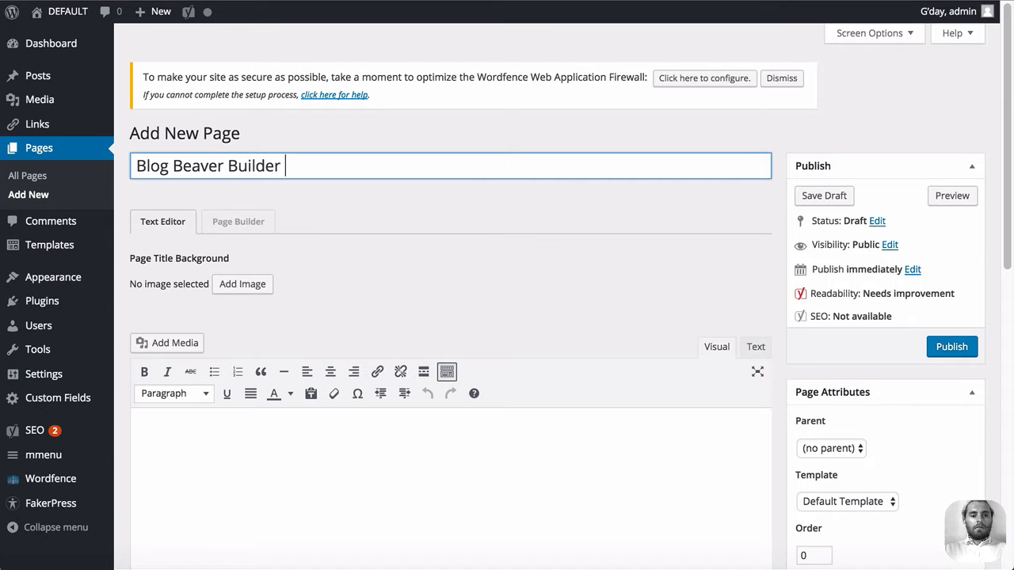
{"action": "type", "text": "Module"}
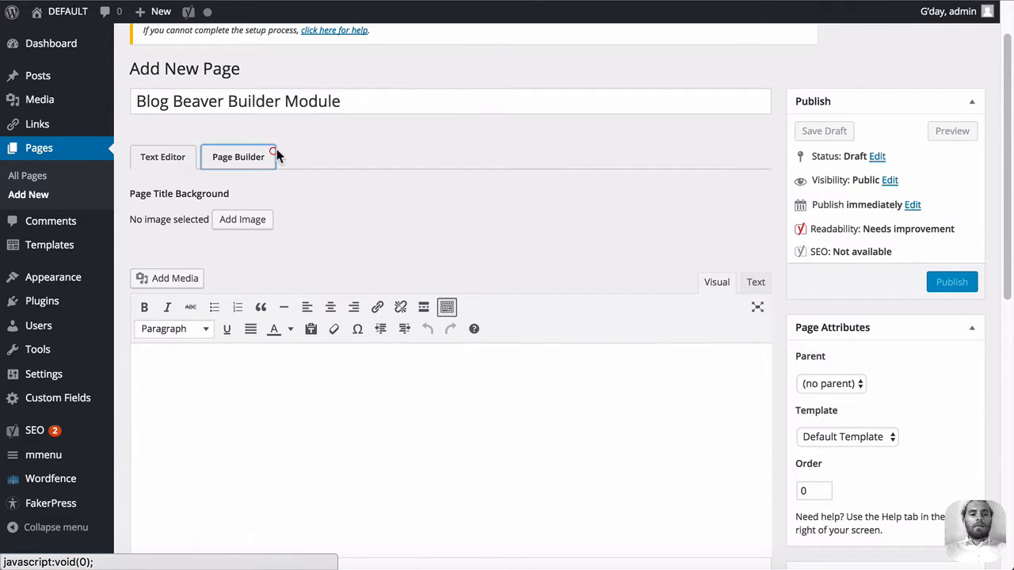
Launch Page Builder and add a Posts module to the page.
{"action": "left_click", "coordinate": [237, 156]}
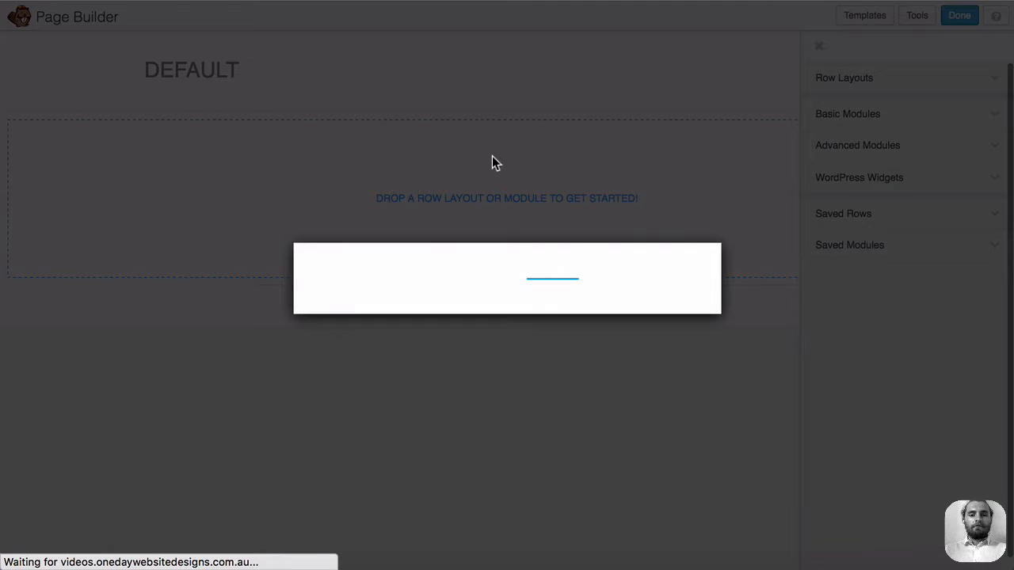
{"action": "left_click", "coordinate": [858, 145]}
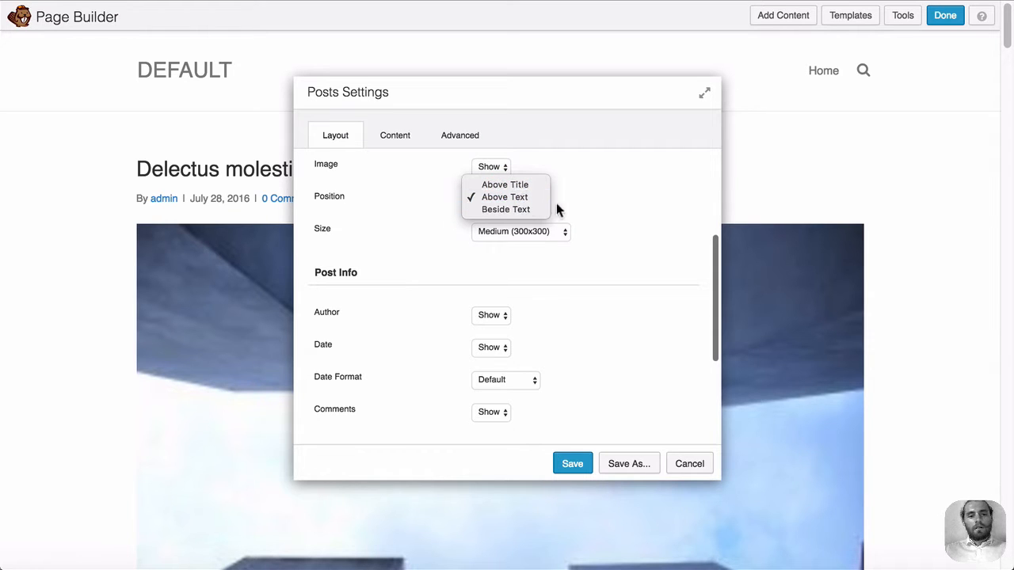
{"action": "scroll", "scroll_direction": "down", "scroll_amount": 3}
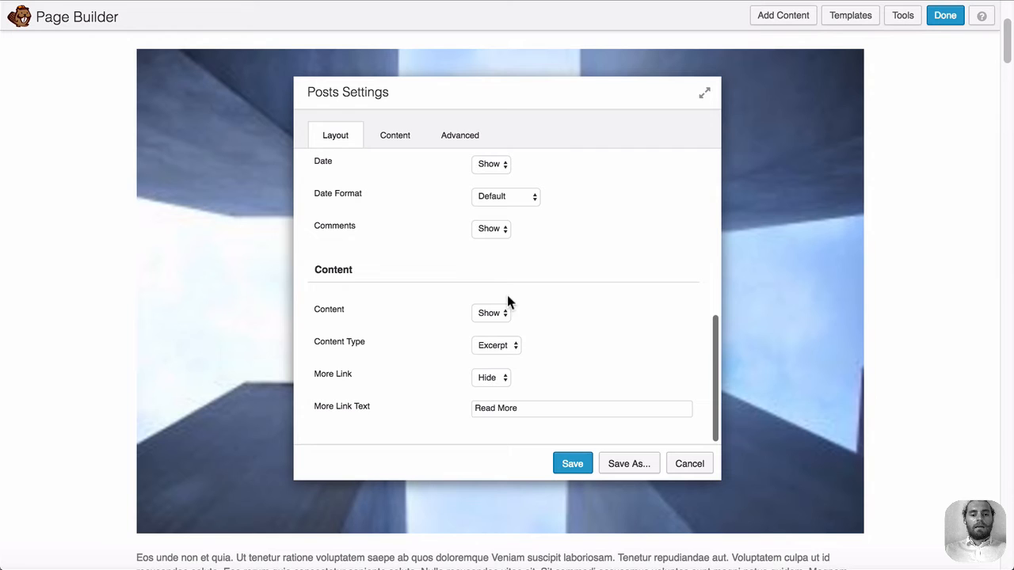
Set the Posts module's More Link to Show and save its settings.
{"action": "left_click", "coordinate": [491, 377]}
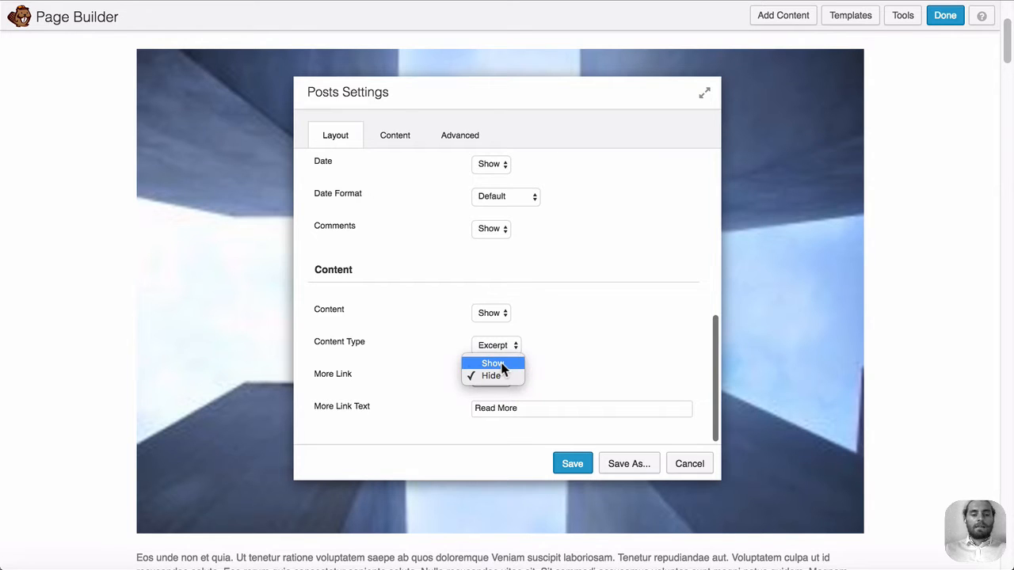
{"action": "left_click", "coordinate": [493, 364]}
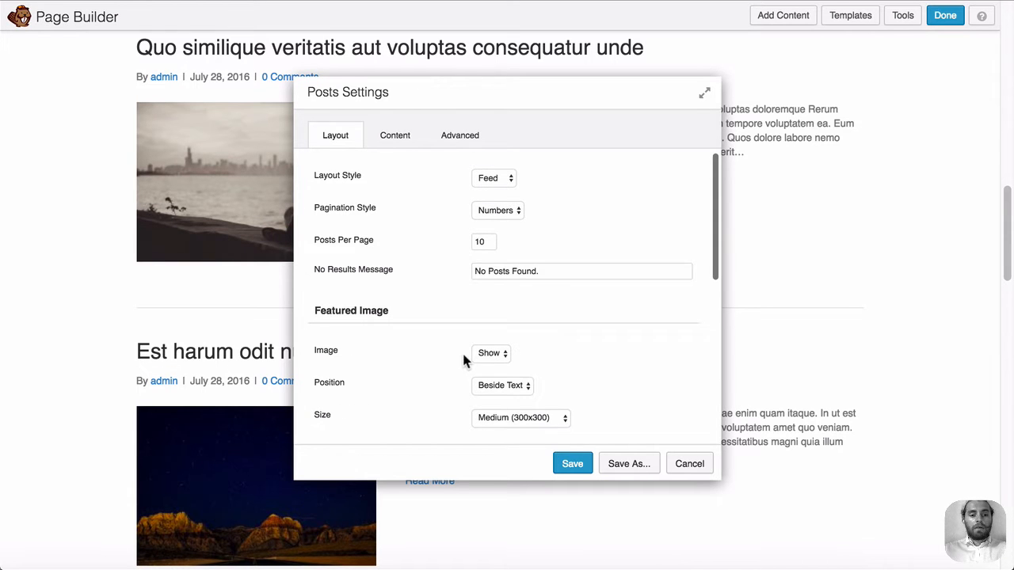
{"action": "left_click", "coordinate": [572, 464]}
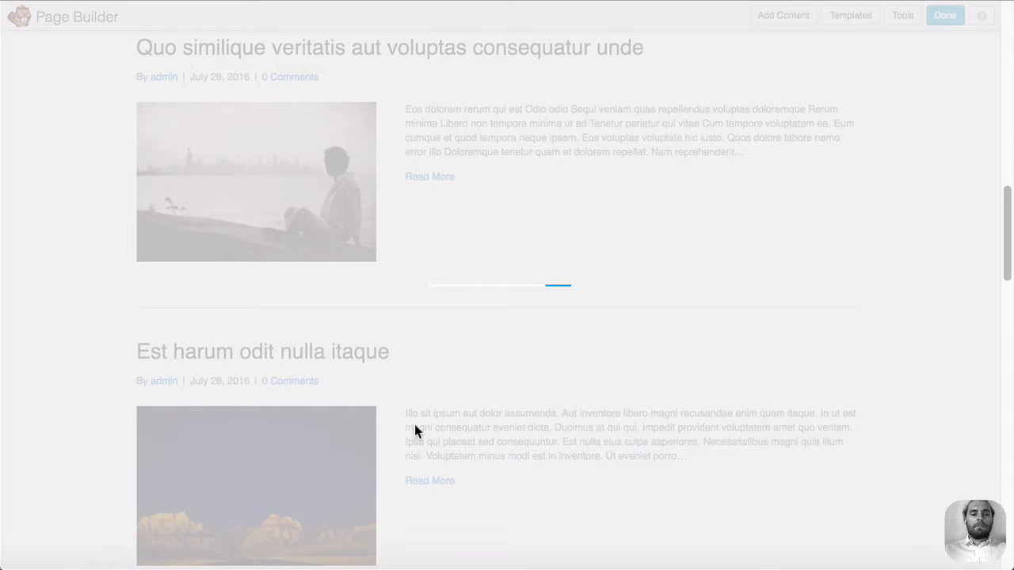
{"action": "left_click", "coordinate": [944, 15]}
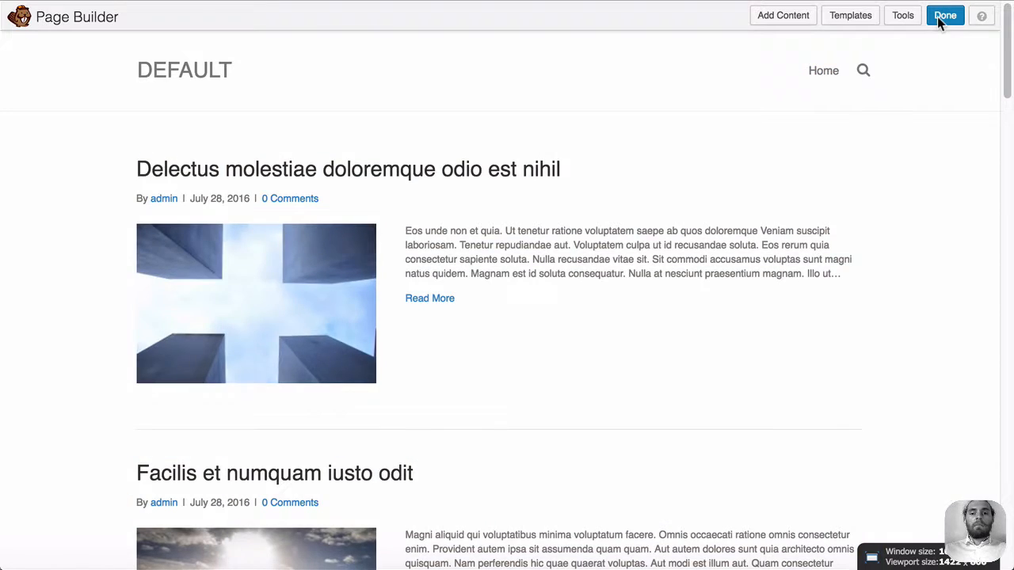
Publish the Beaver Builder page and reach the DEFAULT admin bar menu on the live page.
{"action": "left_click", "coordinate": [945, 15]}
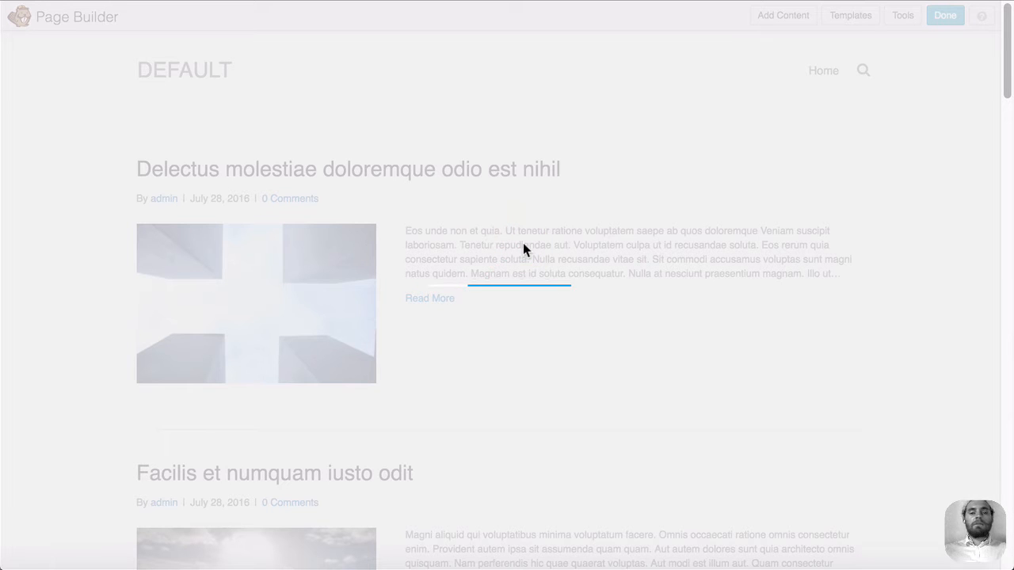
{"action": "mouse_move", "coordinate": [404, 230]}
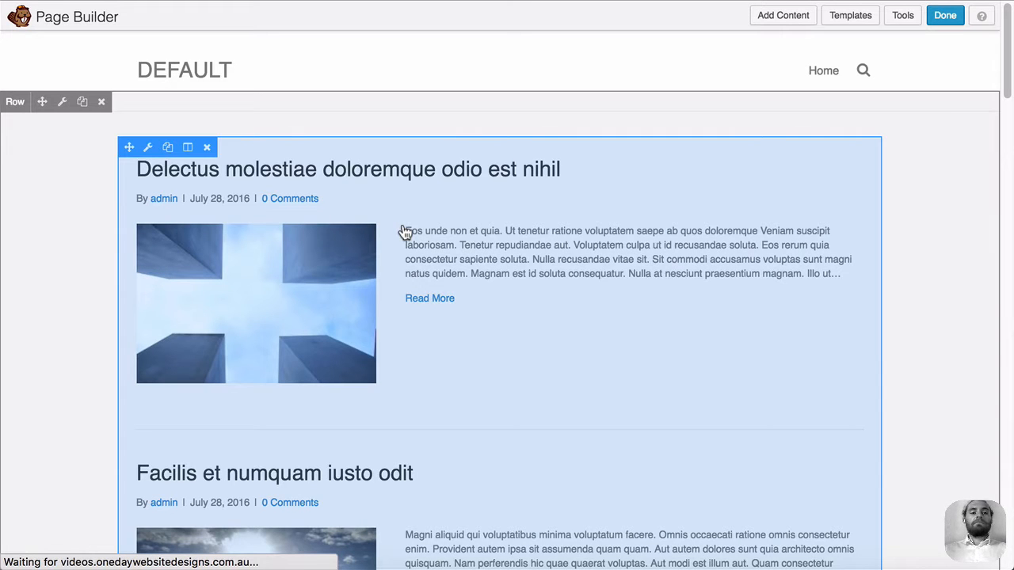
{"action": "left_click", "coordinate": [944, 16]}
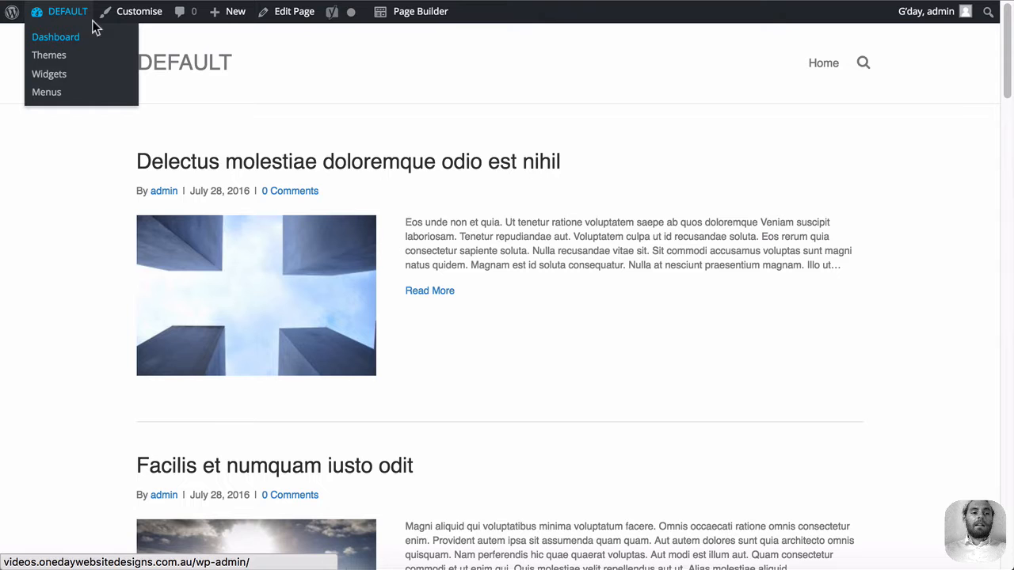
Create and publish an empty page titled 'Blog Native WP'.
{"action": "left_click", "coordinate": [56, 36]}
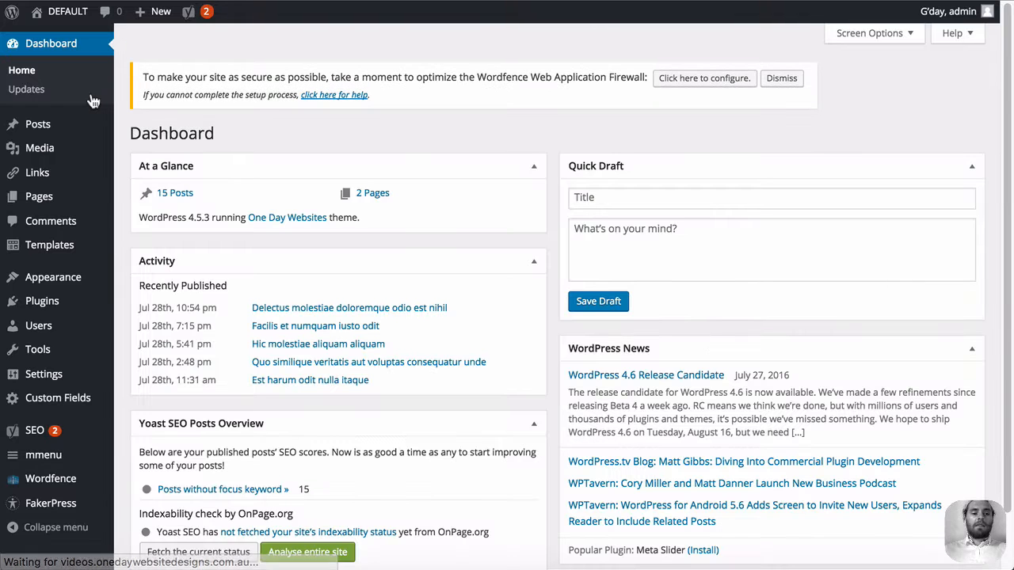
{"action": "mouse_move", "coordinate": [39, 196]}
{"action": "type", "text": "Blog"}
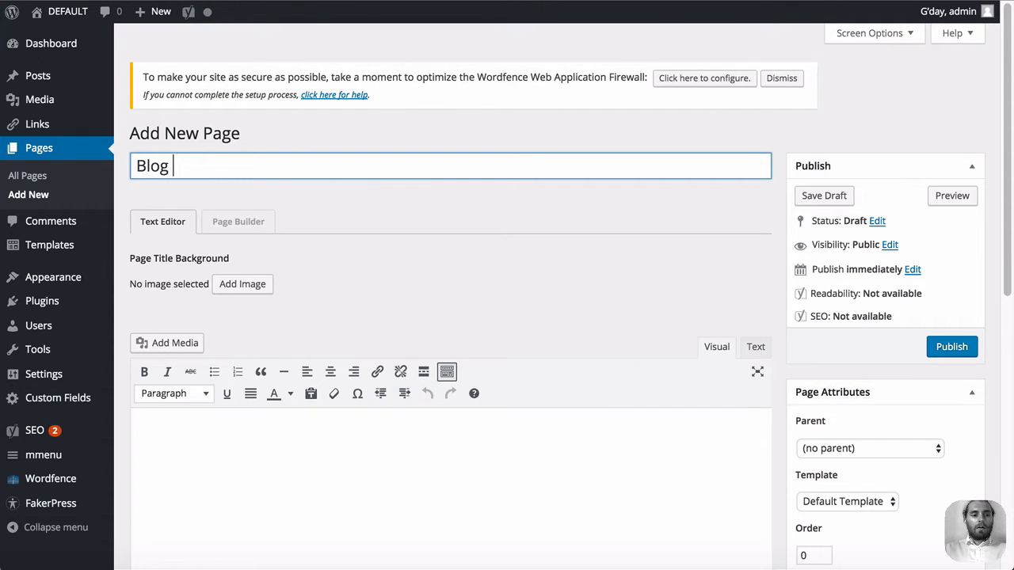
{"action": "type", "text": "Nativ"}
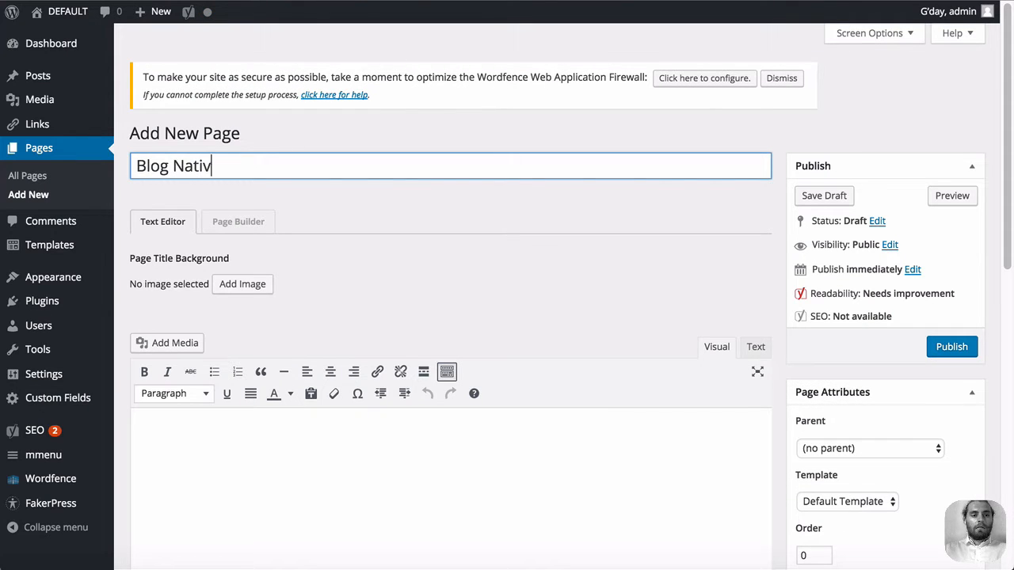
{"action": "type", "text": "e WP"}
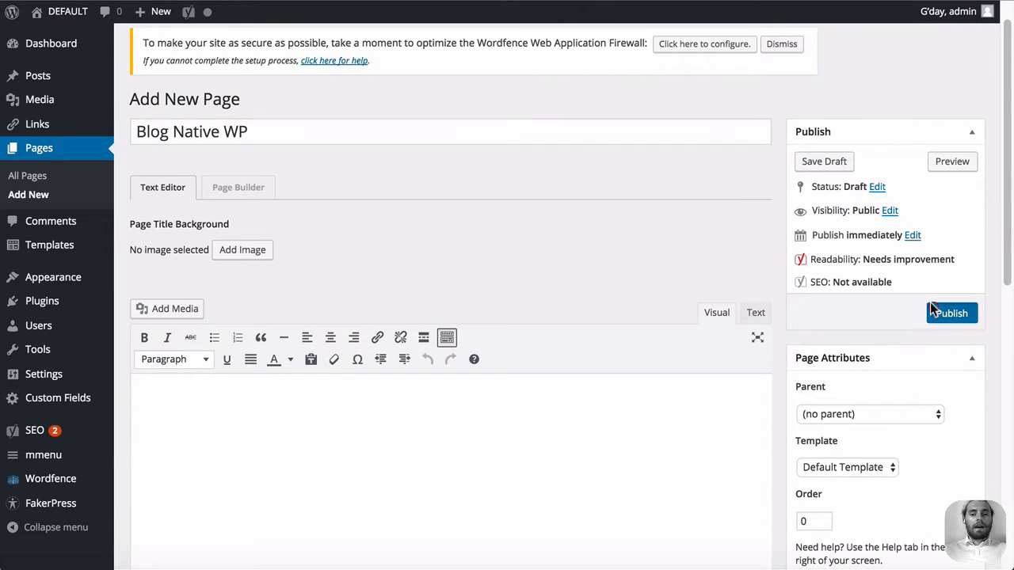
{"action": "left_click", "coordinate": [950, 312]}
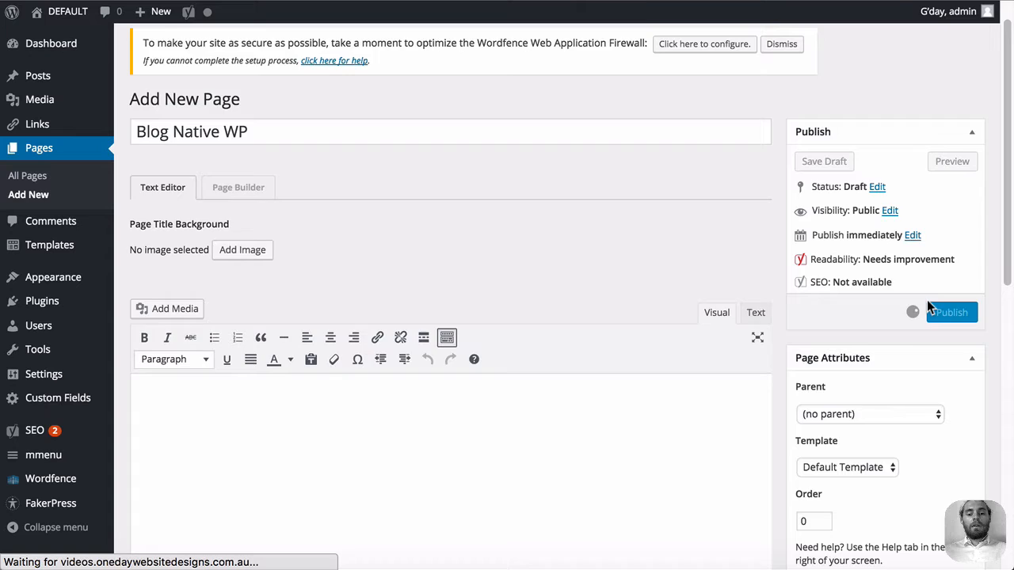
{"action": "left_click", "coordinate": [949, 312]}
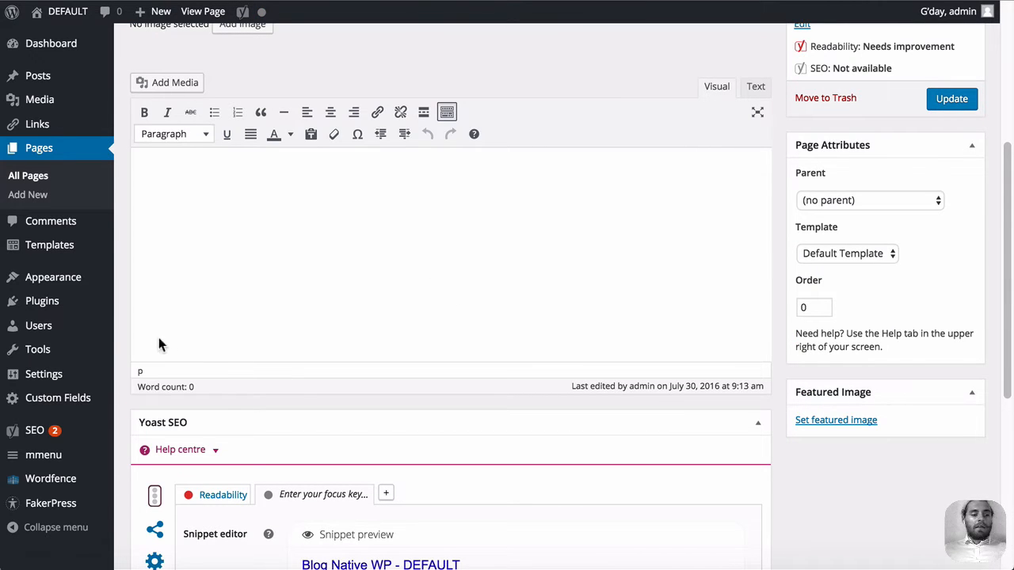
{"action": "mouse_move", "coordinate": [421, 378]}
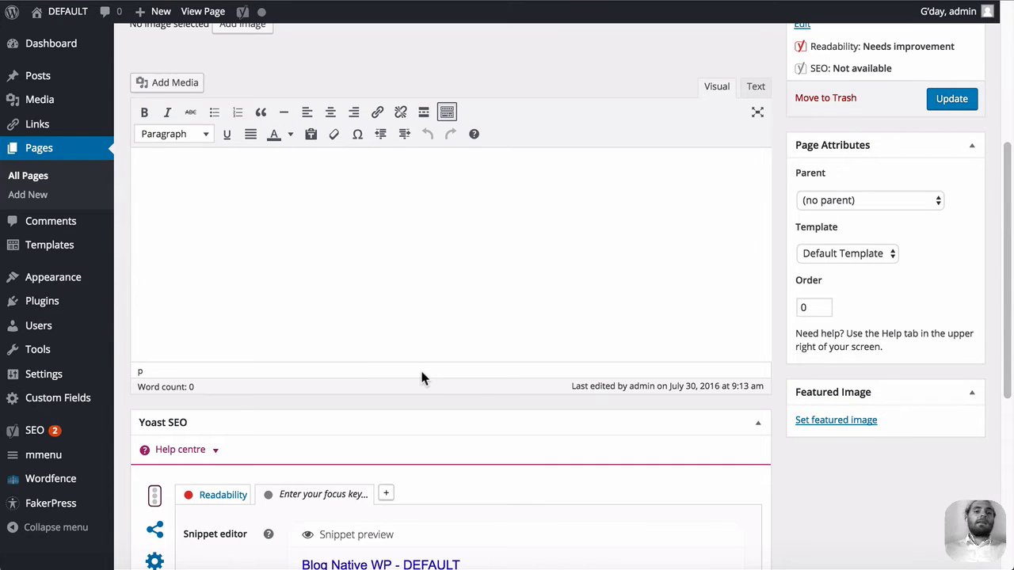
{"action": "mouse_move", "coordinate": [420, 376]}
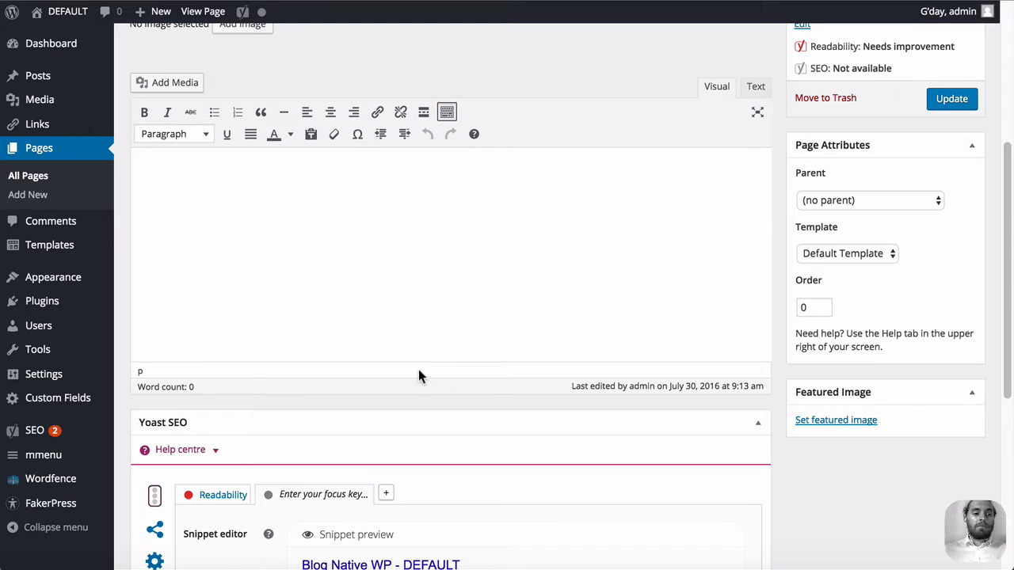
{"action": "mouse_move", "coordinate": [43, 374]}
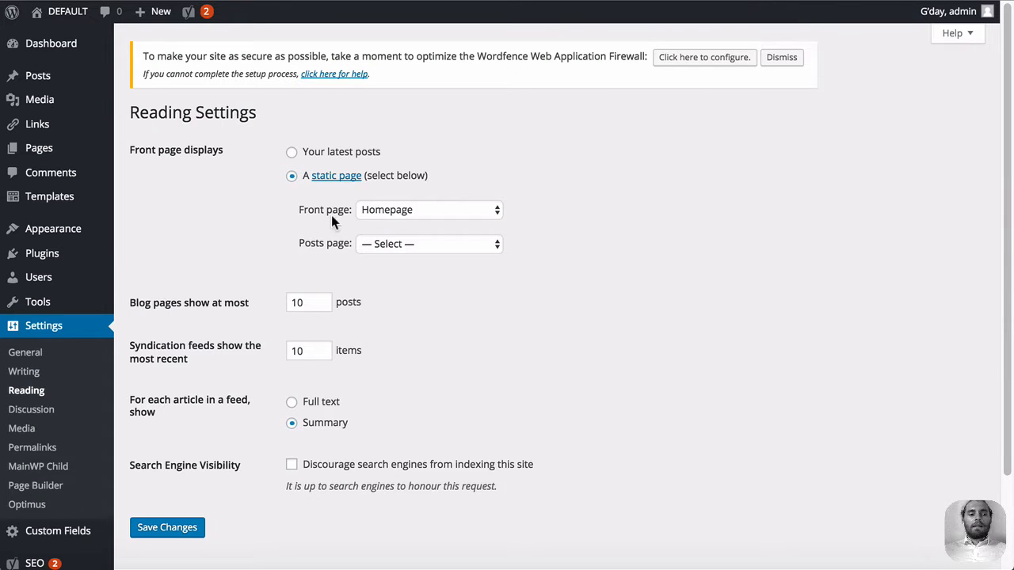
Choose Blog Native WP as the Posts page in Reading settings and save the changes.
{"action": "left_click", "coordinate": [428, 244]}
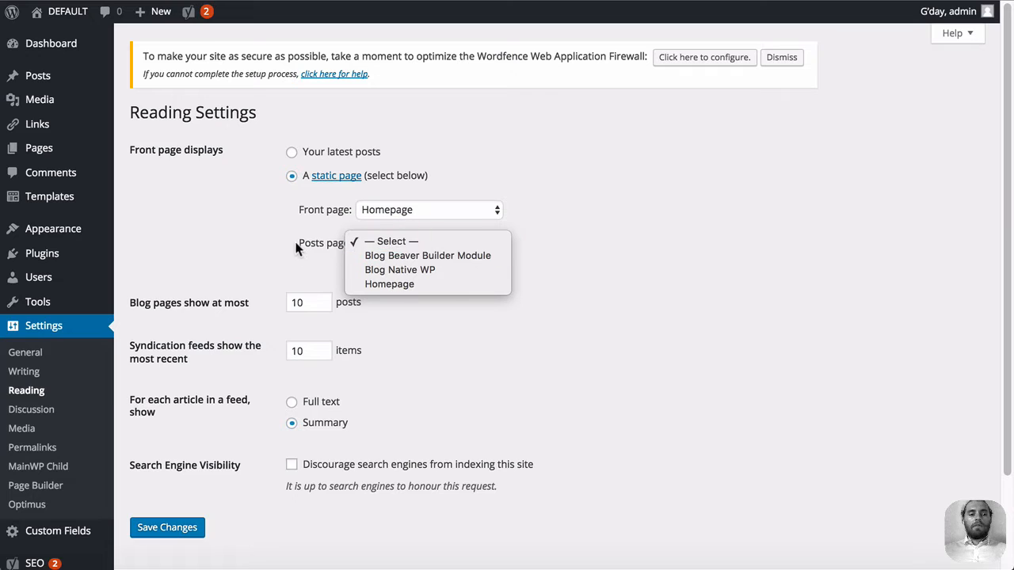
{"action": "left_click", "coordinate": [400, 270]}
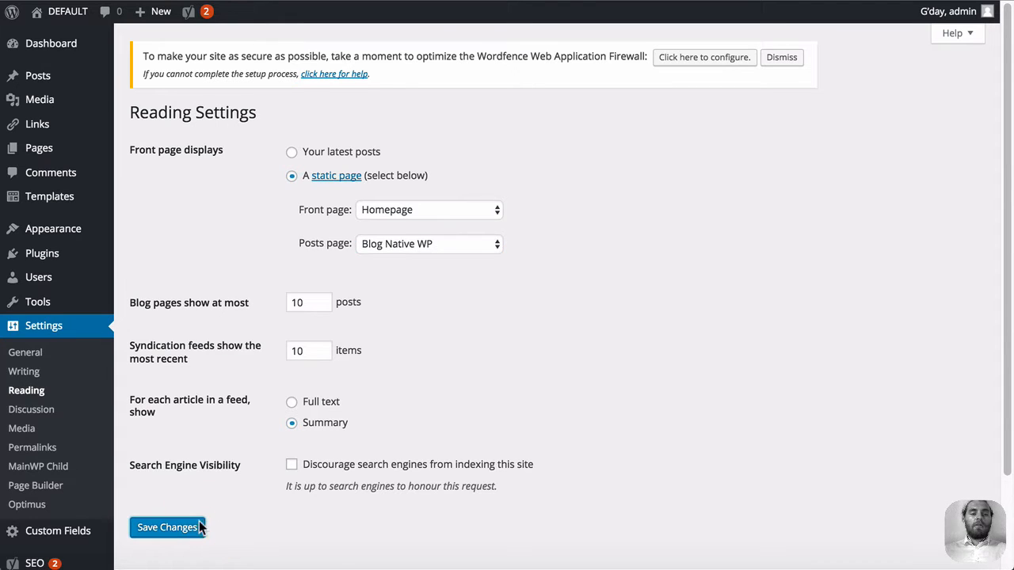
{"action": "left_click", "coordinate": [167, 528]}
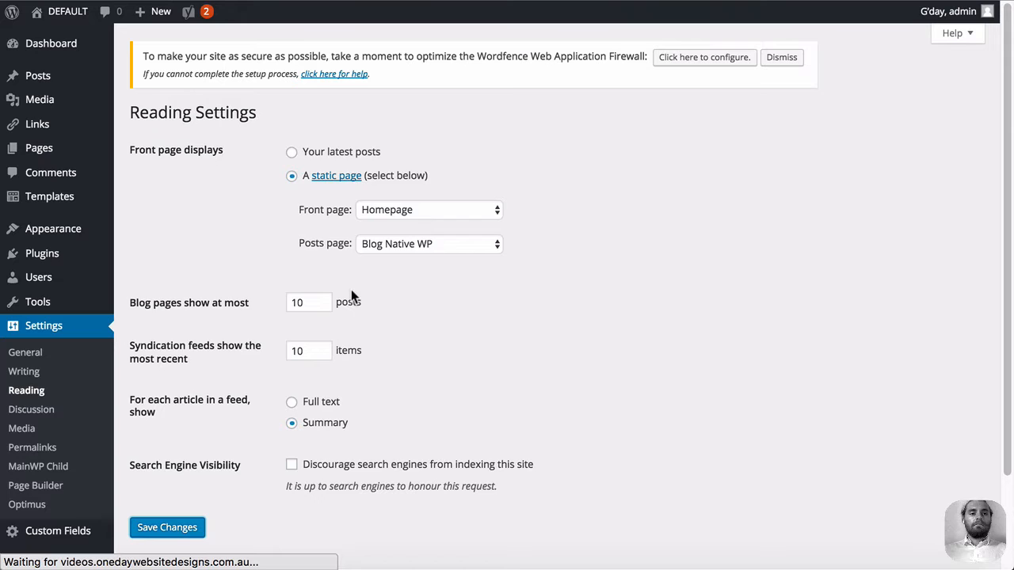
{"action": "left_click", "coordinate": [167, 528]}
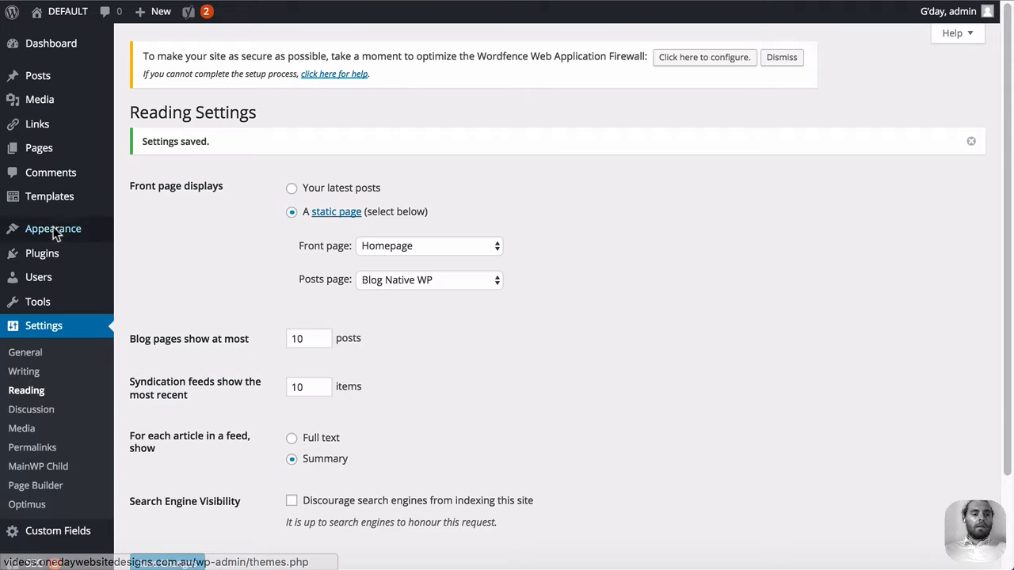
{"action": "left_click", "coordinate": [53, 228]}
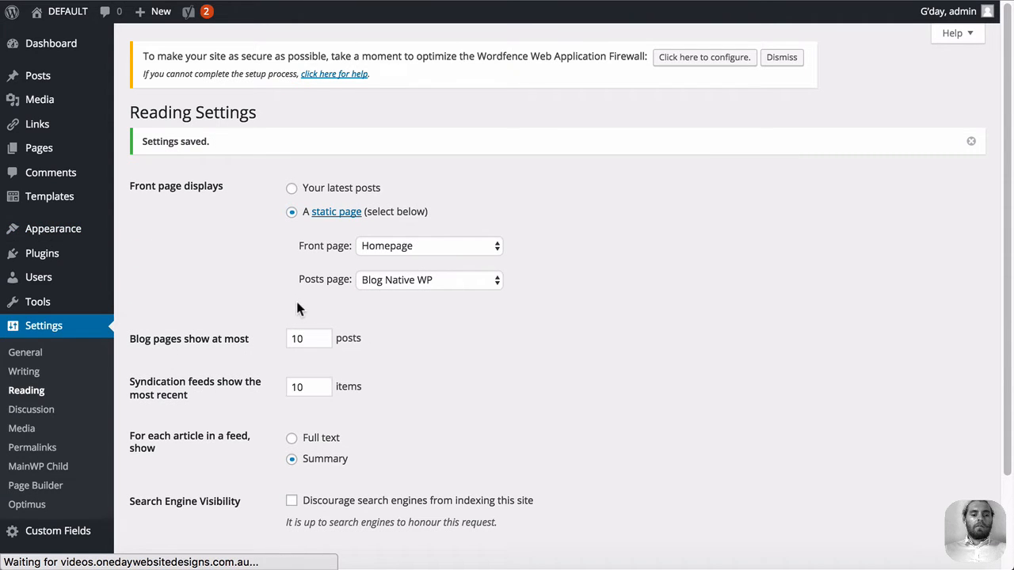
Save the Main Menu with Home, Blog Beaver Builder Module and Blog Native WP entries.
{"action": "left_click", "coordinate": [23, 312]}
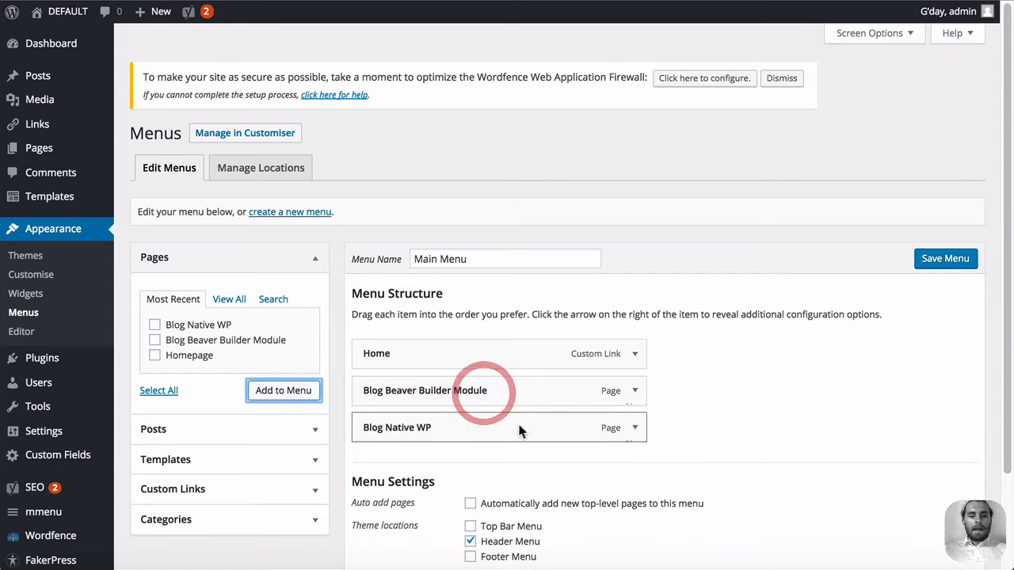
{"action": "scroll", "scroll_direction": "down", "scroll_amount": 3}
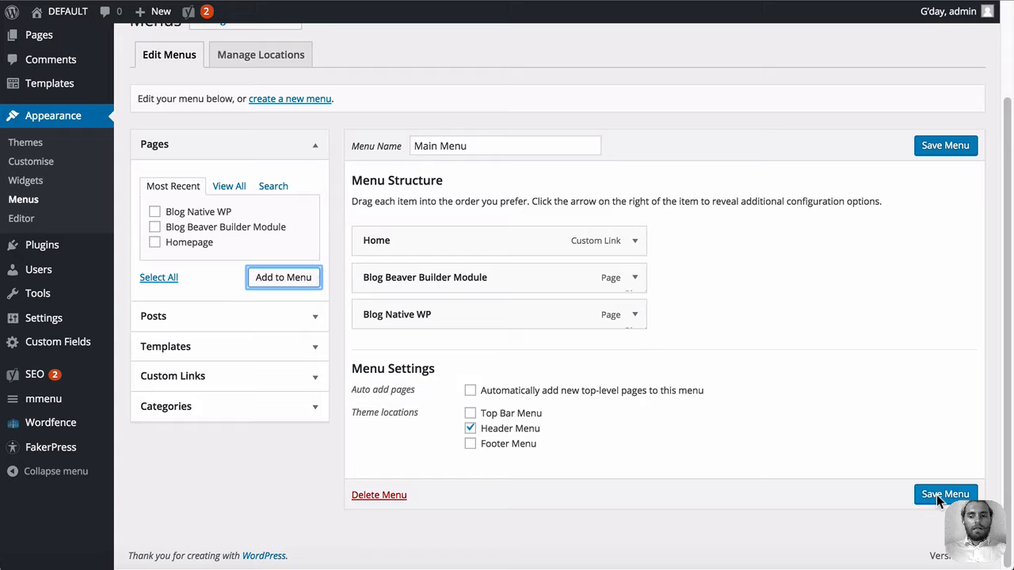
{"action": "left_click", "coordinate": [945, 494]}
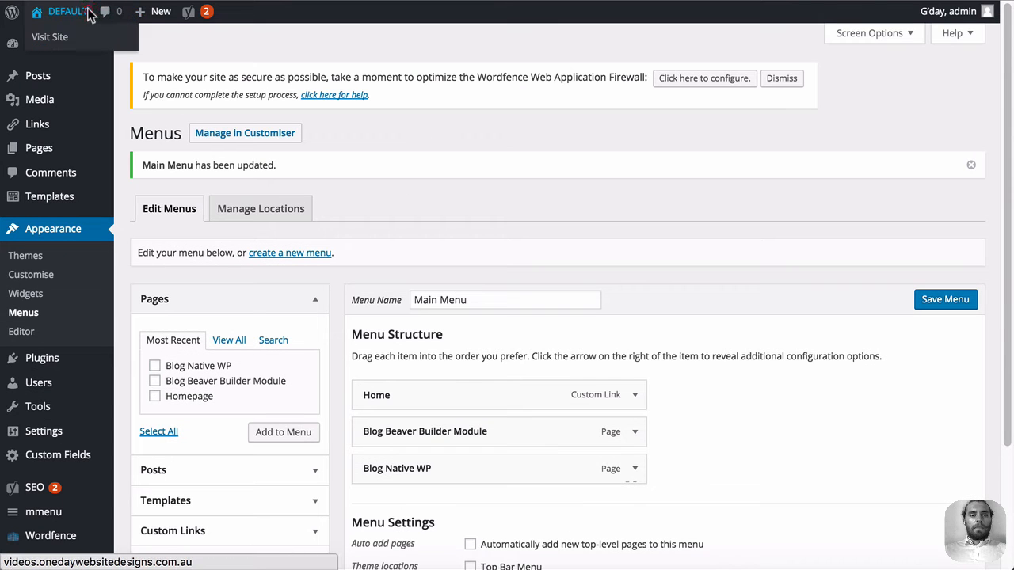
Visit the live site and show the Blog Beaver Builder Module posts feed.
{"action": "left_click", "coordinate": [49, 36]}
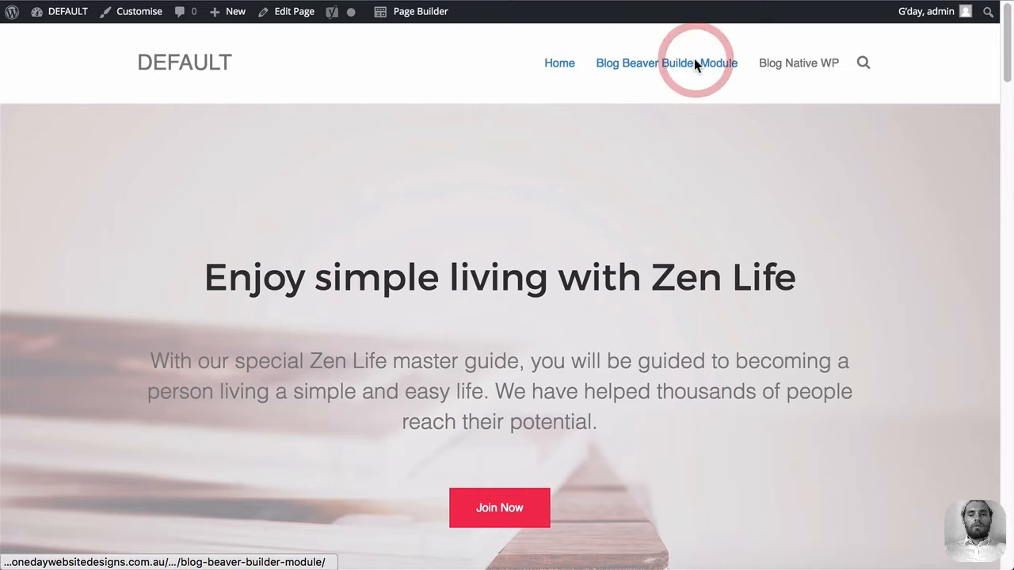
{"action": "left_click", "coordinate": [665, 63]}
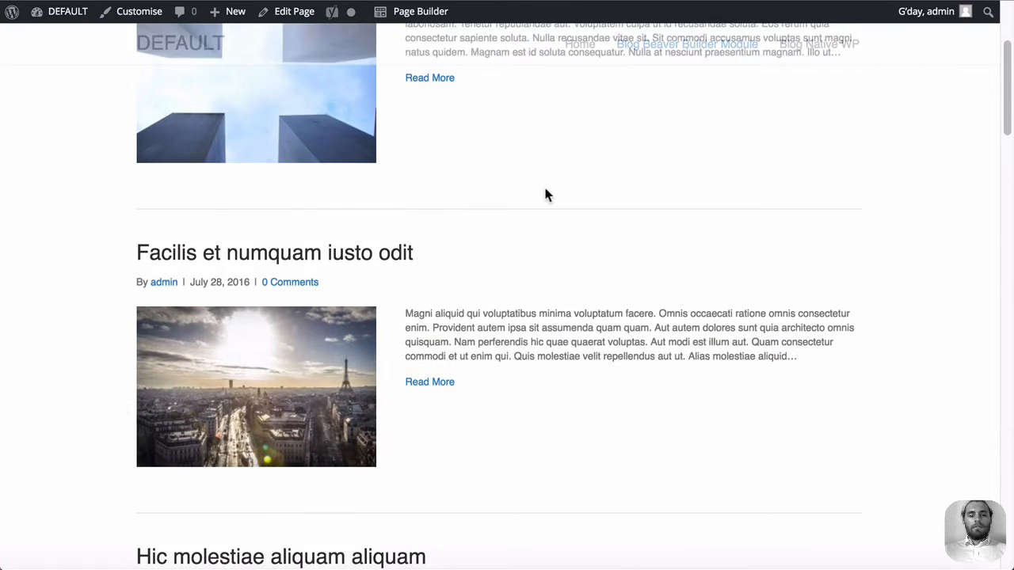
{"action": "scroll", "scroll_direction": "up", "scroll_amount": 3}
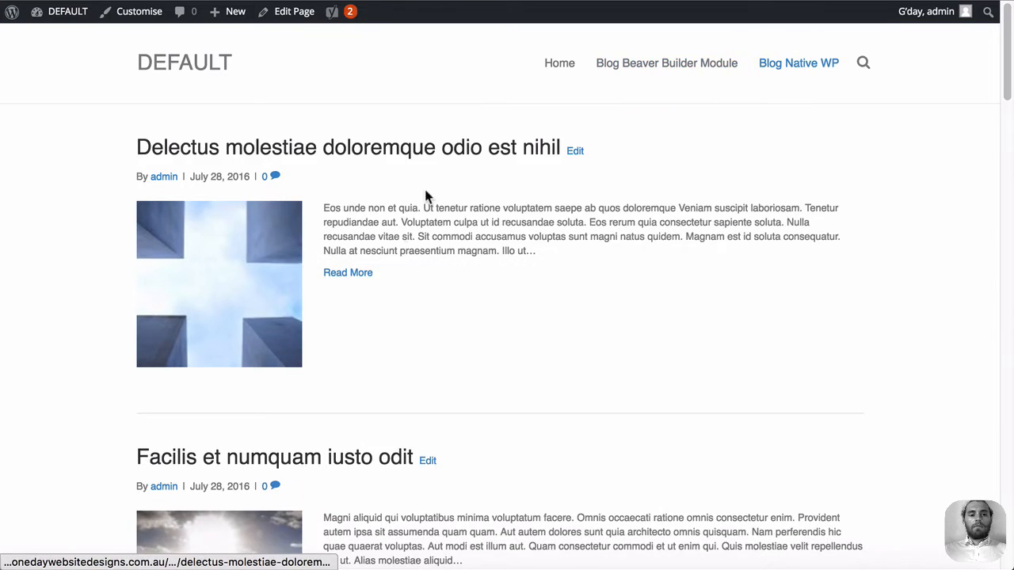
Scroll through the Blog Native WP post list with images, excerpts and Read More links.
{"action": "scroll", "scroll_direction": "down", "scroll_amount": 3}
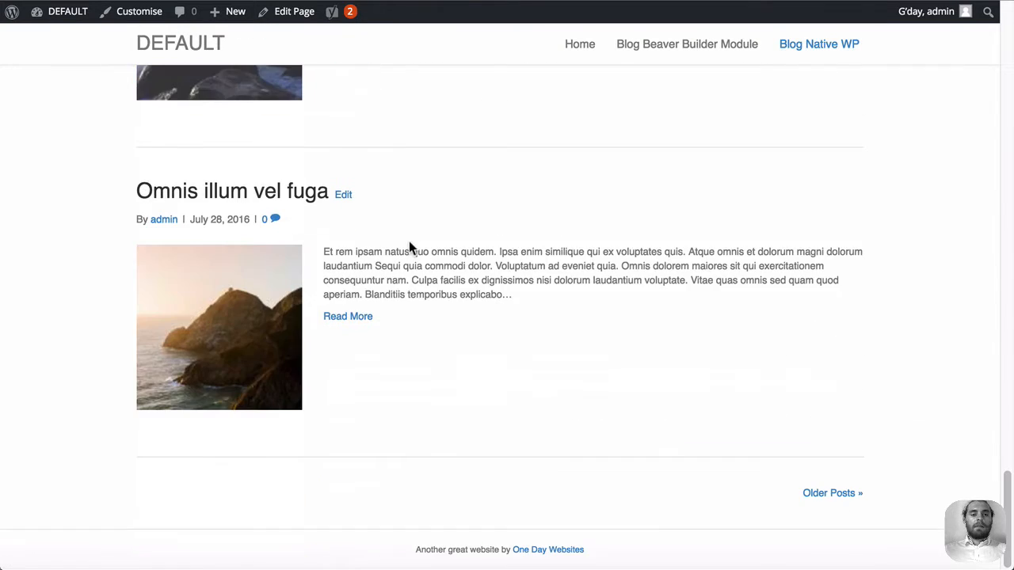
{"action": "scroll", "scroll_direction": "up", "scroll_amount": 3}
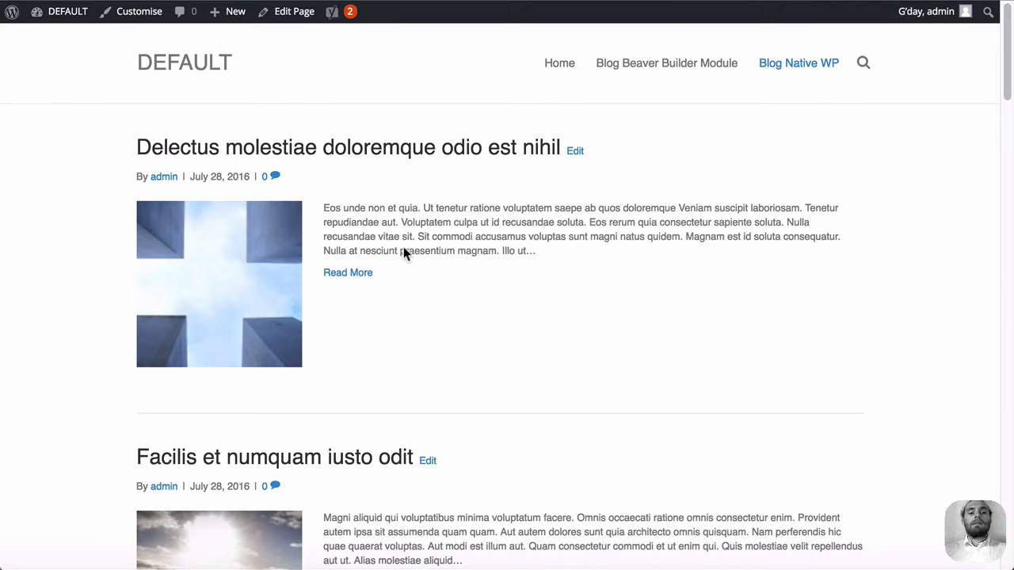
{"action": "scroll", "scroll_direction": "down", "scroll_amount": 3}
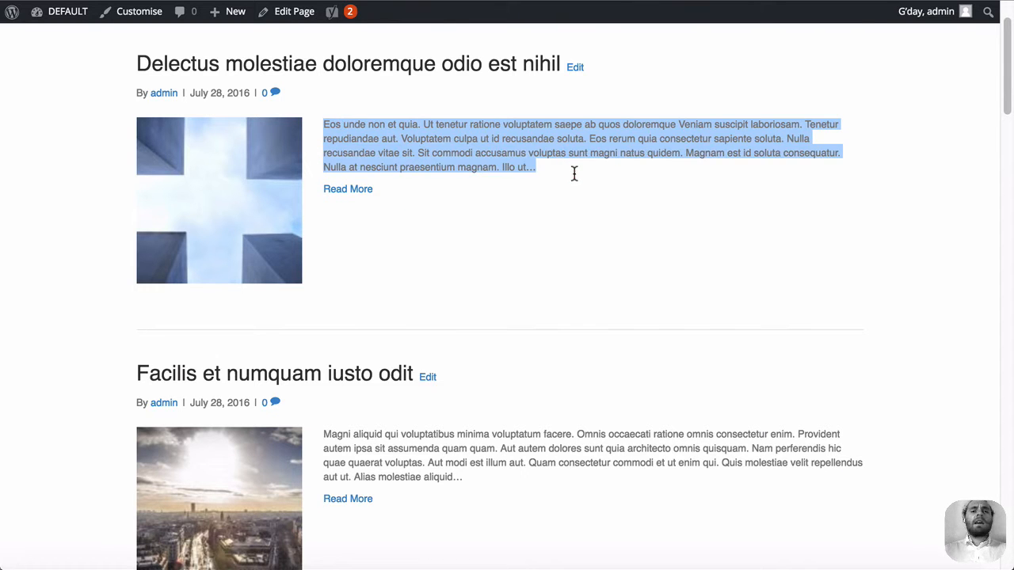
{"action": "left_click", "coordinate": [503, 168]}
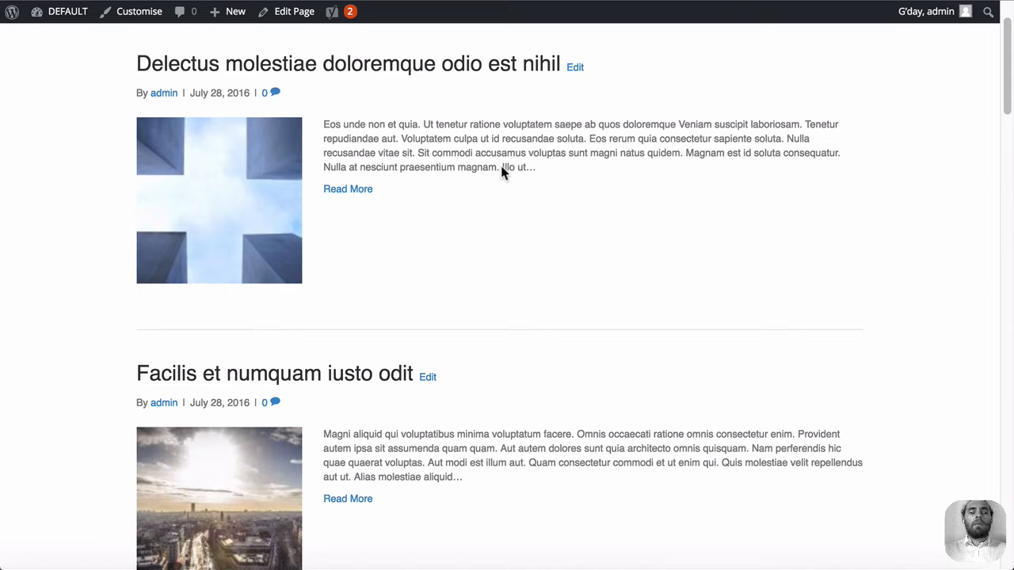
{"action": "mouse_move", "coordinate": [551, 160]}
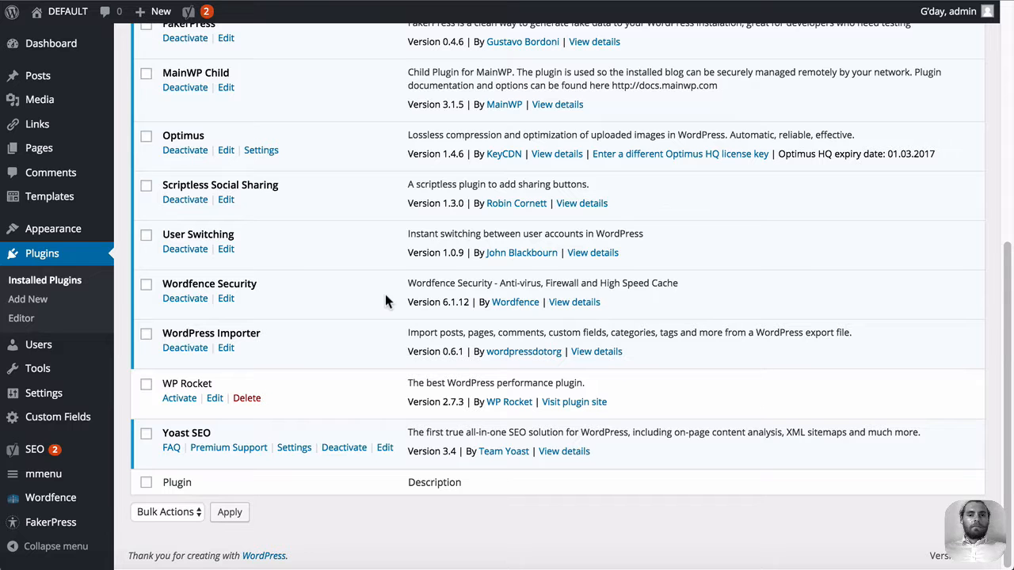
{"action": "mouse_move", "coordinate": [377, 299]}
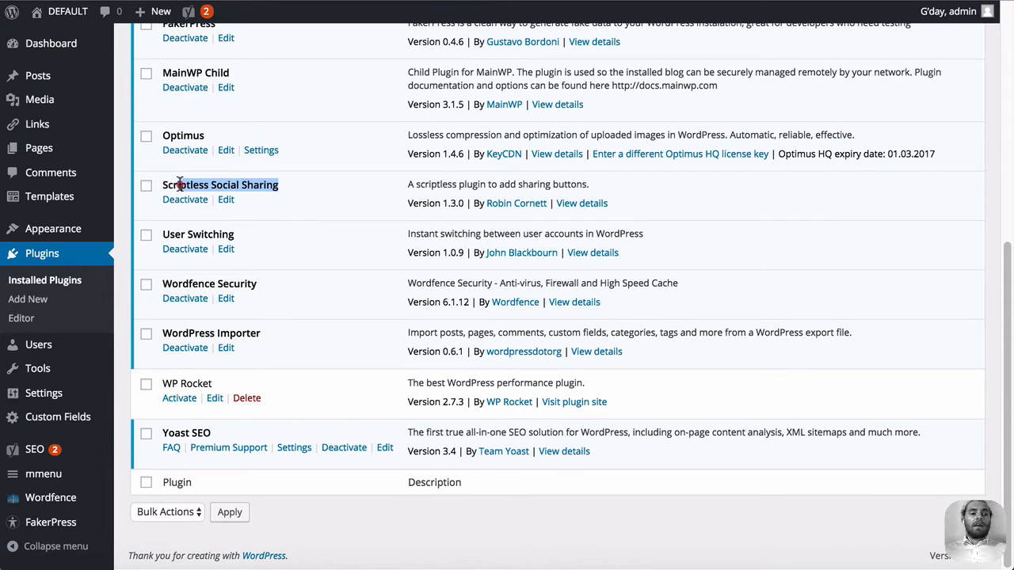
Mark the Scriptless Social Sharing name in the installed plugins list.
{"action": "double_click", "coordinate": [220, 185]}
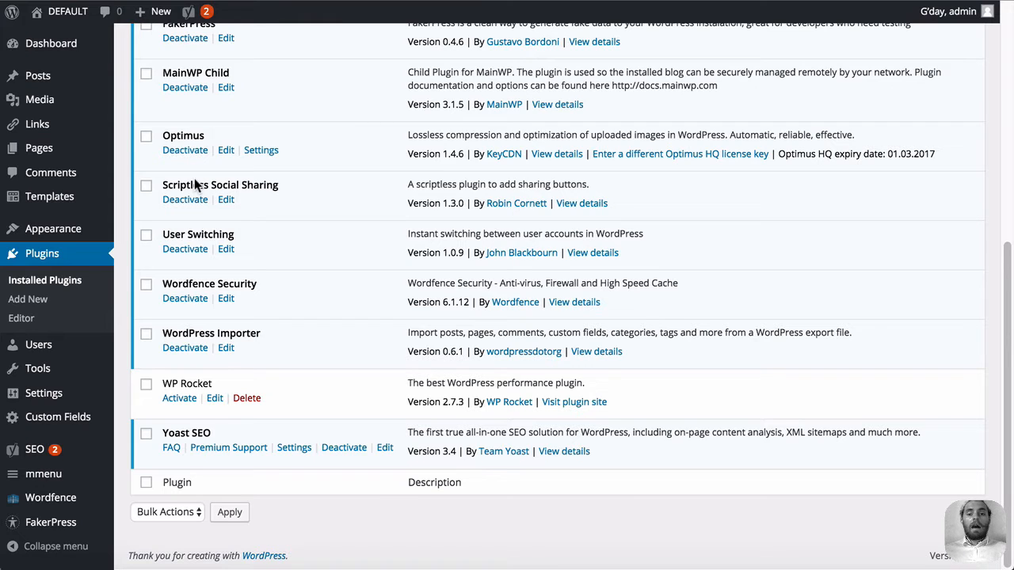
{"action": "mouse_move", "coordinate": [164, 182]}
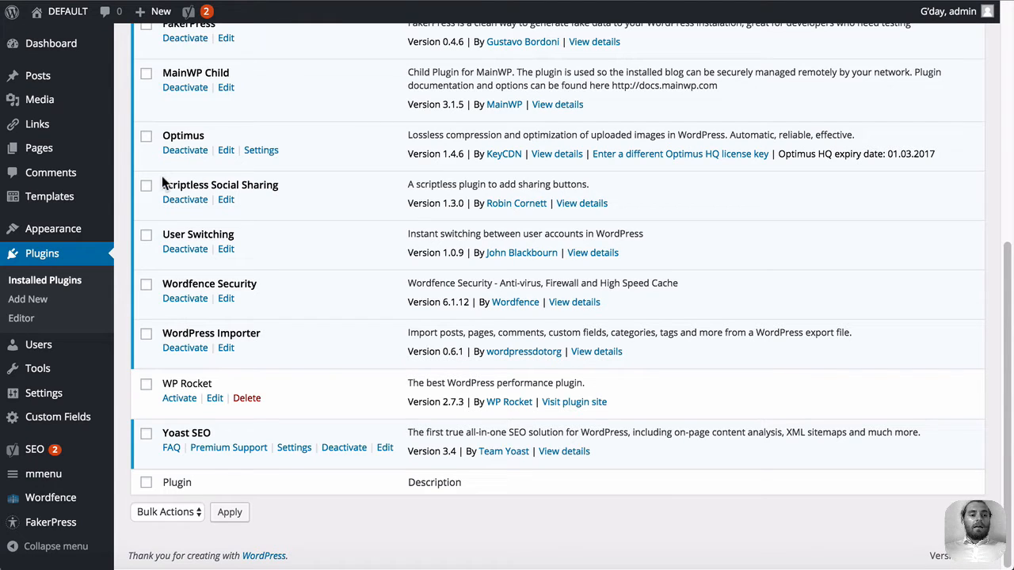
{"action": "double_click", "coordinate": [219, 185]}
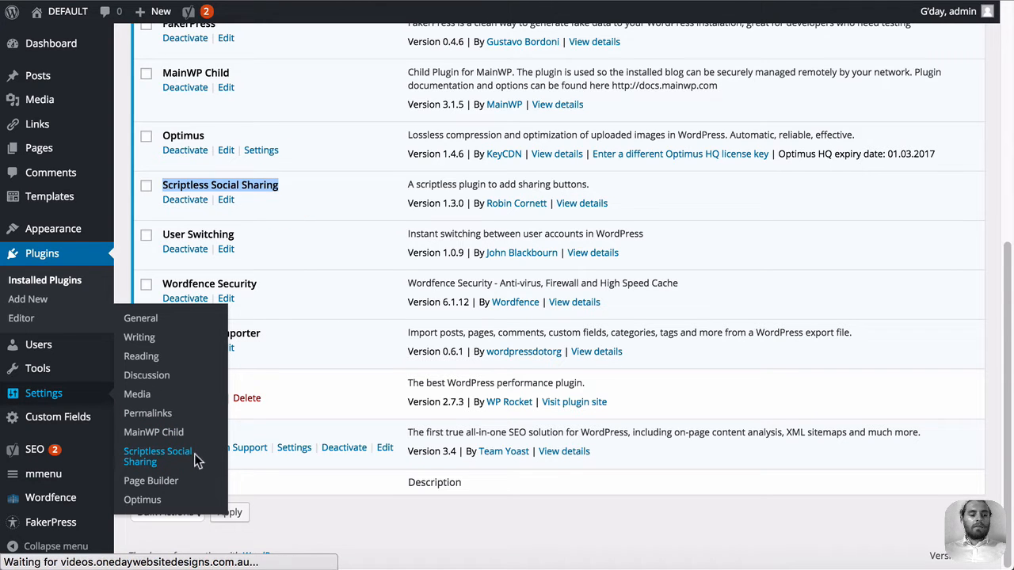
Review Scriptless Social Sharing's button settings showing buttons on posts before and after content.
{"action": "left_click", "coordinate": [157, 456]}
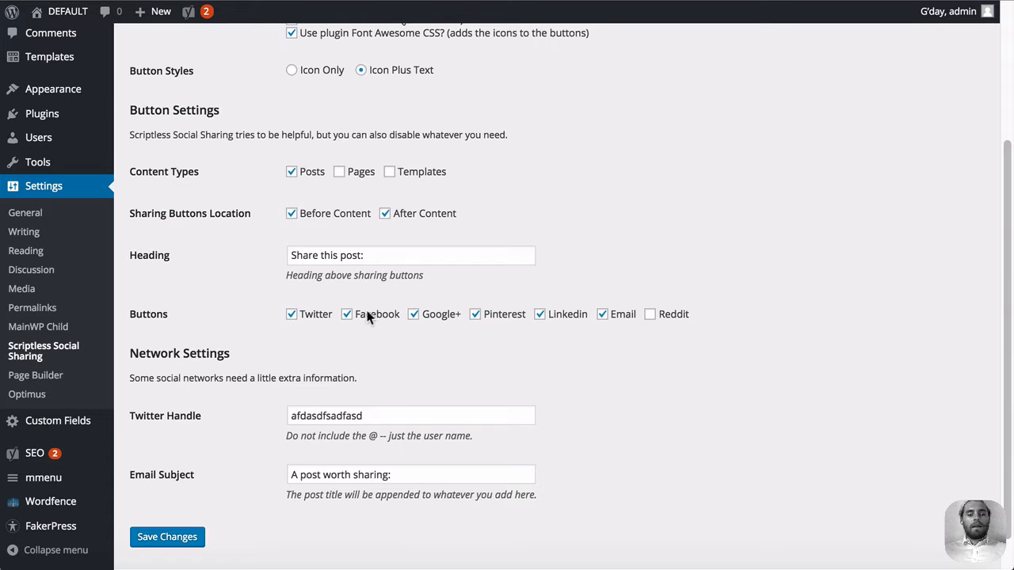
{"action": "scroll", "scroll_direction": "down", "scroll_amount": 3}
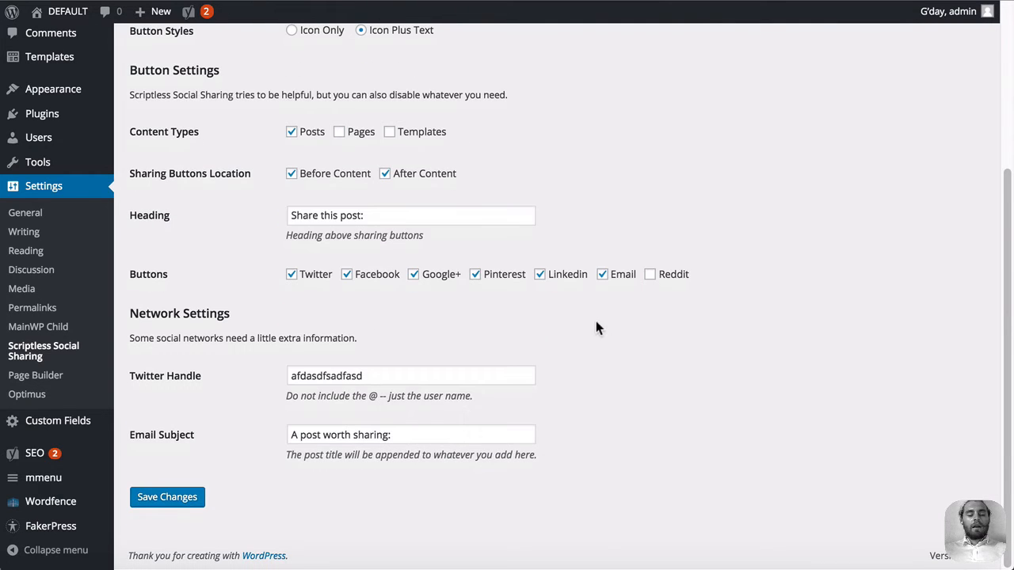
{"action": "left_click", "coordinate": [167, 497]}
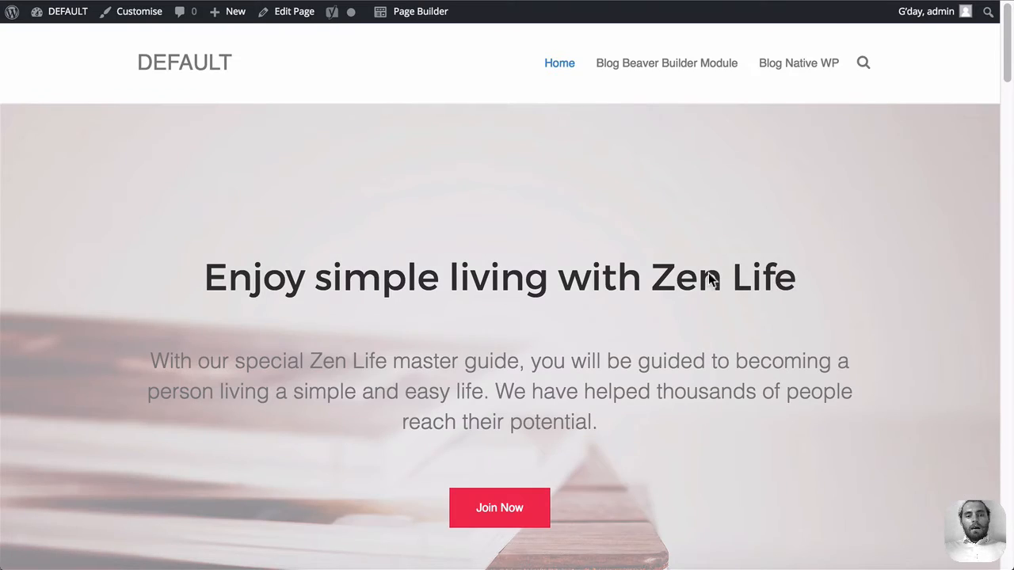
{"action": "mouse_move", "coordinate": [667, 62]}
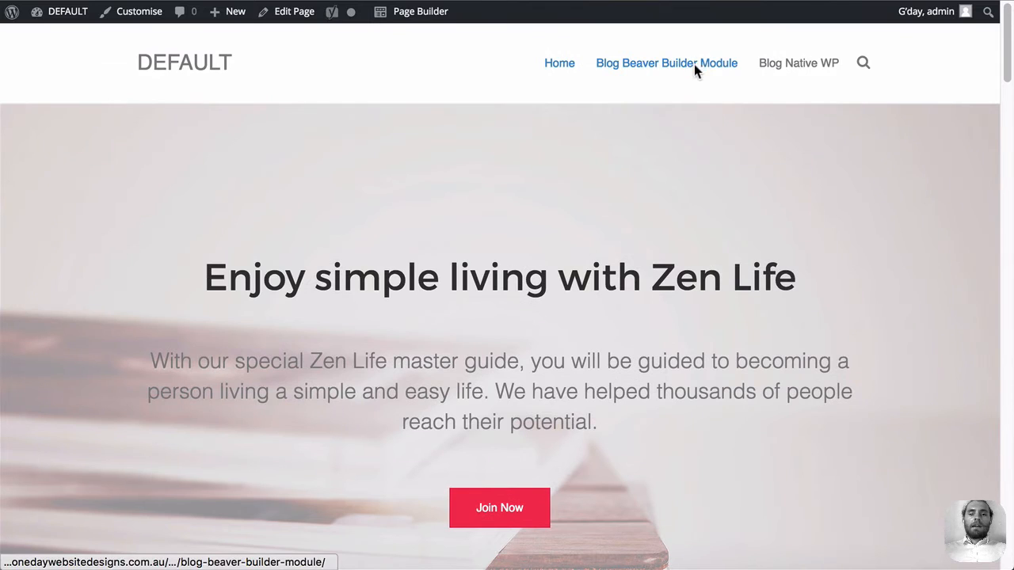
Scroll through the single post to review its share buttons above and below the content.
{"action": "left_click", "coordinate": [667, 63]}
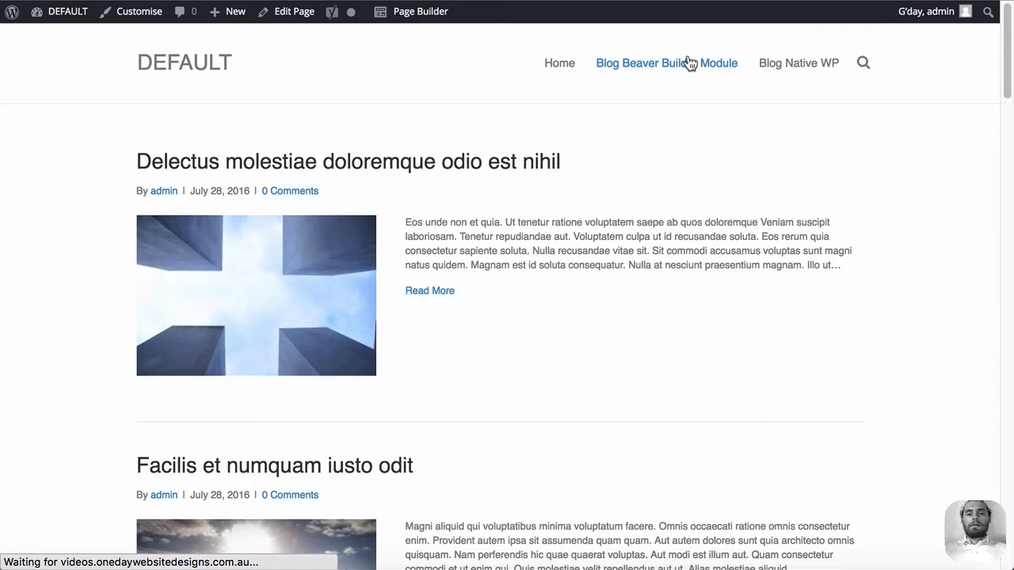
{"action": "scroll", "scroll_direction": "down", "scroll_amount": 3}
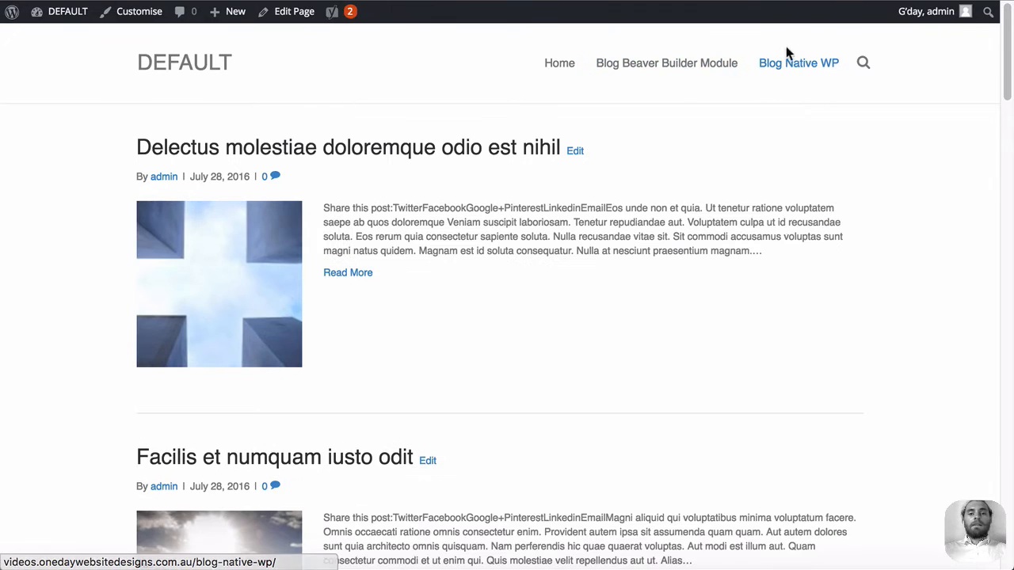
{"action": "scroll", "scroll_direction": "down", "scroll_amount": 3}
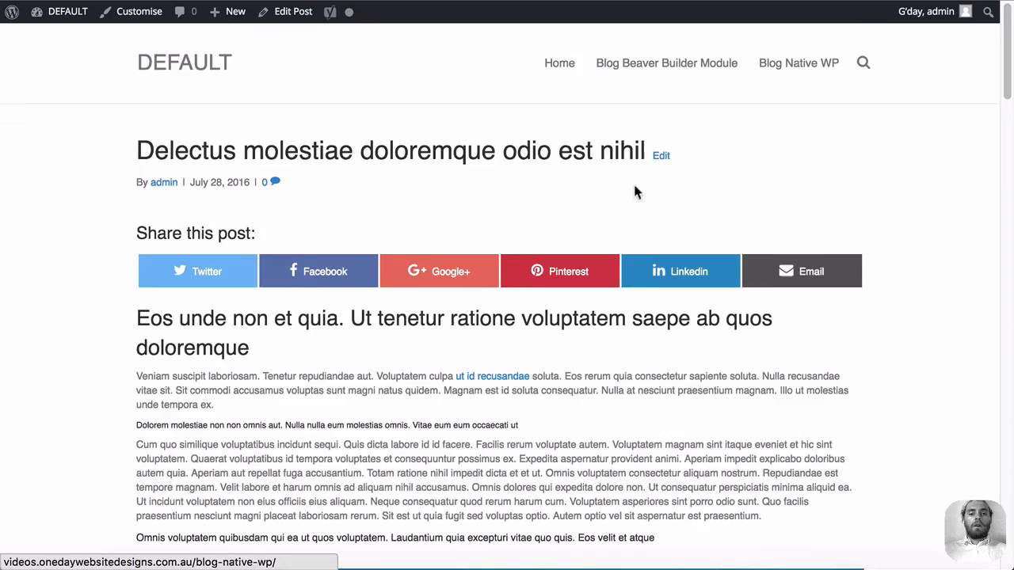
{"action": "mouse_move", "coordinate": [475, 287]}
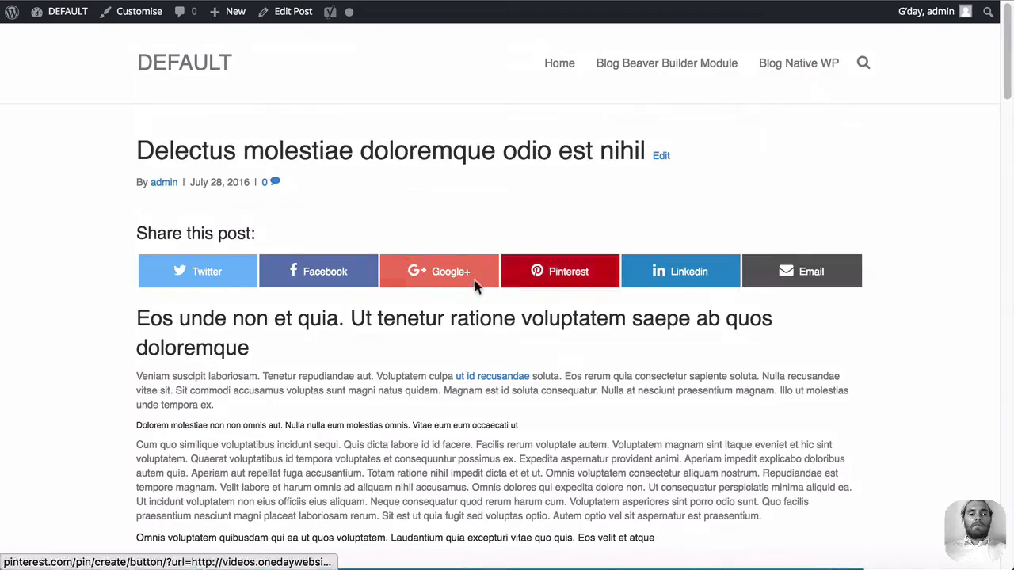
{"action": "scroll", "scroll_direction": "down", "scroll_amount": 3}
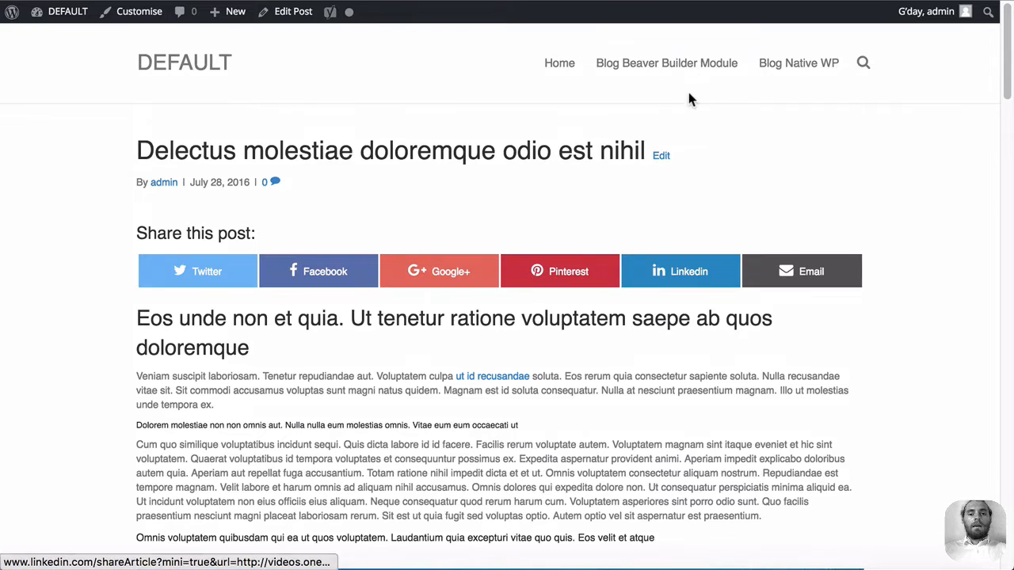
Return via the site menu and head to the Blog Beaver Builder Module page.
{"action": "left_click", "coordinate": [667, 63]}
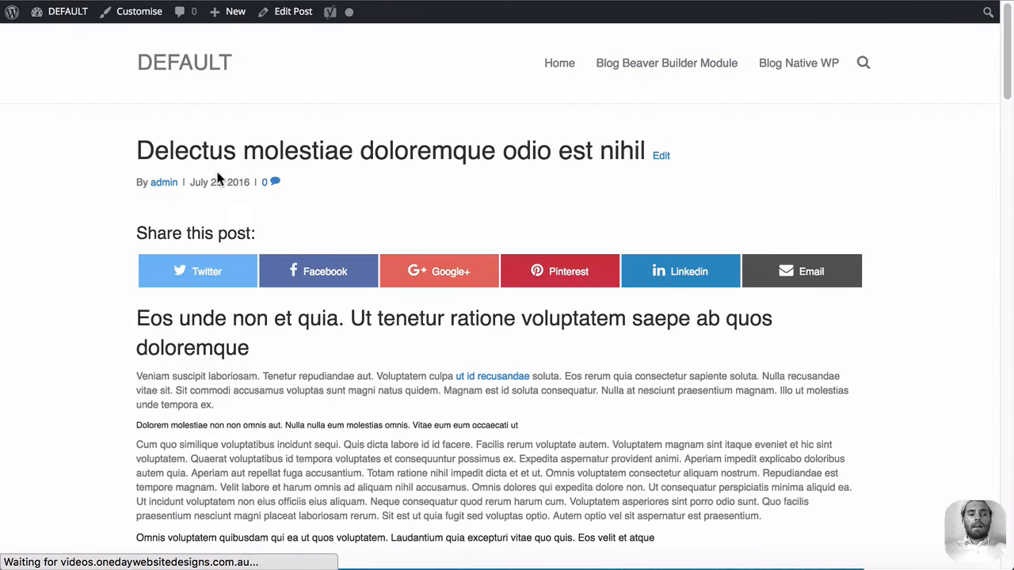
{"action": "scroll", "scroll_direction": "down", "scroll_amount": 3}
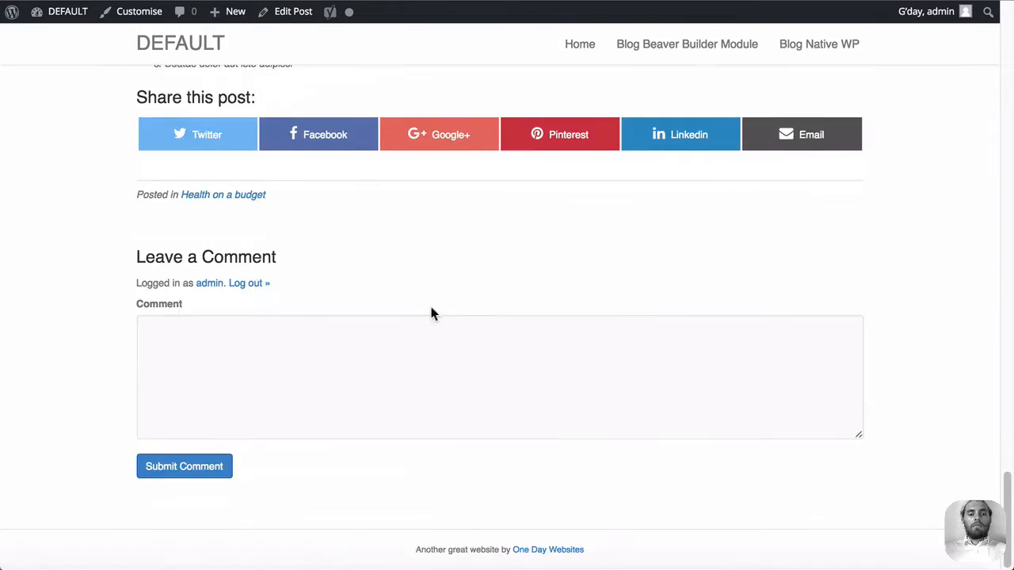
{"action": "scroll", "scroll_direction": "up", "scroll_amount": 3}
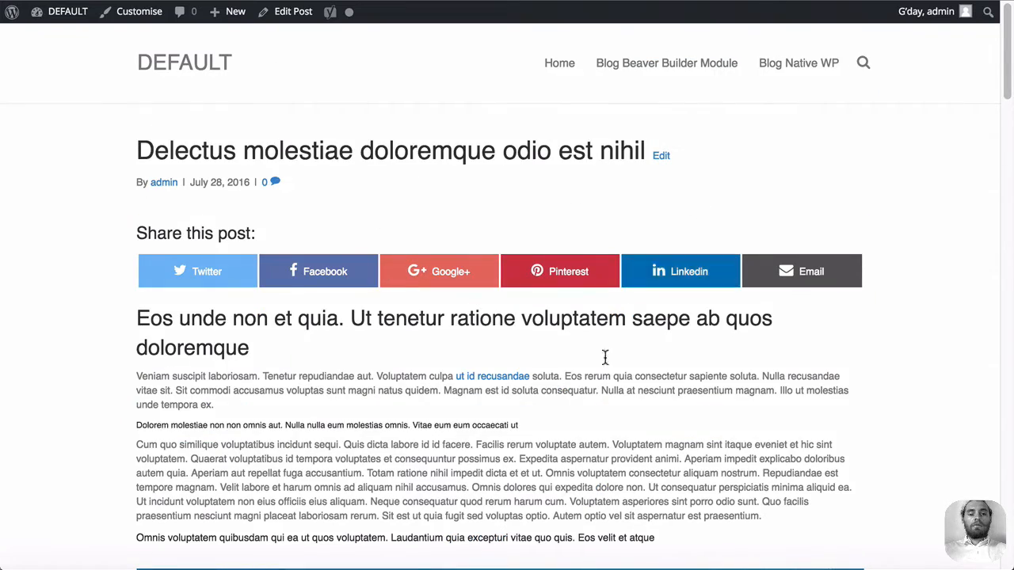
{"action": "left_click", "coordinate": [666, 63]}
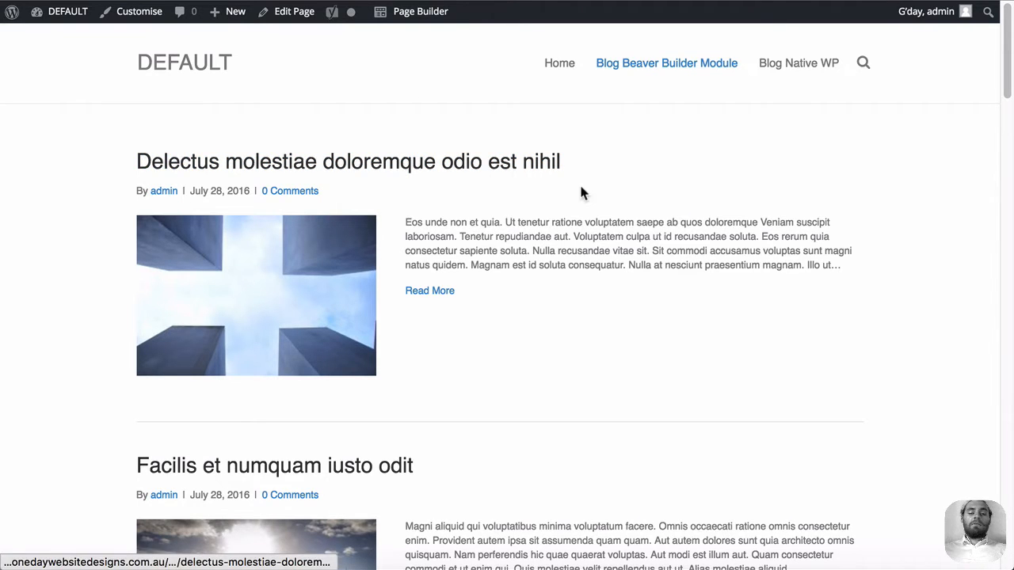
Highlight the Delectus post listing, which shows no share buttons in the Posts module.
{"action": "left_click_drag", "start_coordinate": [406, 222], "coordinate": [809, 265]}
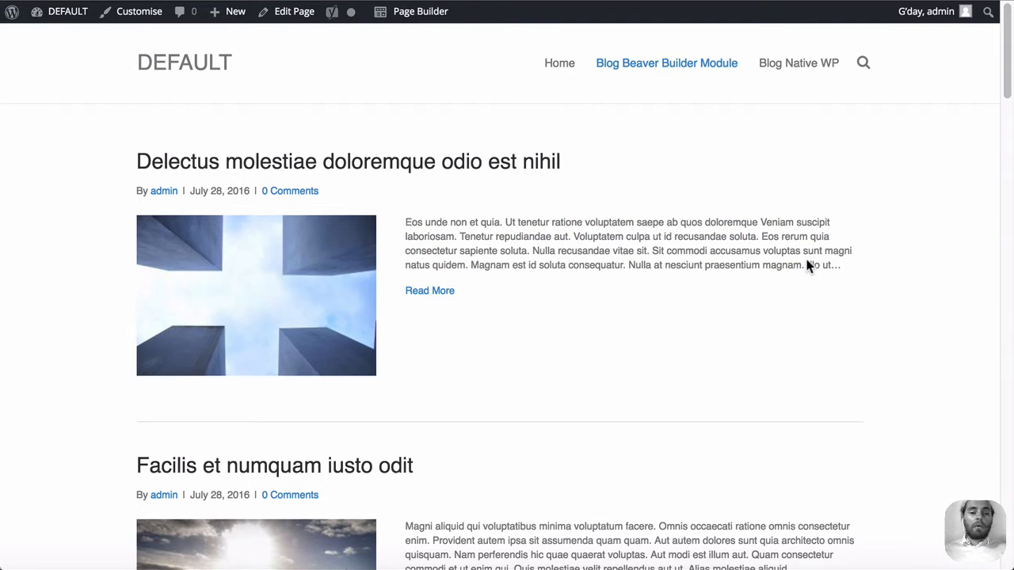
{"action": "mouse_move", "coordinate": [164, 190]}
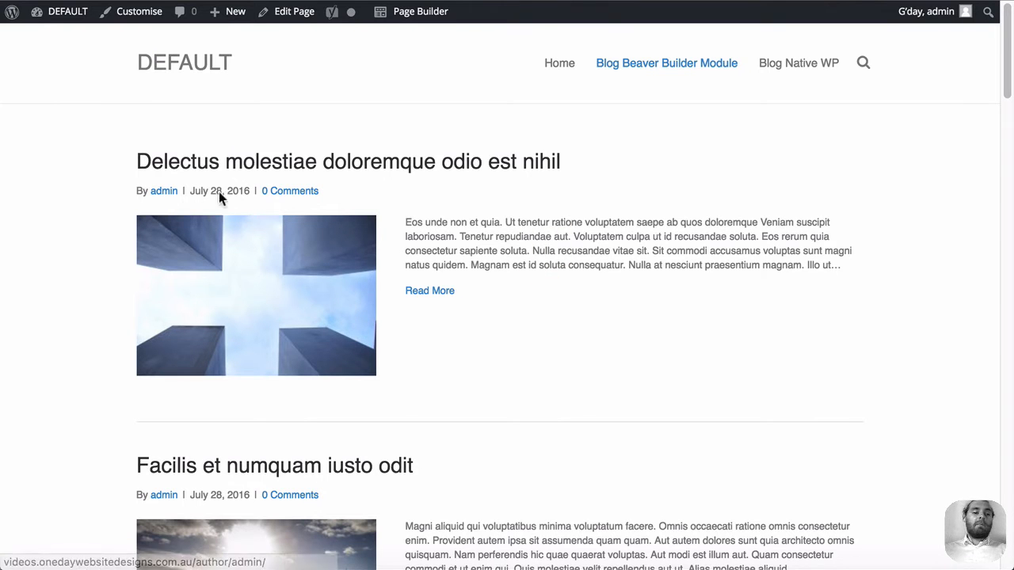
{"action": "mouse_move", "coordinate": [236, 246]}
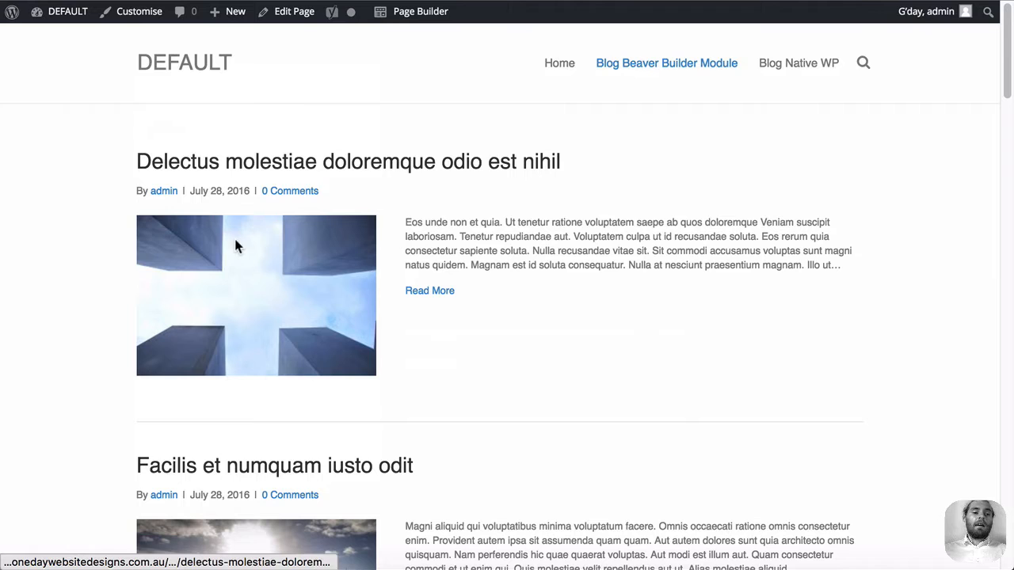
{"action": "mouse_move", "coordinate": [249, 205]}
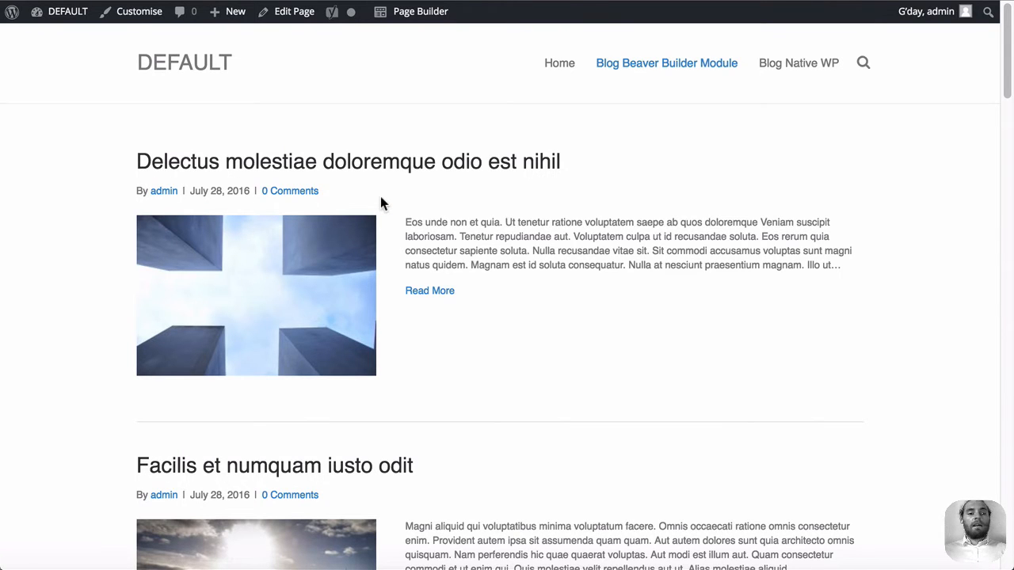
{"action": "mouse_move", "coordinate": [358, 202]}
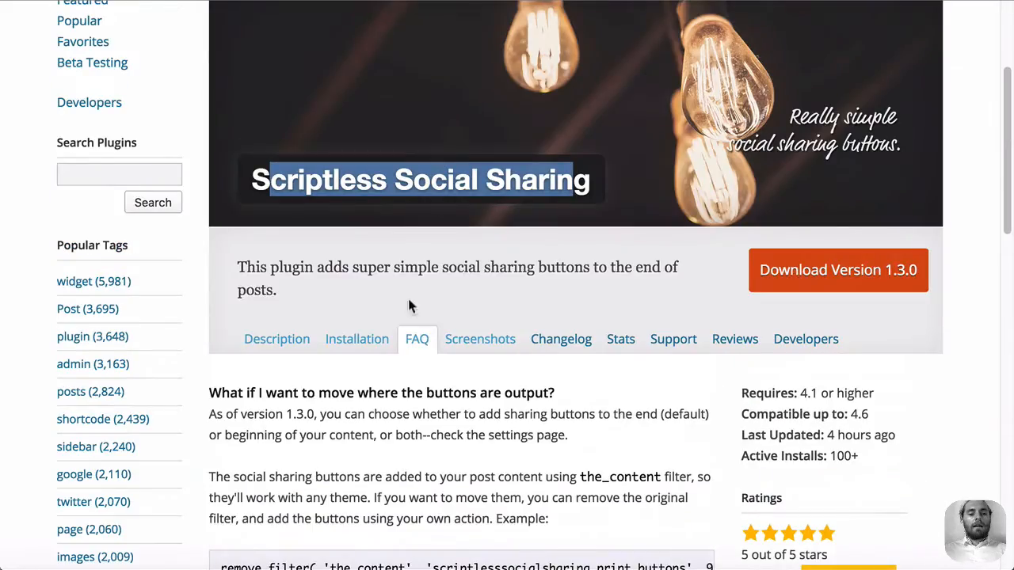
Locate and highlight the FAQ answer about adding sharing buttons to archive pages.
{"action": "scroll", "scroll_direction": "down", "scroll_amount": 3}
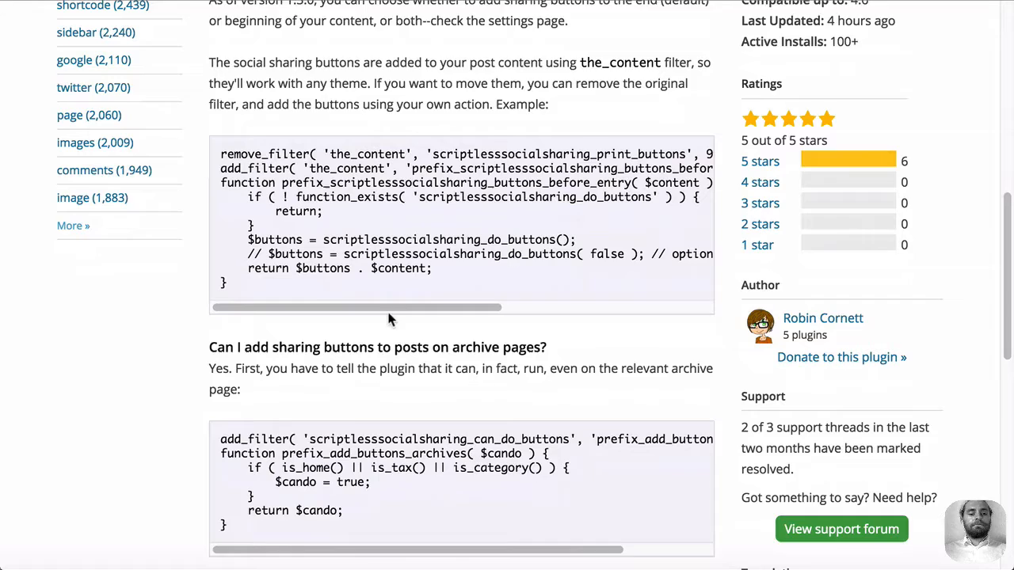
{"action": "scroll", "scroll_direction": "down", "scroll_amount": 3}
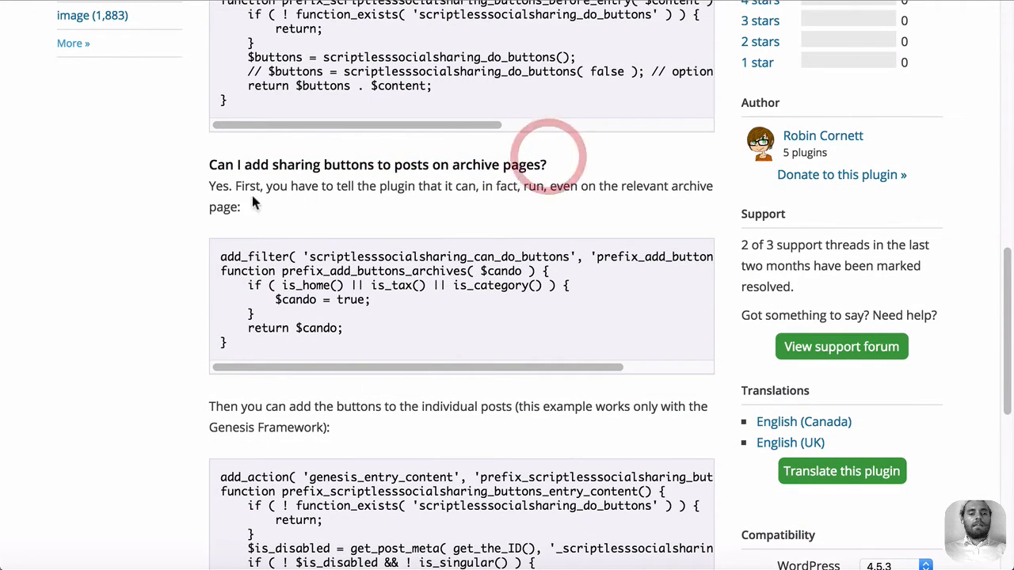
{"action": "left_click_drag", "start_coordinate": [210, 186], "coordinate": [578, 185]}
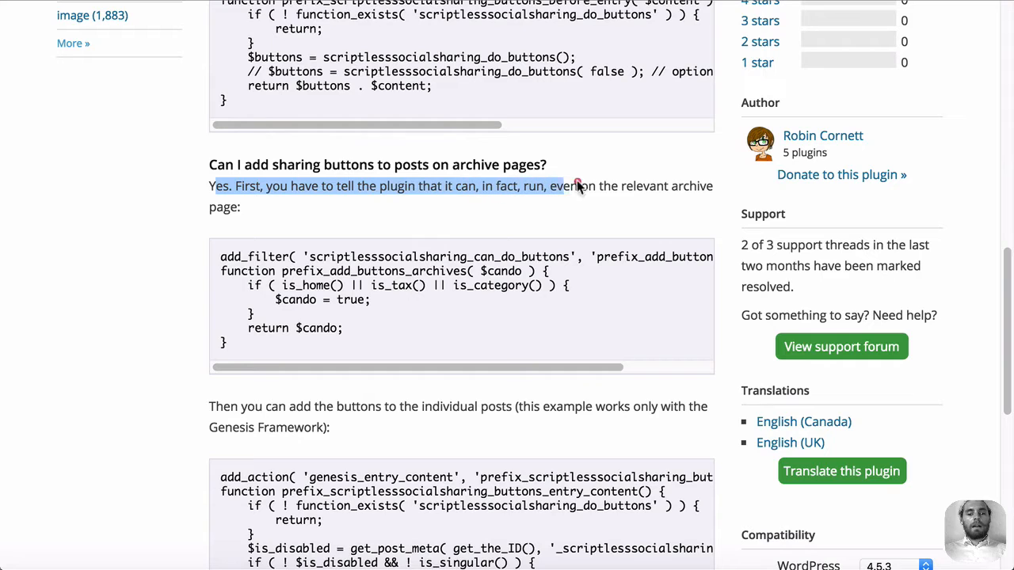
{"action": "scroll", "scroll_direction": "down", "scroll_amount": 3}
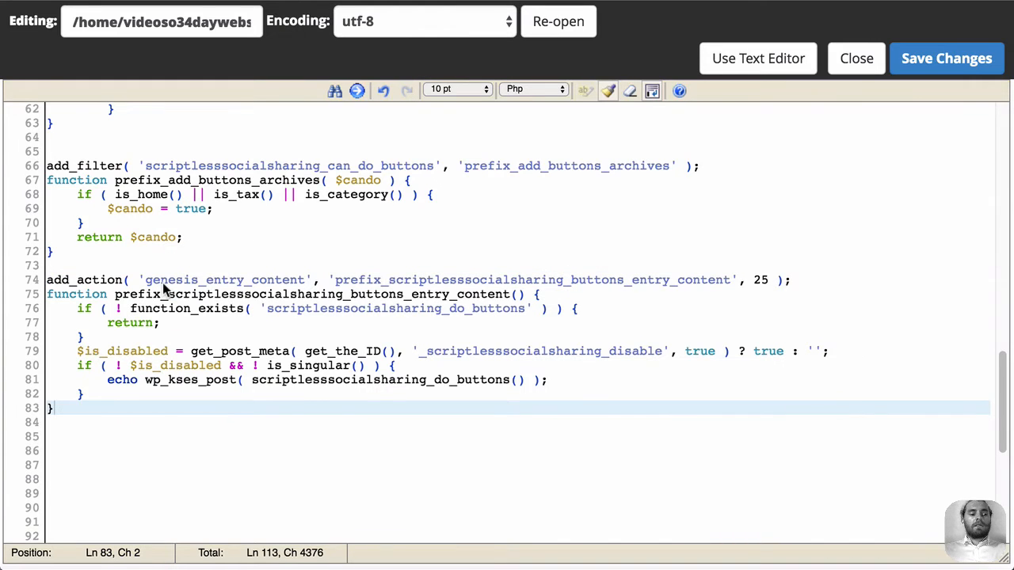
{"action": "mouse_move", "coordinate": [202, 240]}
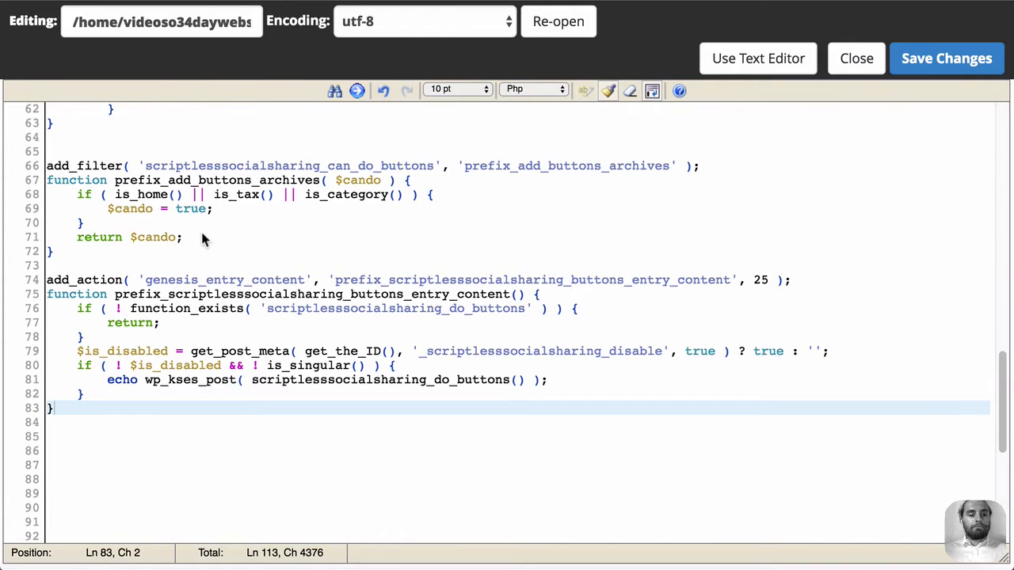
Place the add_filter and add_action snippets in functions.php and select the genesis hook name to replace.
{"action": "left_click", "coordinate": [182, 237]}
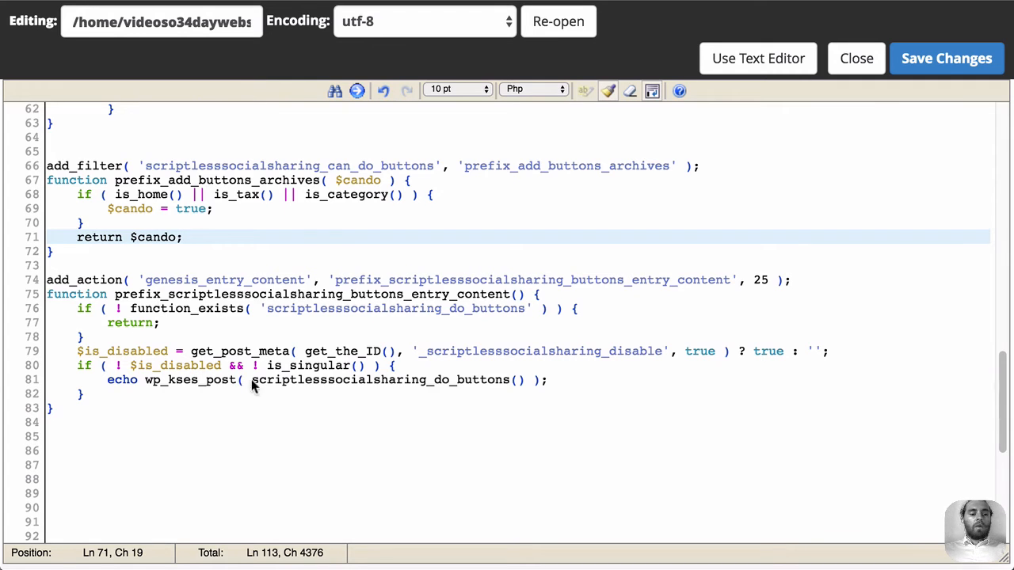
{"action": "left_click", "coordinate": [198, 280]}
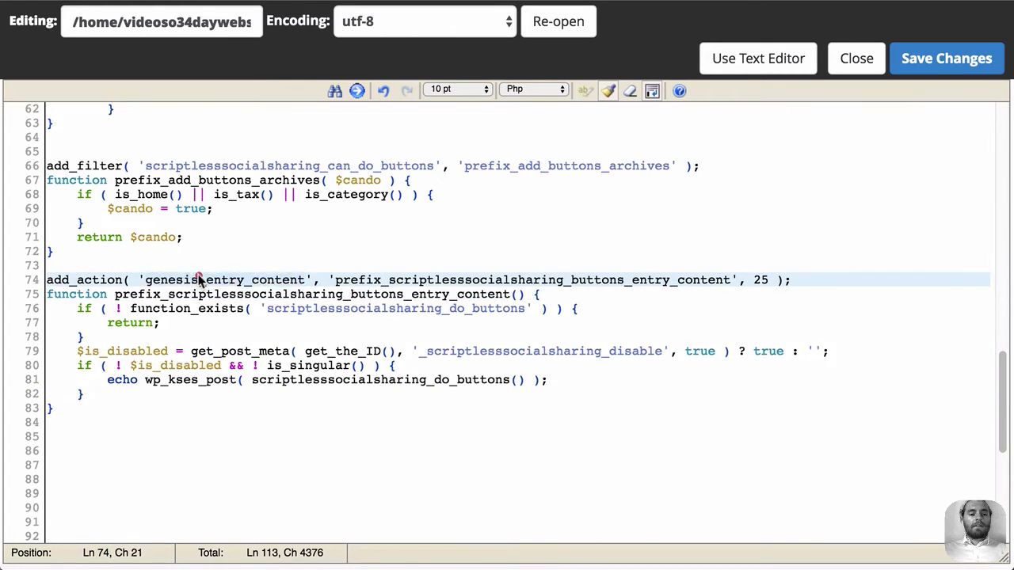
{"action": "double_click", "coordinate": [222, 280]}
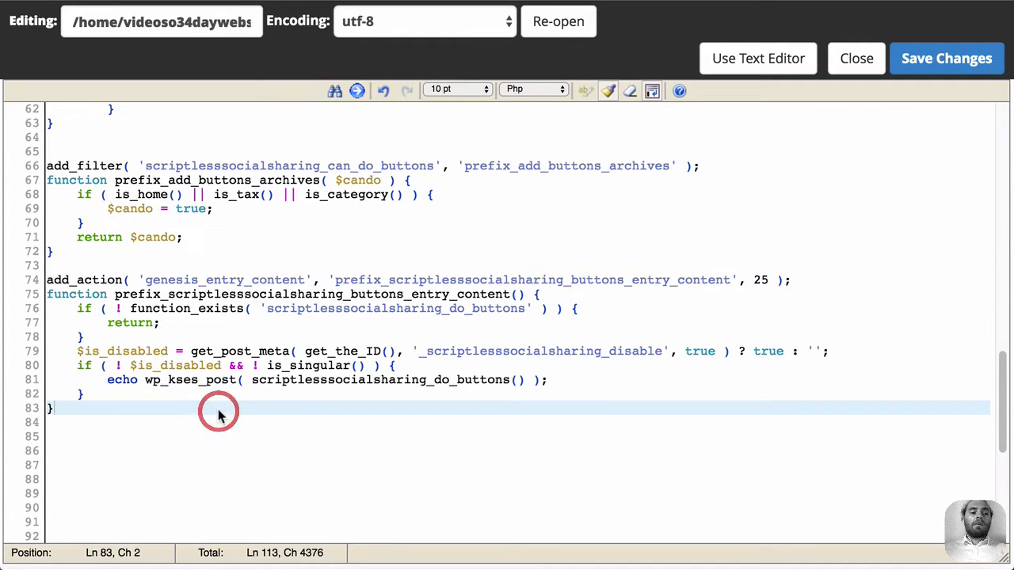
{"action": "double_click", "coordinate": [224, 280]}
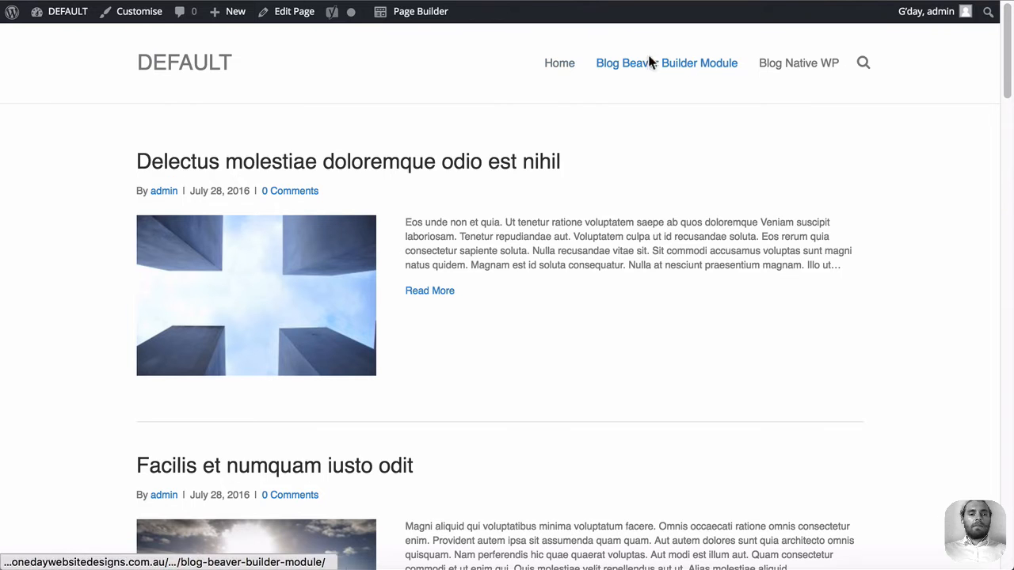
Reload the Blog Beaver Builder Module page, which still shows no share buttons.
{"action": "left_click", "coordinate": [666, 63]}
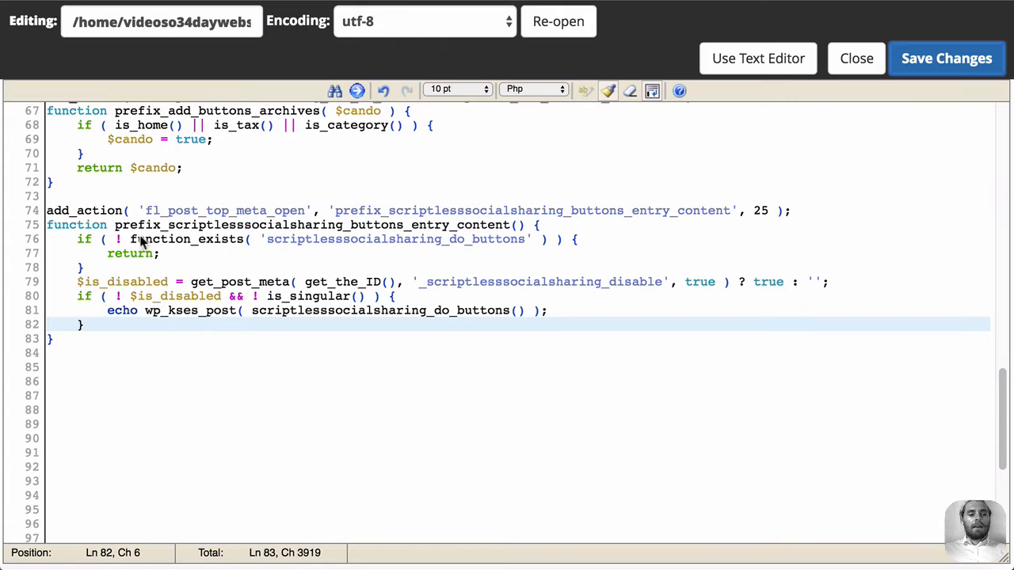
Highlight the add_action line now hooked to fl_post_top_meta_open instead of genesis_entry_content.
{"action": "left_click_drag", "start_coordinate": [154, 210], "coordinate": [285, 210]}
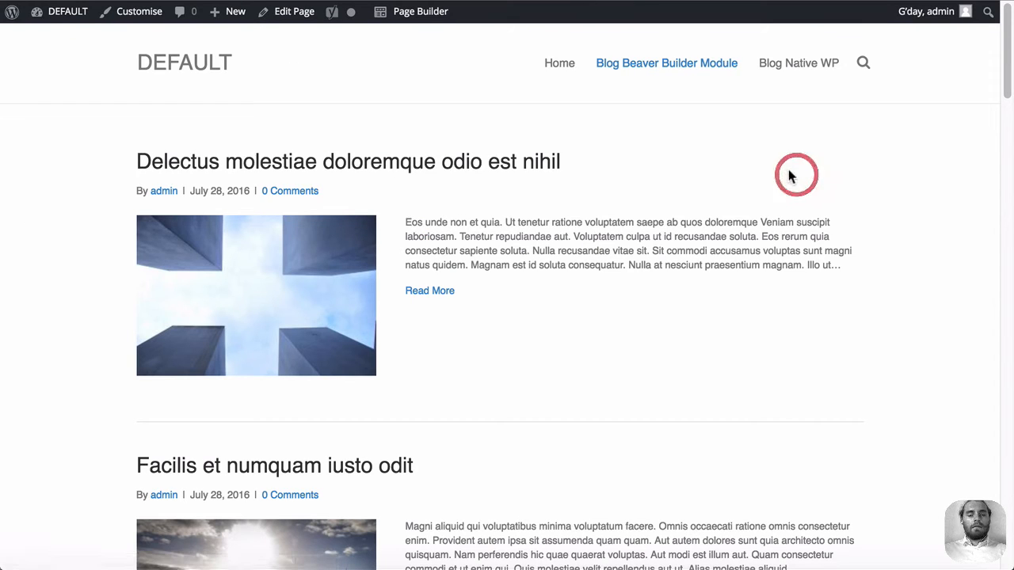
View the Blog Native WP page, where each full-width post shows Share this post buttons and an excerpt.
{"action": "left_click", "coordinate": [799, 63]}
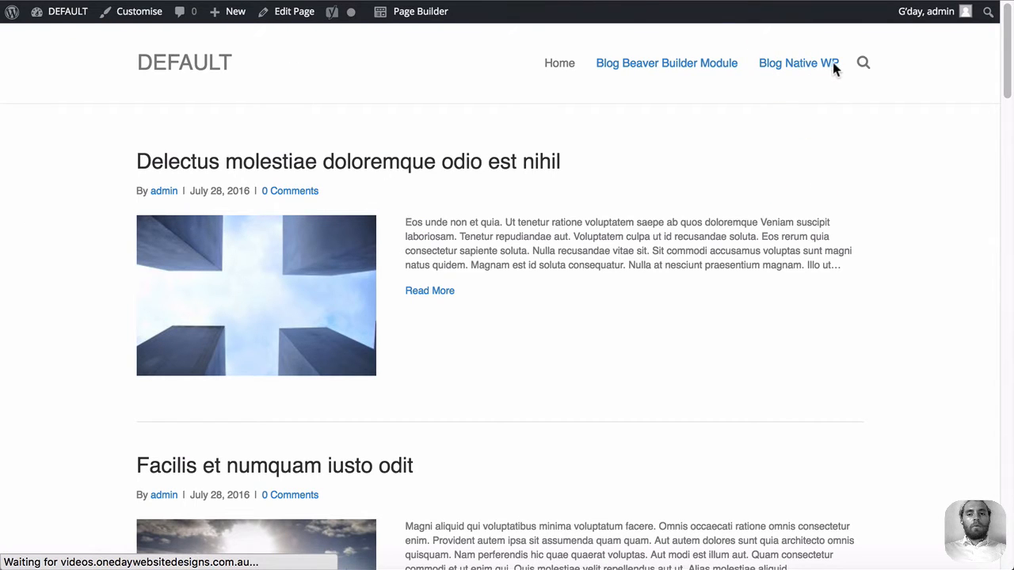
{"action": "left_click", "coordinate": [799, 63]}
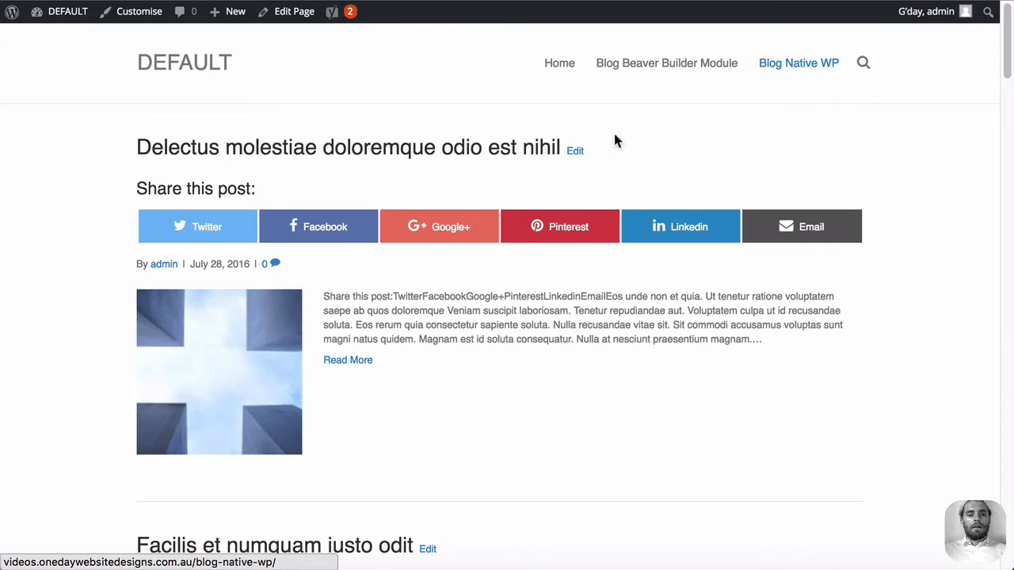
{"action": "scroll", "scroll_direction": "down", "scroll_amount": 3}
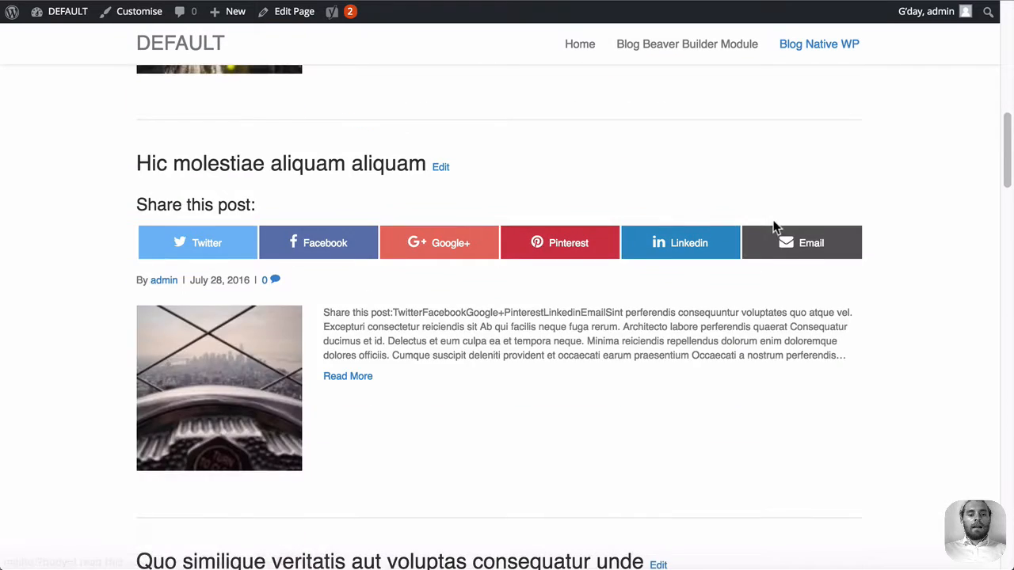
{"action": "scroll", "scroll_direction": "up", "scroll_amount": 3}
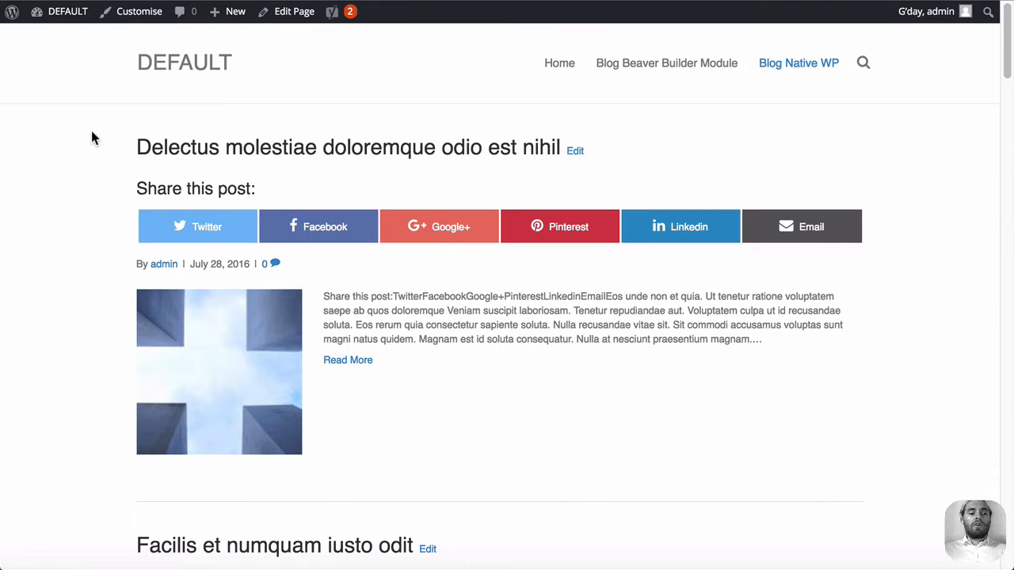
{"action": "mouse_move", "coordinate": [121, 126]}
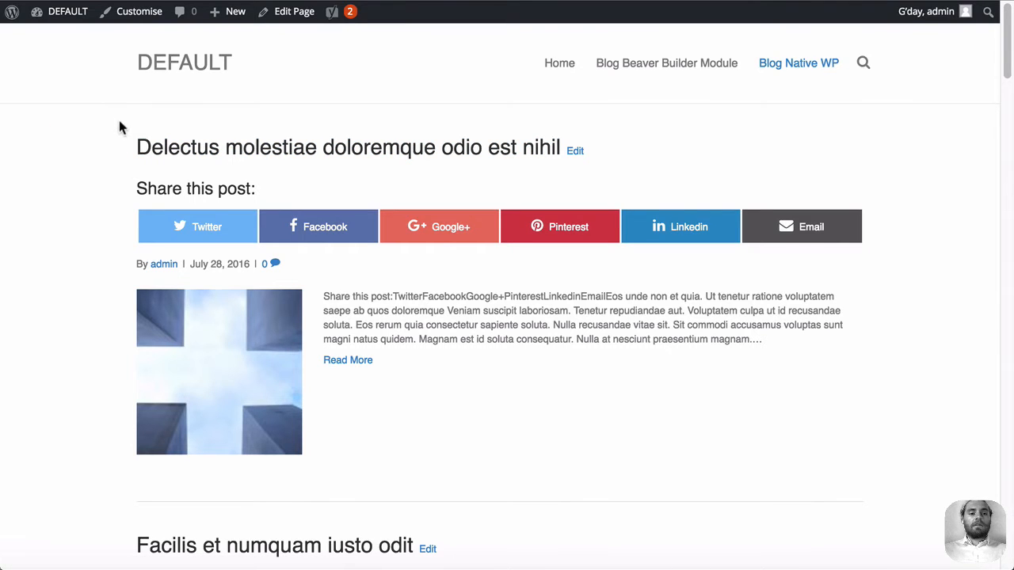
{"action": "mouse_move", "coordinate": [92, 111]}
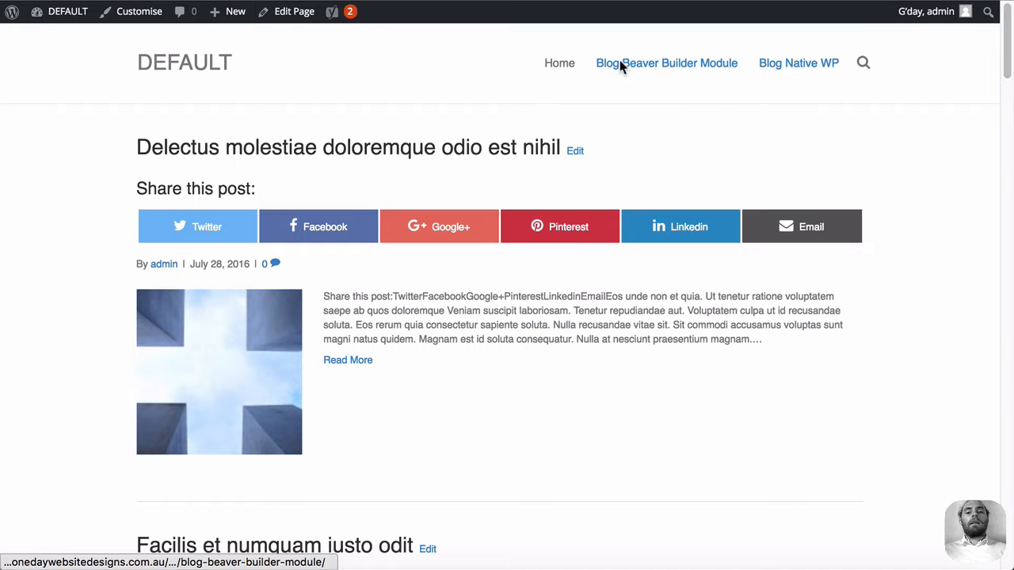
{"action": "mouse_move", "coordinate": [799, 63]}
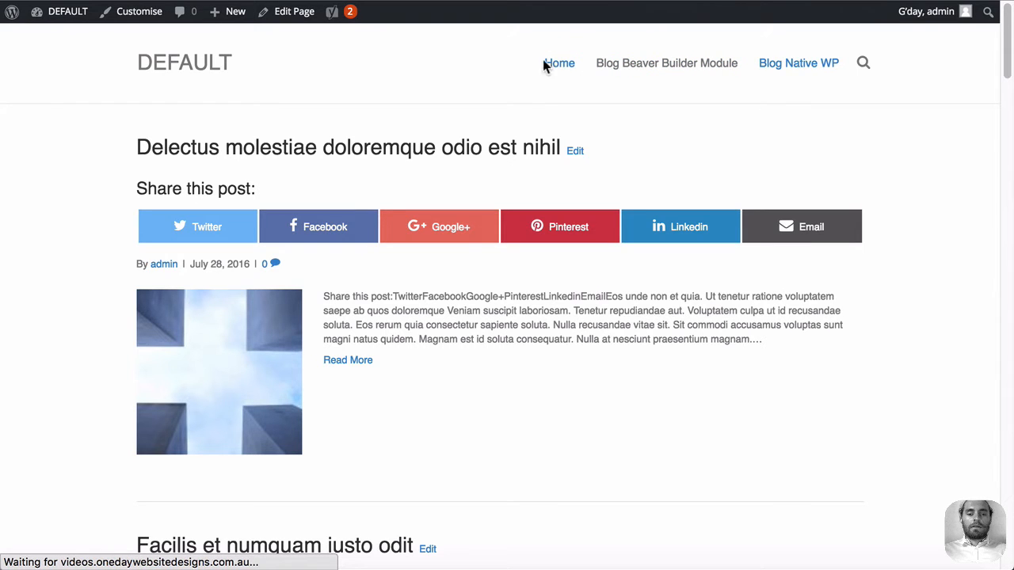
Go to the Zen Life home page, briefly launch Page Builder from the admin bar, then return to the live page.
{"action": "left_click", "coordinate": [559, 63]}
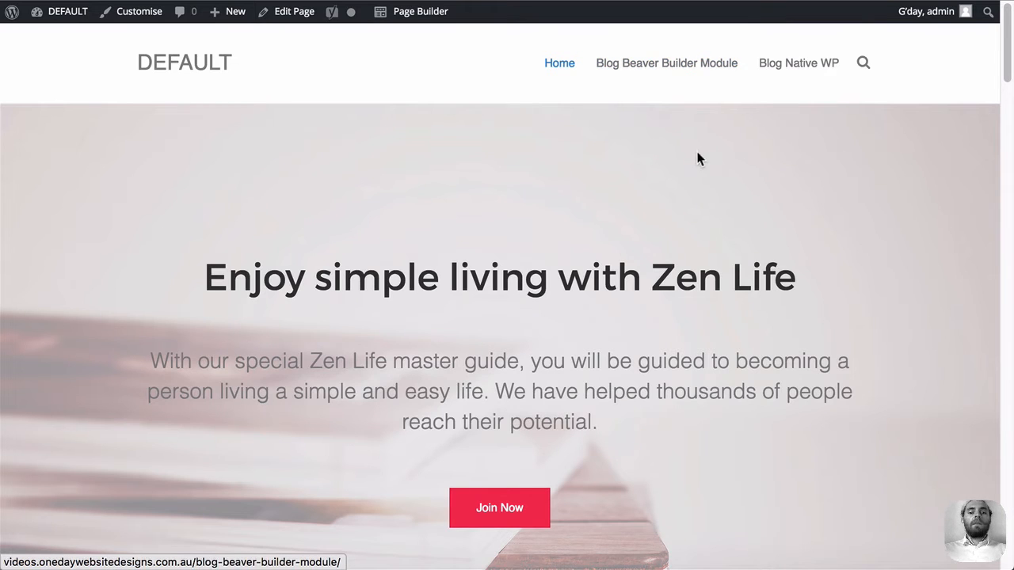
{"action": "mouse_move", "coordinate": [507, 97]}
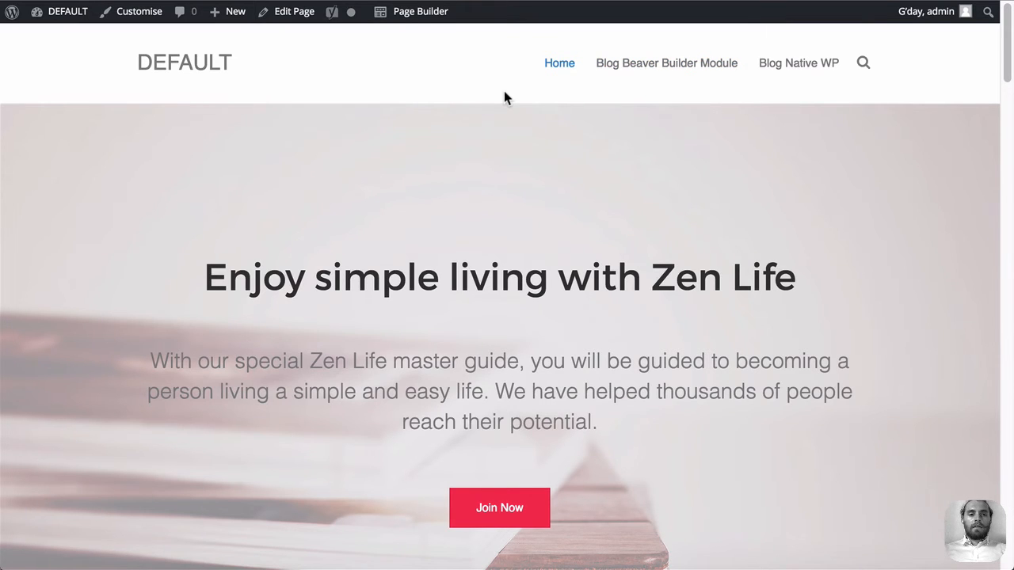
{"action": "mouse_move", "coordinate": [499, 94]}
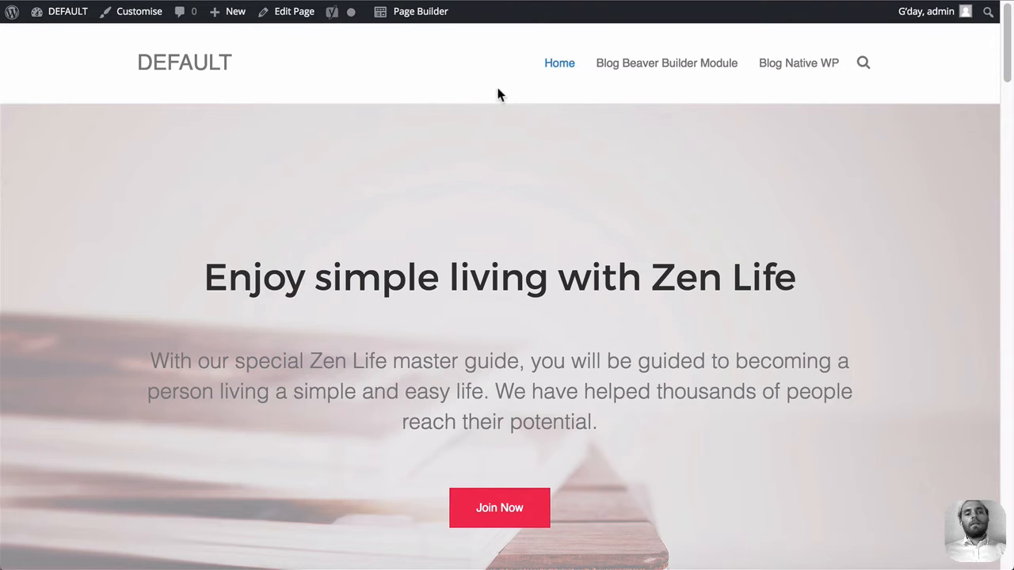
{"action": "left_click", "coordinate": [420, 11]}
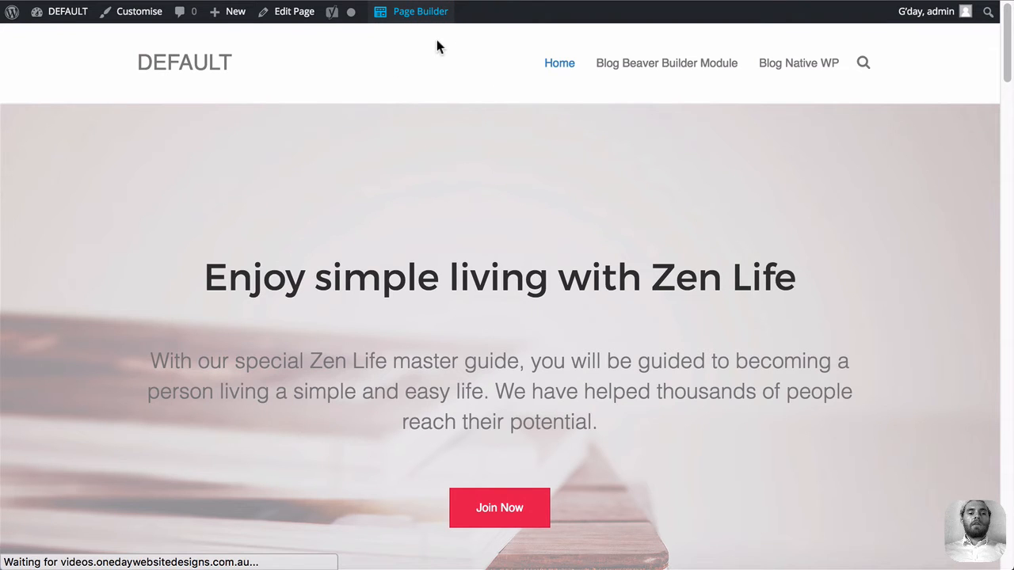
{"action": "left_click", "coordinate": [410, 12]}
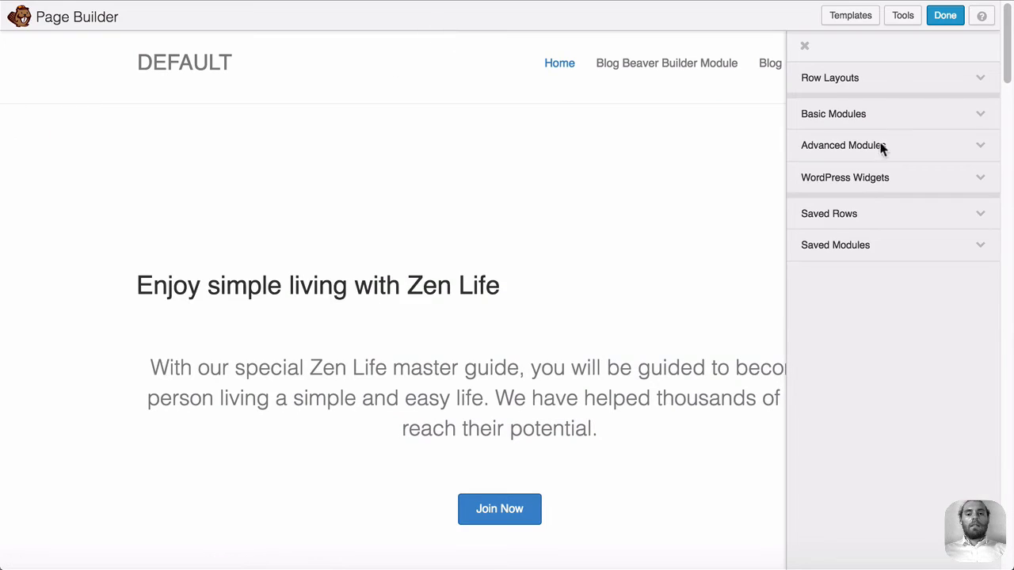
{"action": "left_click", "coordinate": [843, 145]}
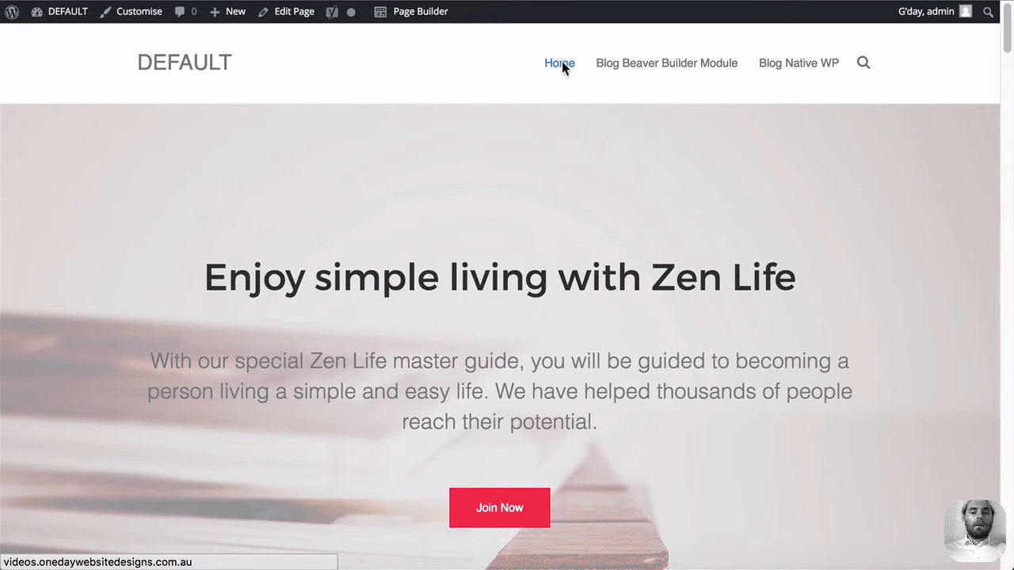
{"action": "mouse_move", "coordinate": [499, 187]}
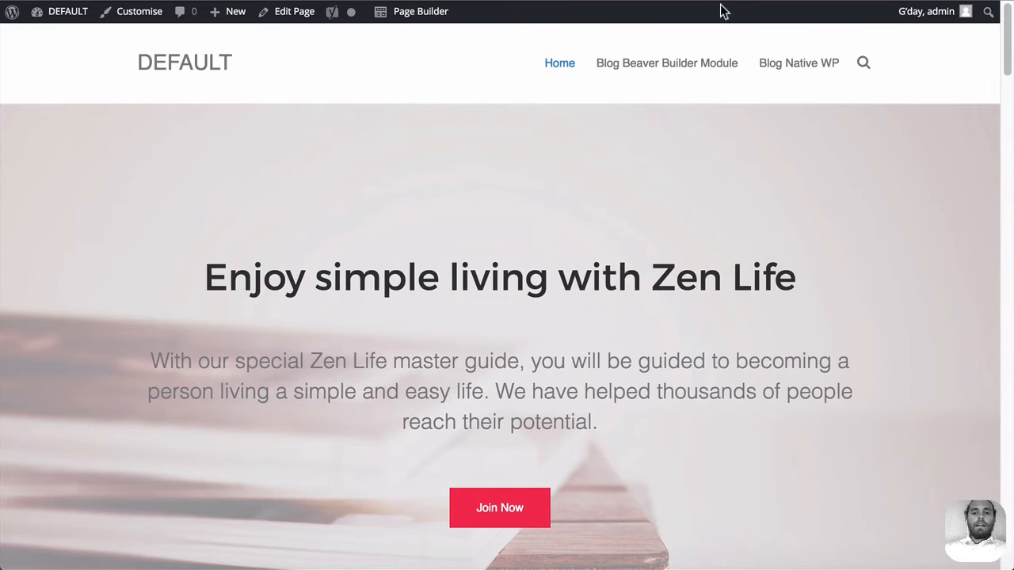
{"action": "mouse_move", "coordinate": [595, 189]}
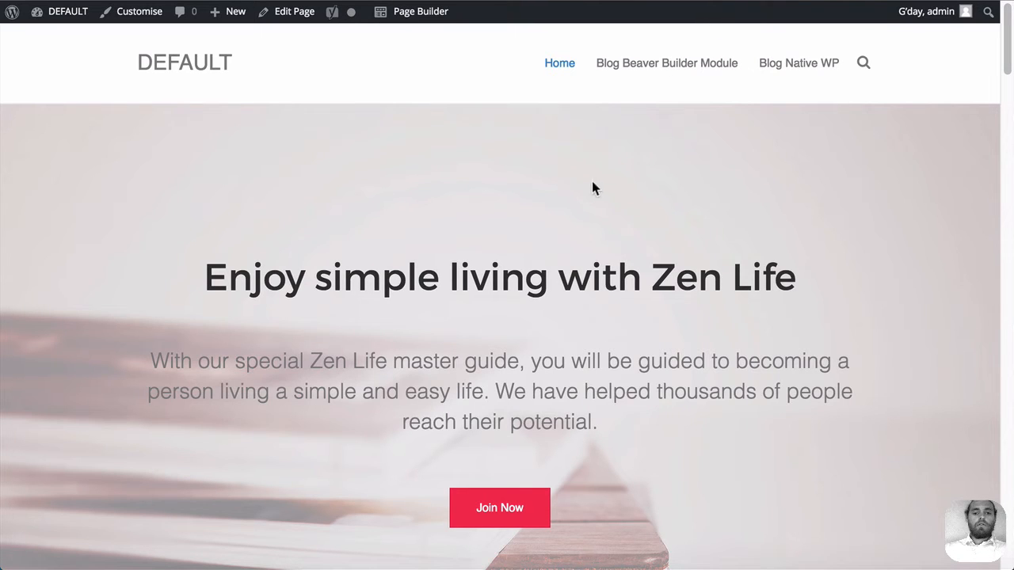
{"action": "mouse_move", "coordinate": [560, 63]}
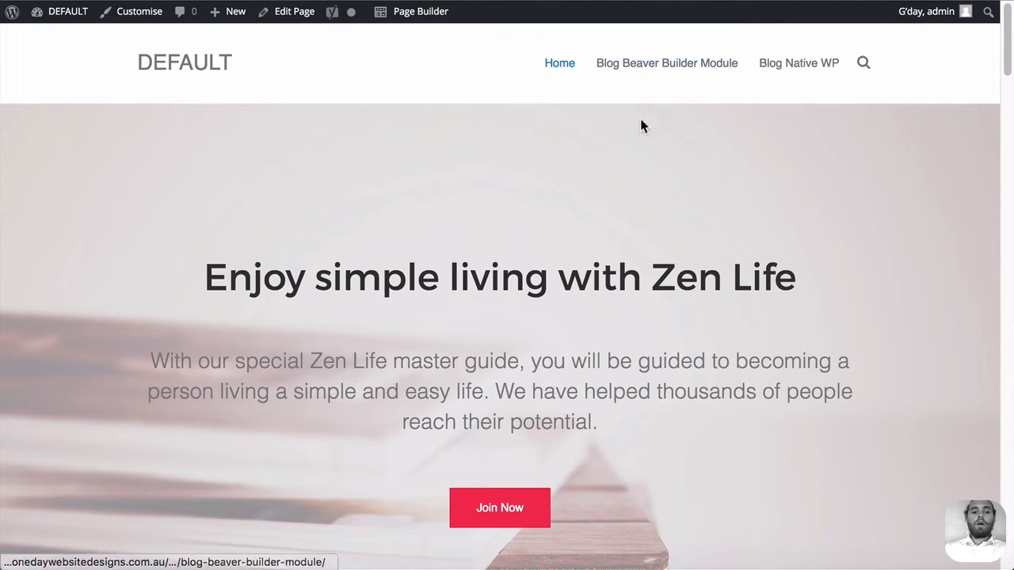
{"action": "scroll", "scroll_direction": "down", "scroll_amount": 3}
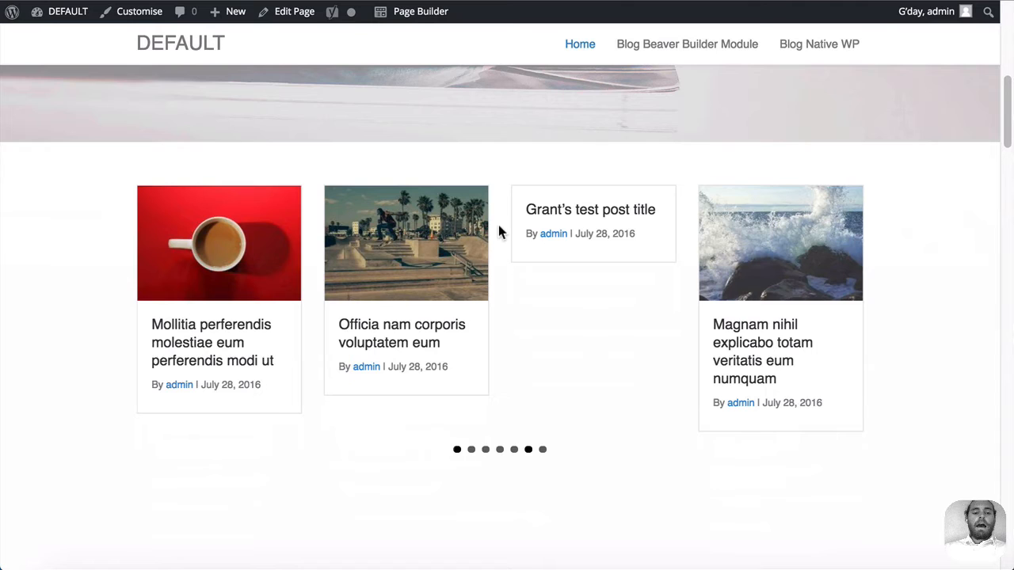
{"action": "left_click", "coordinate": [471, 449]}
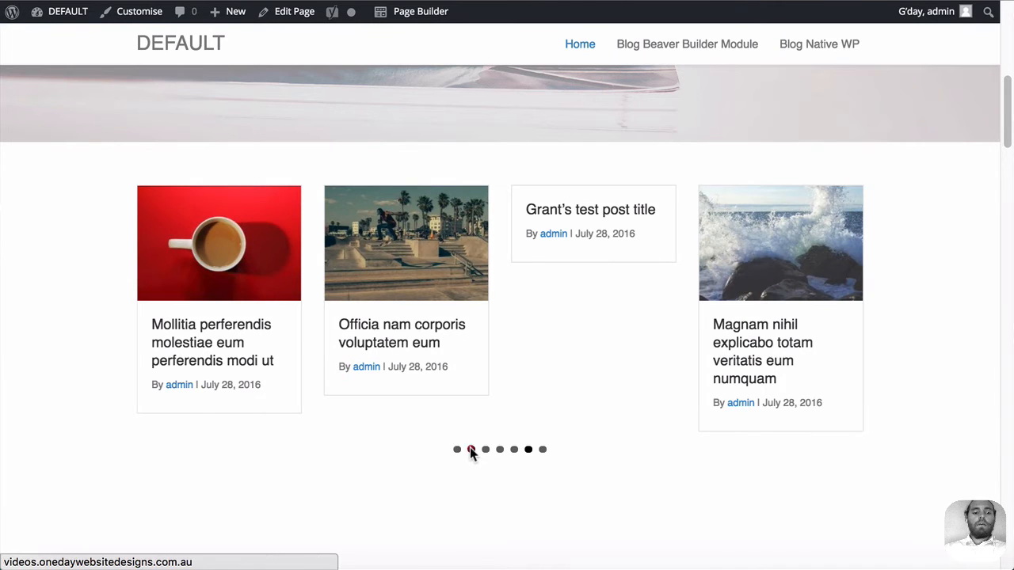
{"action": "left_click", "coordinate": [470, 450]}
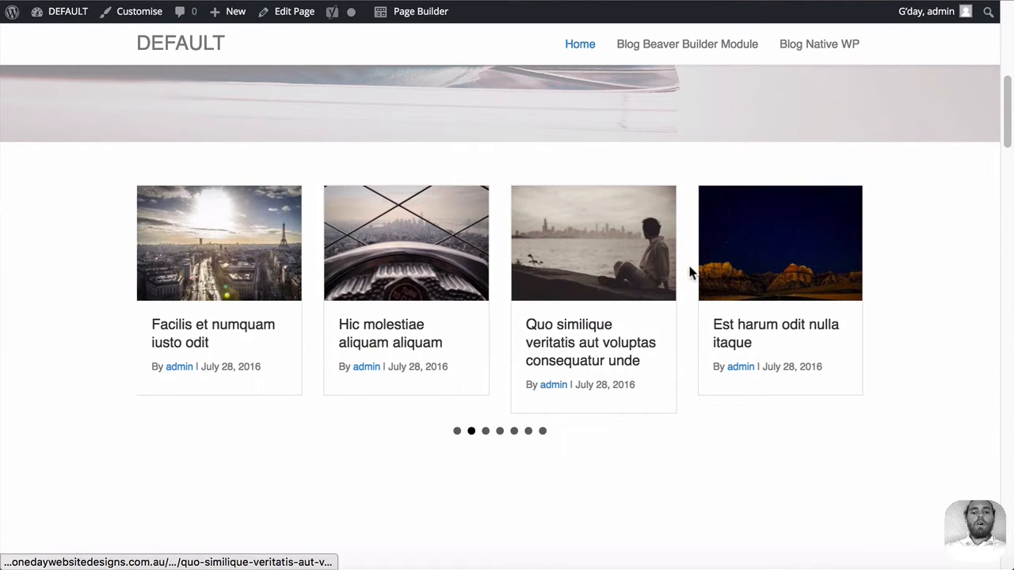
{"action": "mouse_move", "coordinate": [735, 418]}
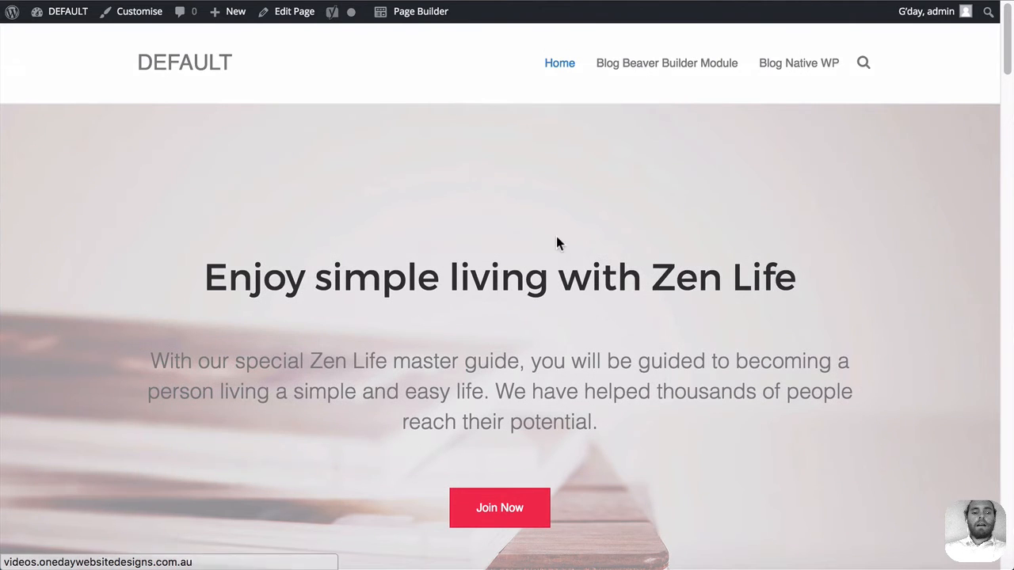
{"action": "scroll", "scroll_direction": "down", "scroll_amount": 3}
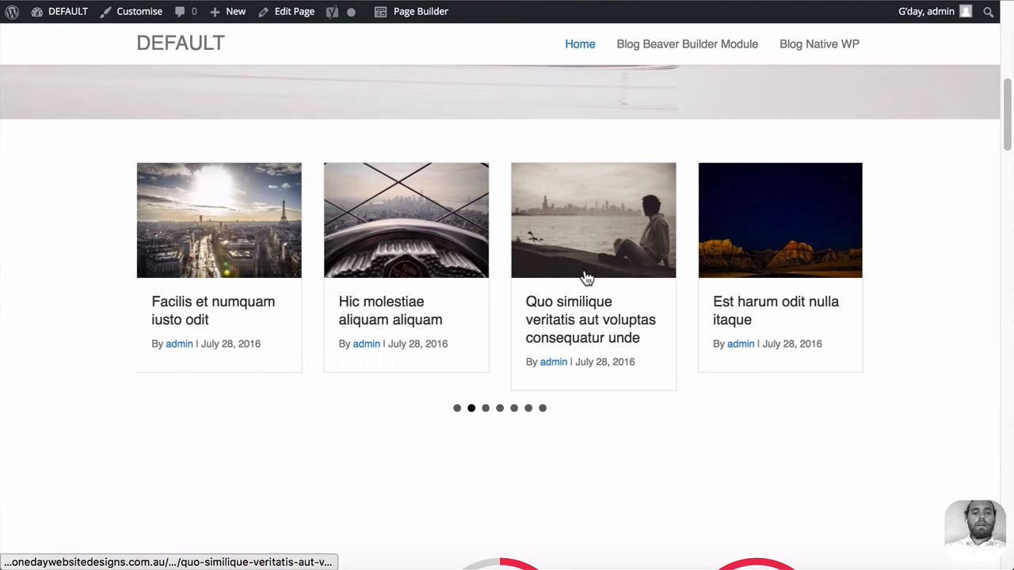
{"action": "mouse_move", "coordinate": [796, 260]}
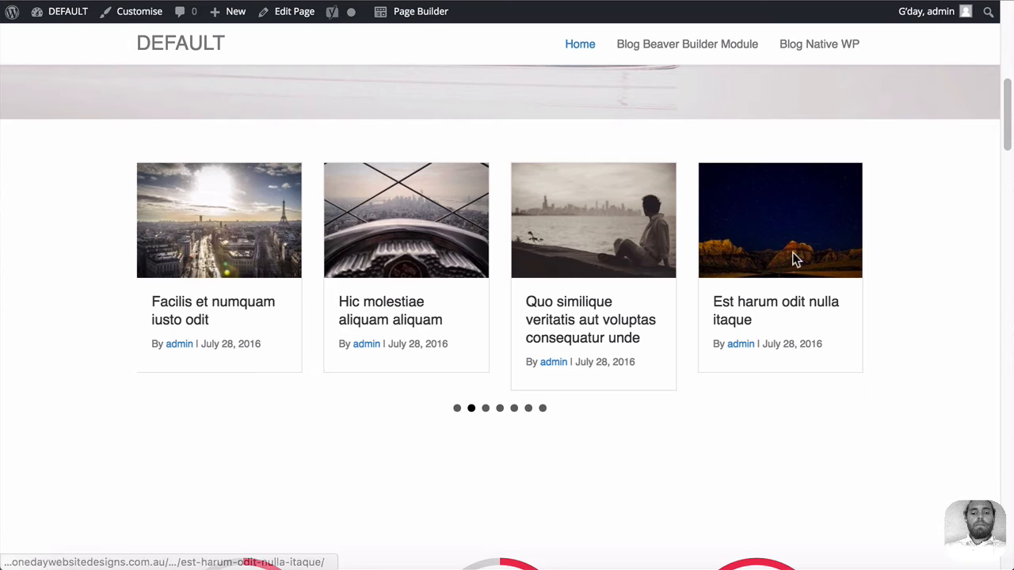
{"action": "mouse_move", "coordinate": [535, 213]}
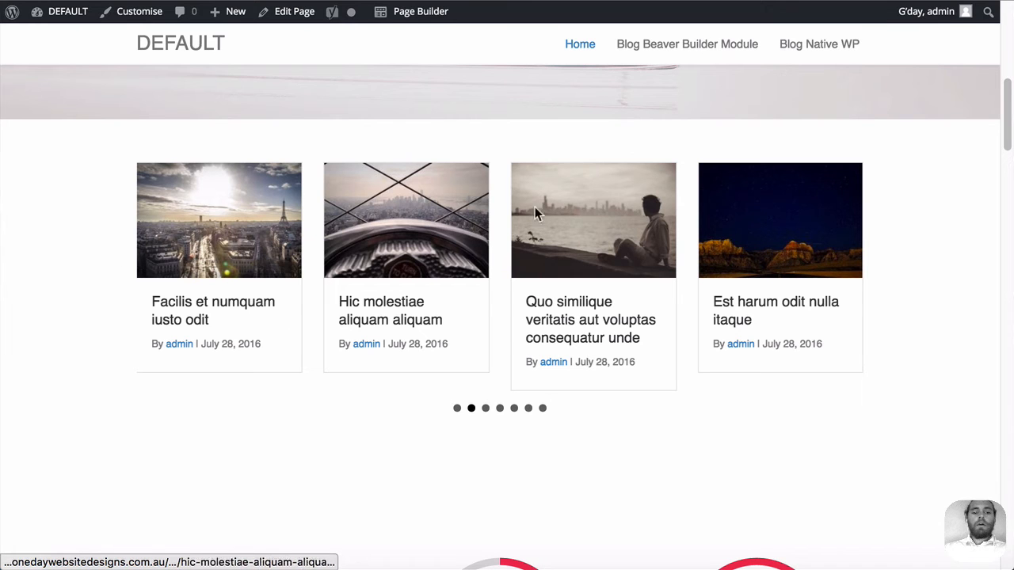
{"action": "mouse_move", "coordinate": [333, 266]}
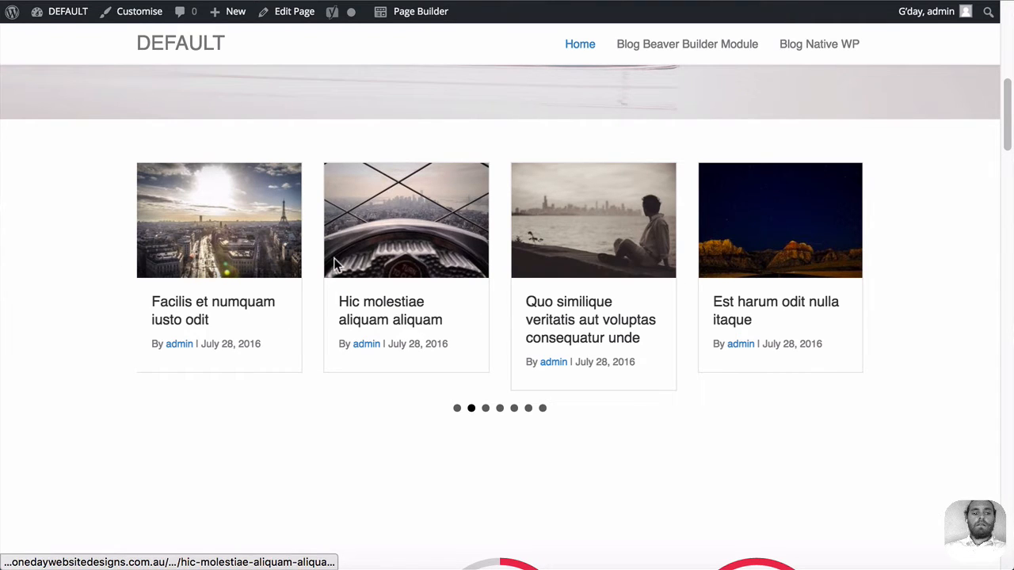
{"action": "scroll", "scroll_direction": "down", "scroll_amount": 3}
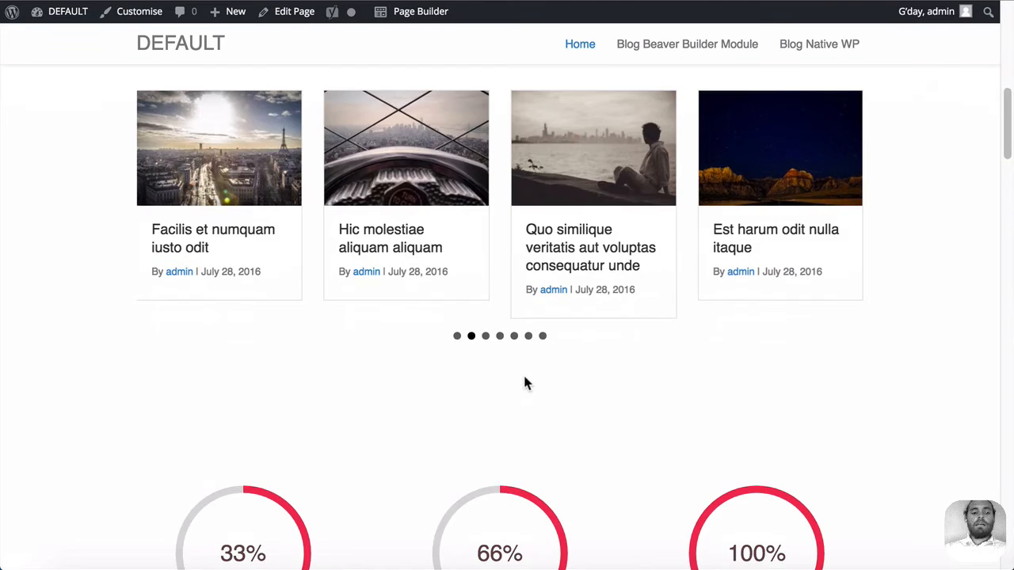
{"action": "scroll", "scroll_direction": "down", "scroll_amount": 3}
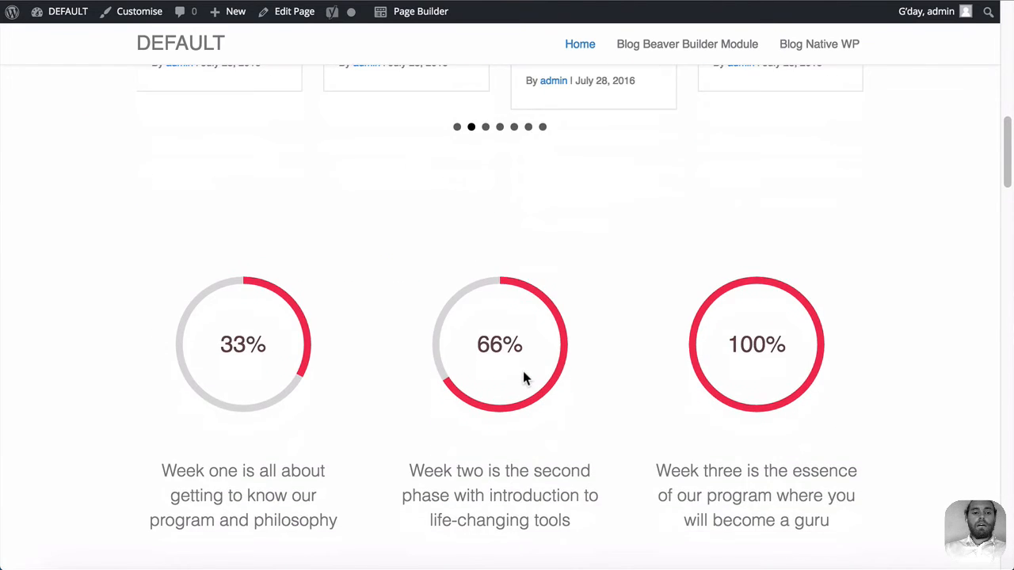
{"action": "scroll", "scroll_direction": "down", "scroll_amount": 3}
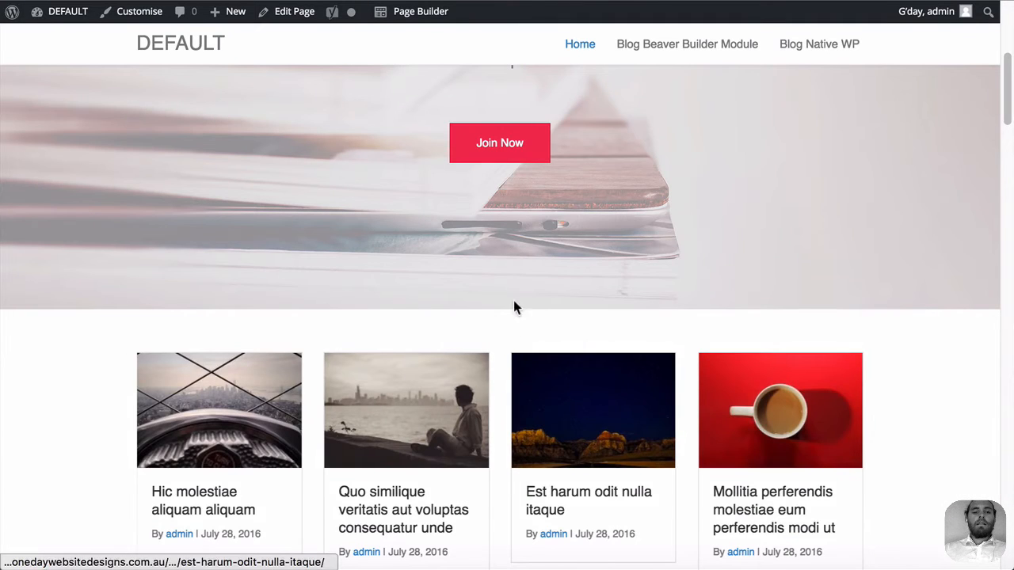
{"action": "scroll", "scroll_direction": "down", "scroll_amount": 3}
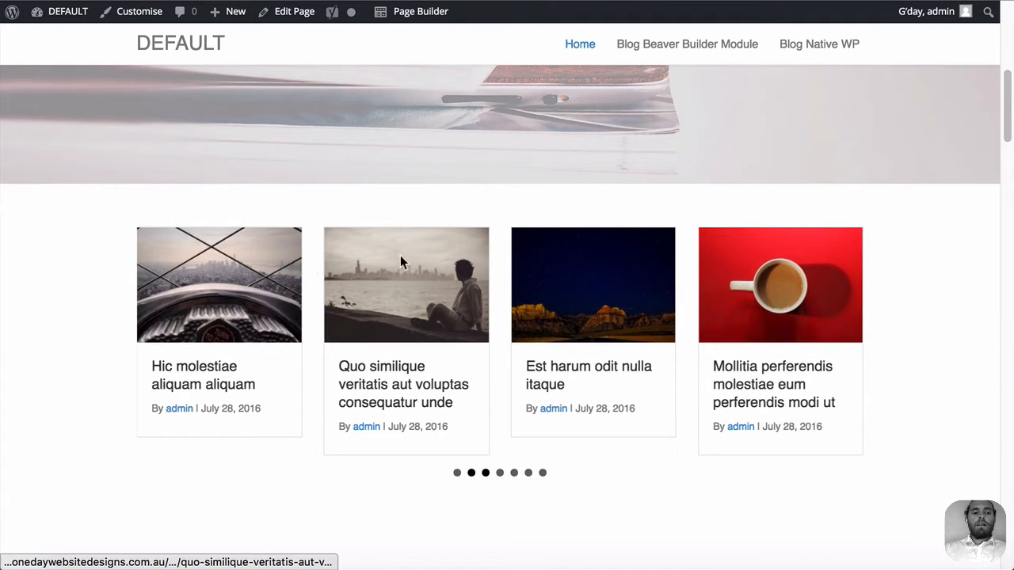
{"action": "mouse_move", "coordinate": [831, 263]}
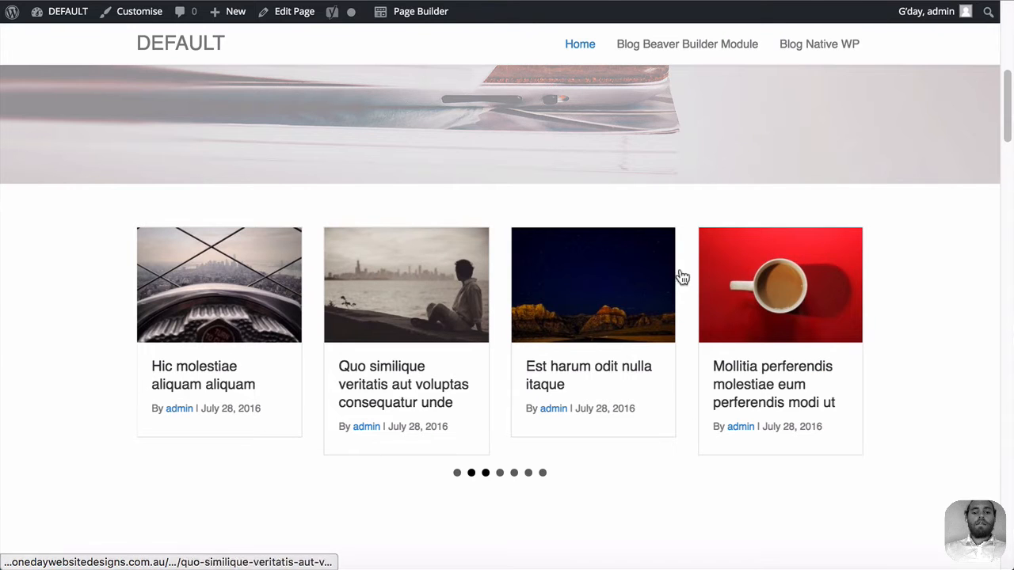
{"action": "mouse_move", "coordinate": [262, 356]}
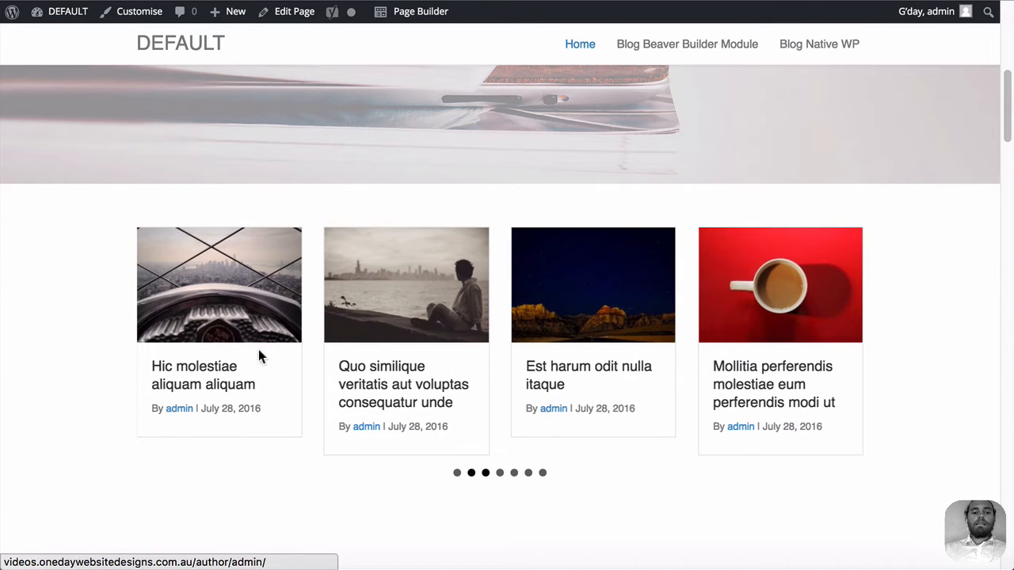
{"action": "scroll", "scroll_direction": "down", "scroll_amount": 3}
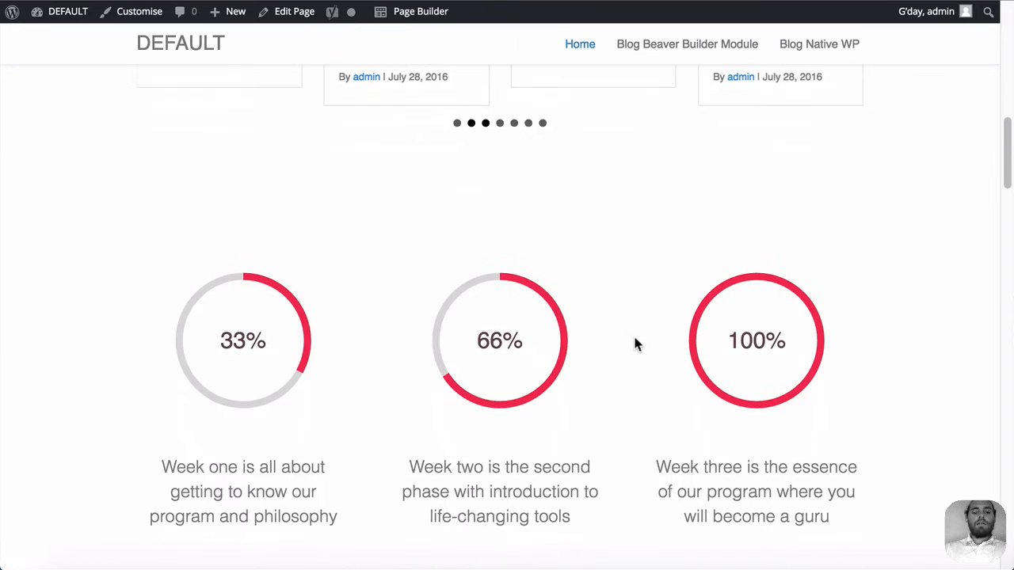
{"action": "scroll", "scroll_direction": "down", "scroll_amount": 3}
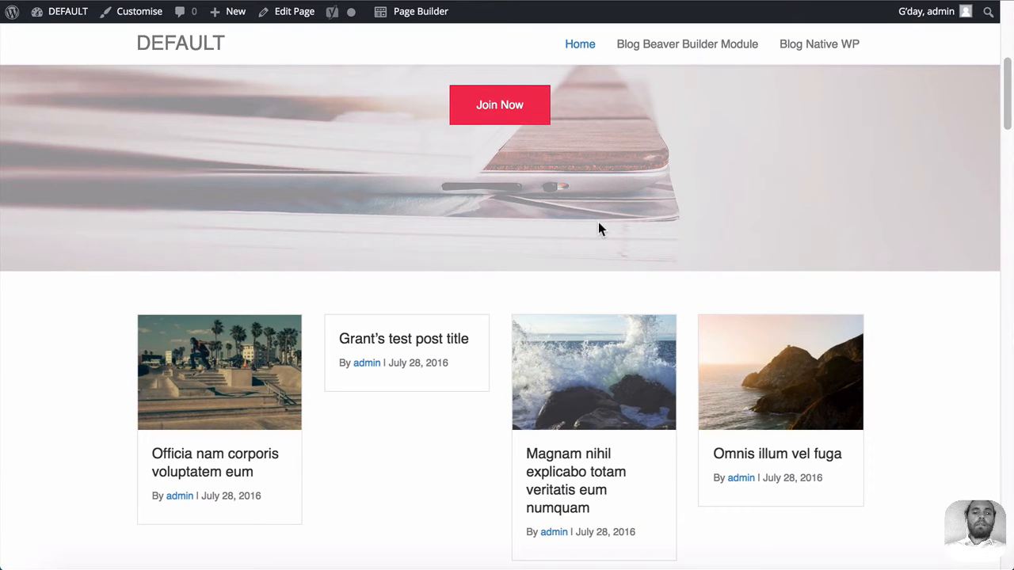
{"action": "mouse_move", "coordinate": [593, 175]}
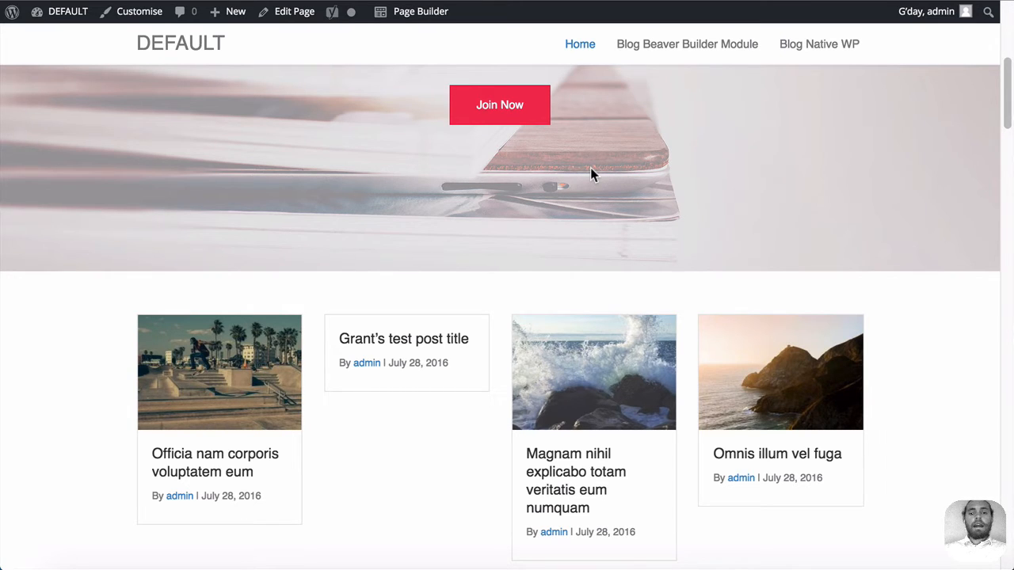
{"action": "mouse_move", "coordinate": [608, 171]}
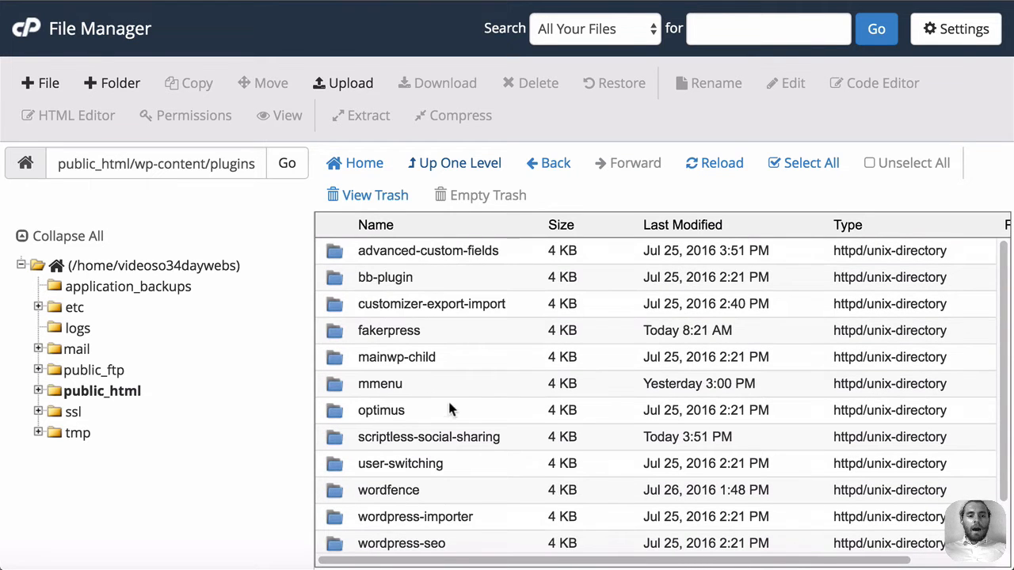
{"action": "mouse_move", "coordinate": [452, 356]}
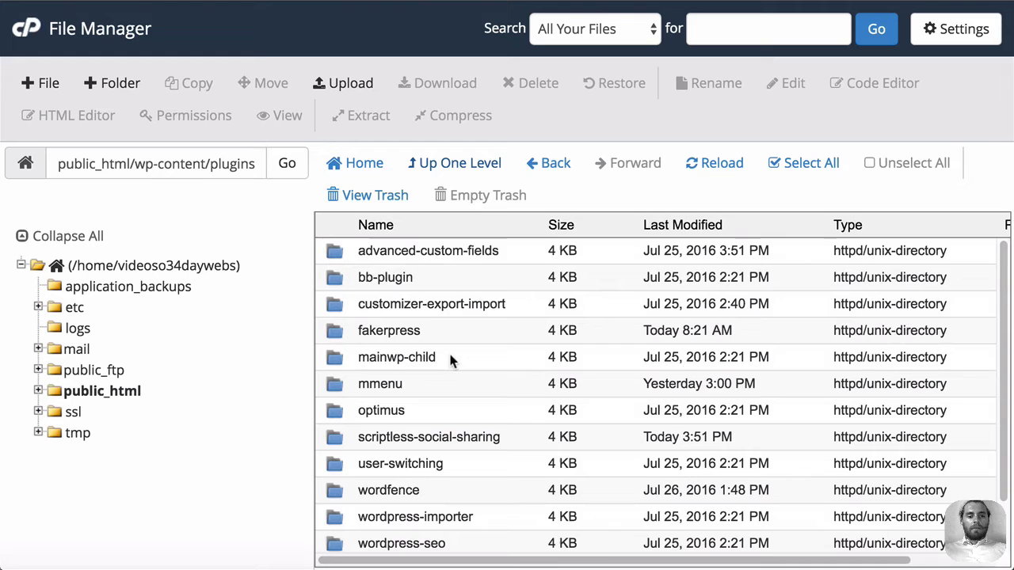
Enter the scriptless-social-sharing plugin folder and open its output class PHP file in the editor.
{"action": "scroll", "scroll_direction": "down", "scroll_amount": 3}
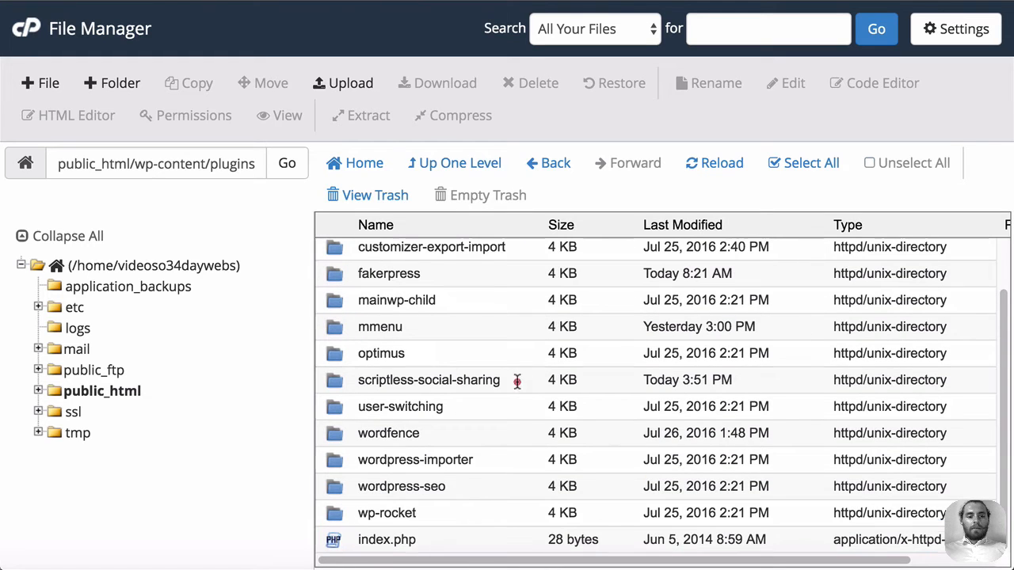
{"action": "left_click", "coordinate": [714, 162]}
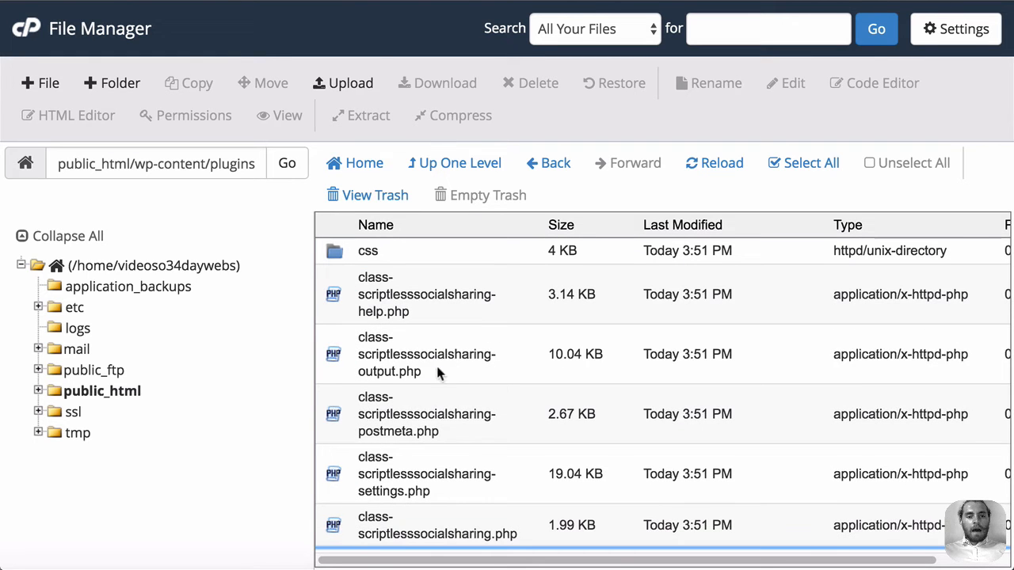
{"action": "double_click", "coordinate": [427, 354]}
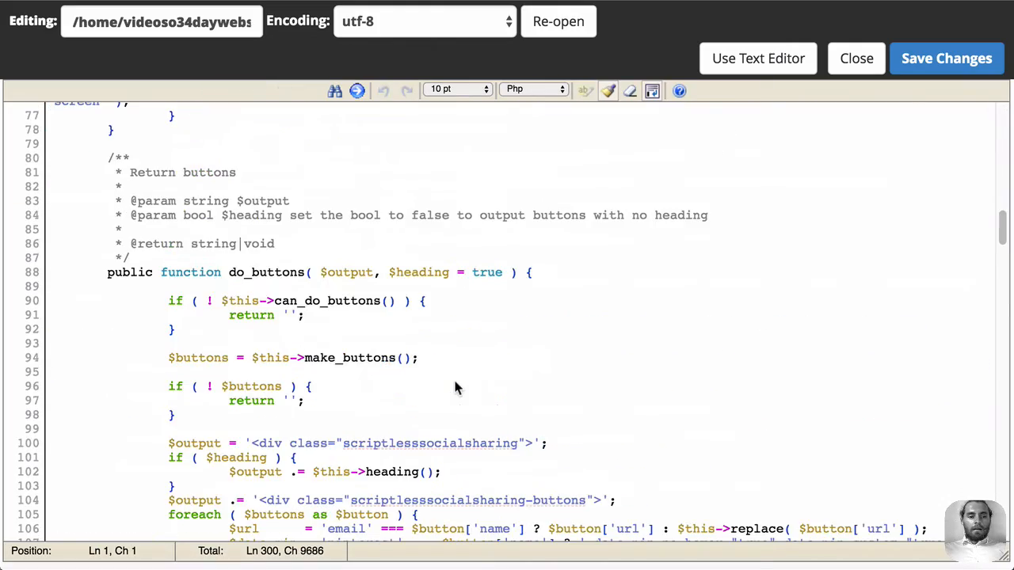
Locate and point out the is_main_query condition within can_do_buttons in the sharing output file.
{"action": "scroll", "scroll_direction": "down", "scroll_amount": 3}
{"action": "type", "text": "is_m"}
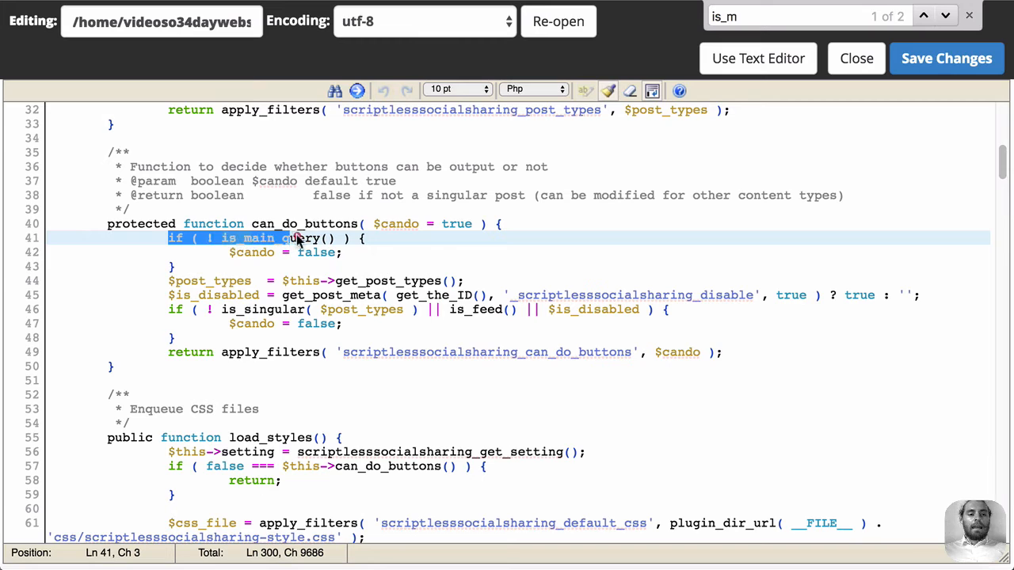
{"action": "left_click", "coordinate": [346, 251]}
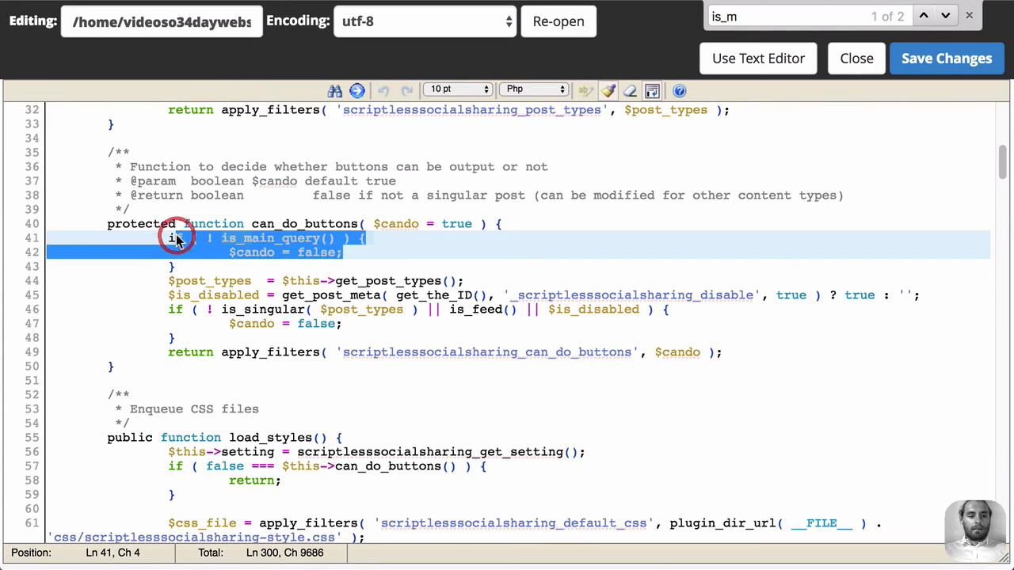
{"action": "left_click", "coordinate": [230, 238]}
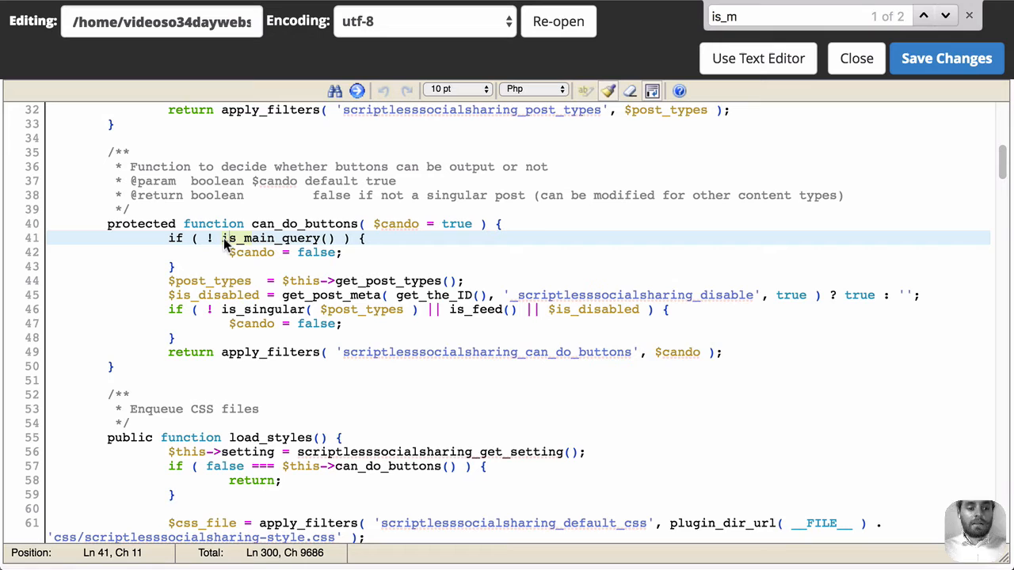
{"action": "left_click", "coordinate": [227, 238]}
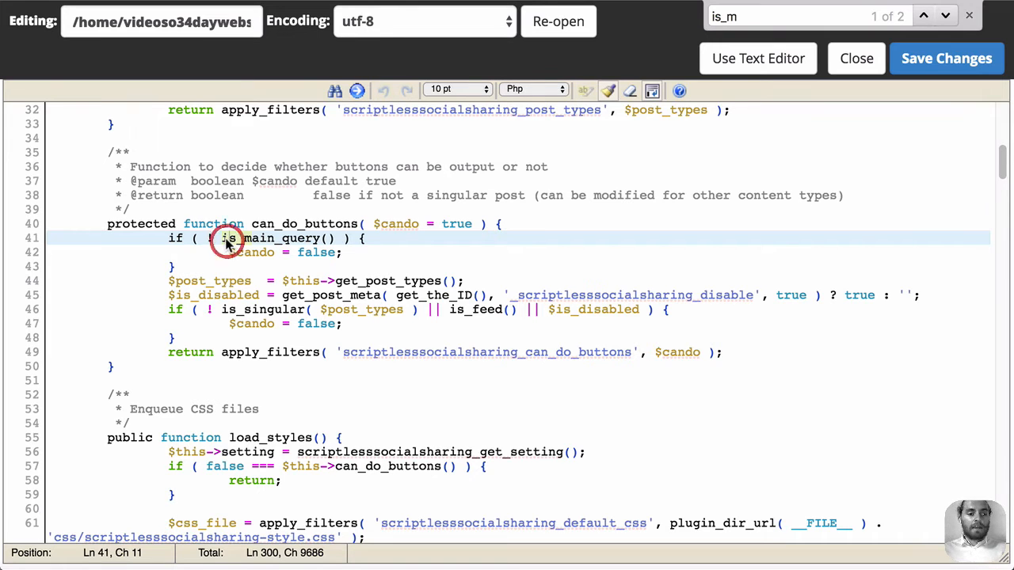
{"action": "left_click", "coordinate": [273, 239]}
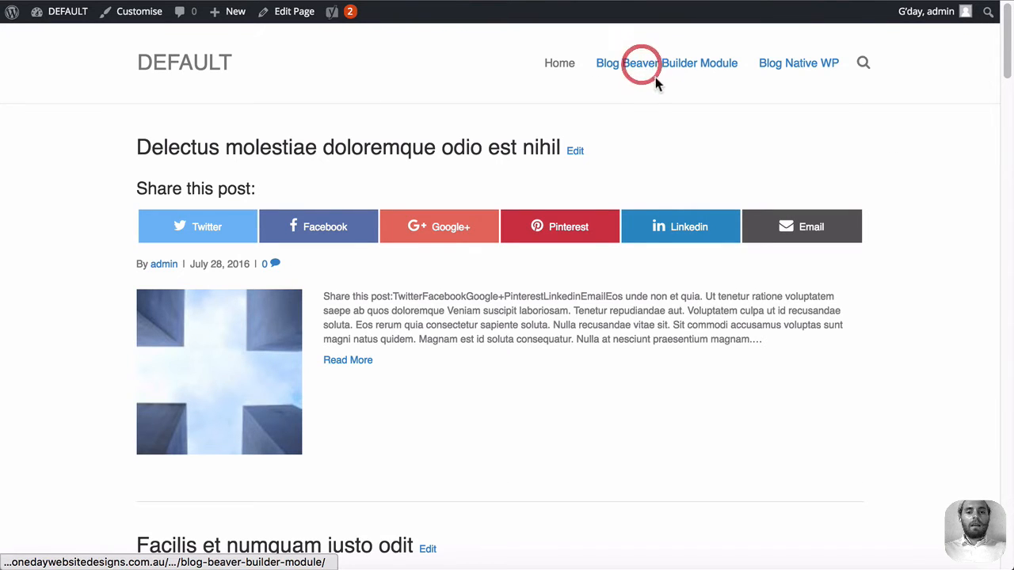
{"action": "left_click", "coordinate": [666, 63]}
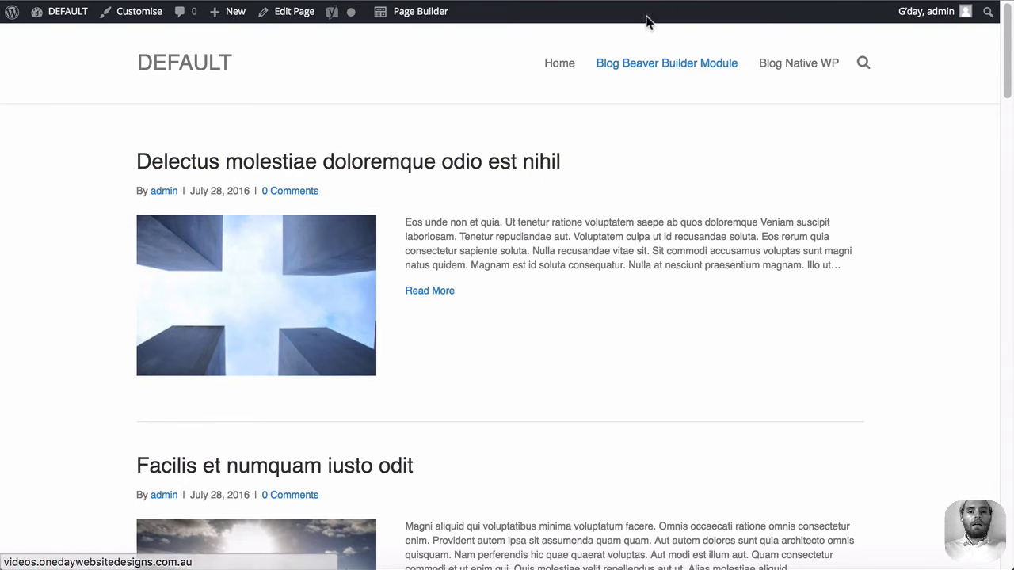
{"action": "left_click", "coordinate": [799, 62]}
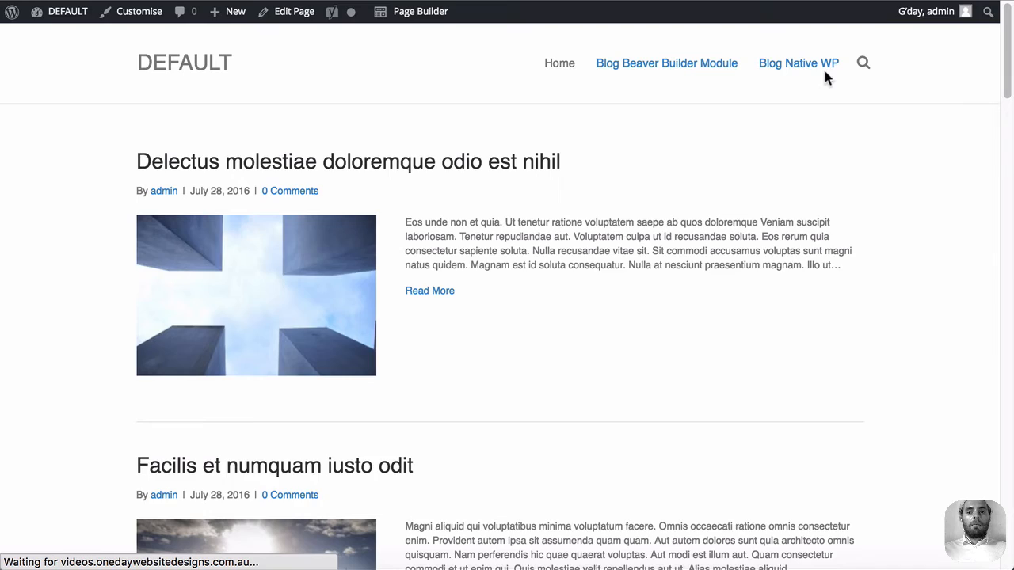
{"action": "left_click", "coordinate": [799, 62]}
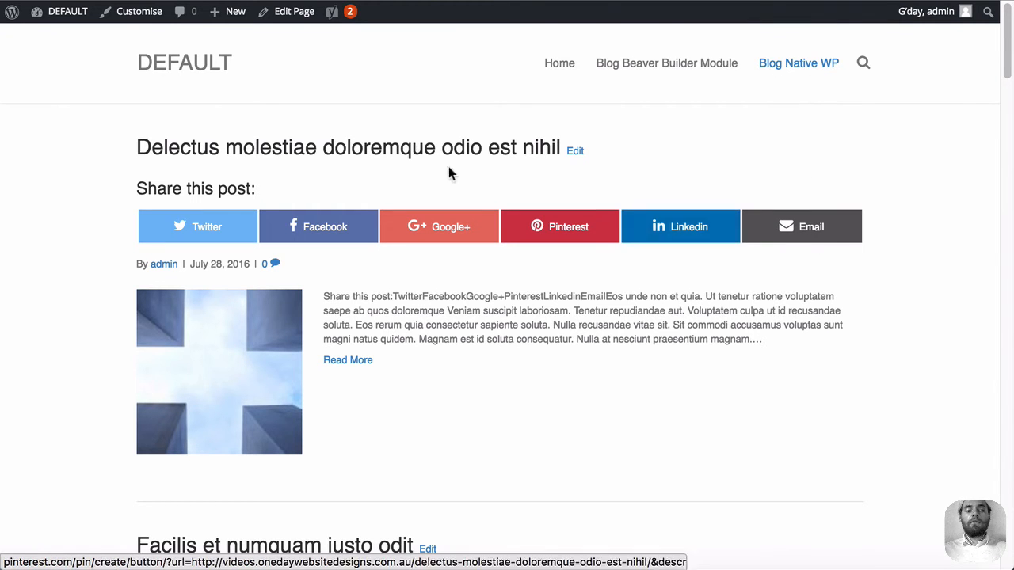
{"action": "scroll", "scroll_direction": "down", "scroll_amount": 3}
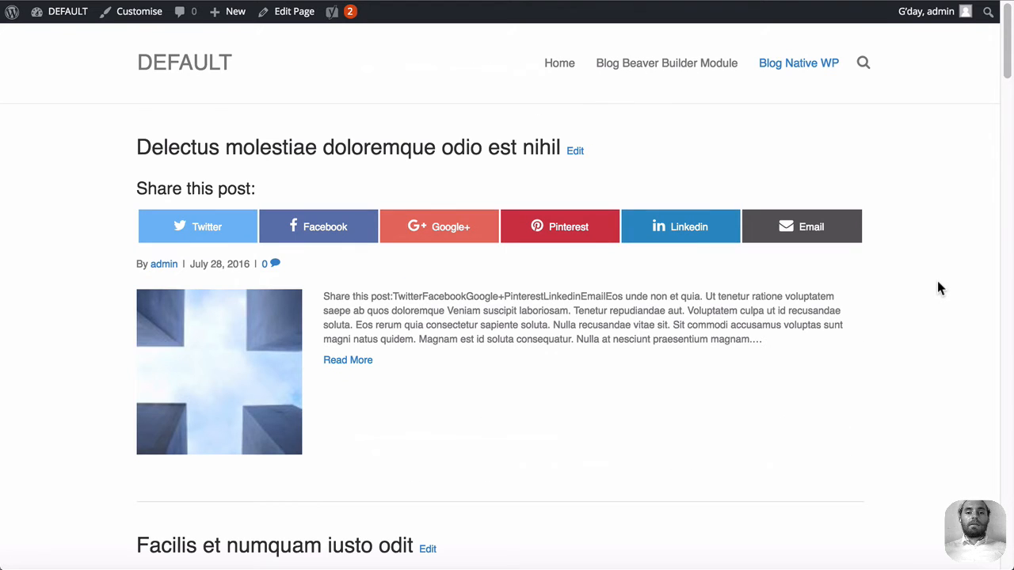
{"action": "mouse_move", "coordinate": [701, 109]}
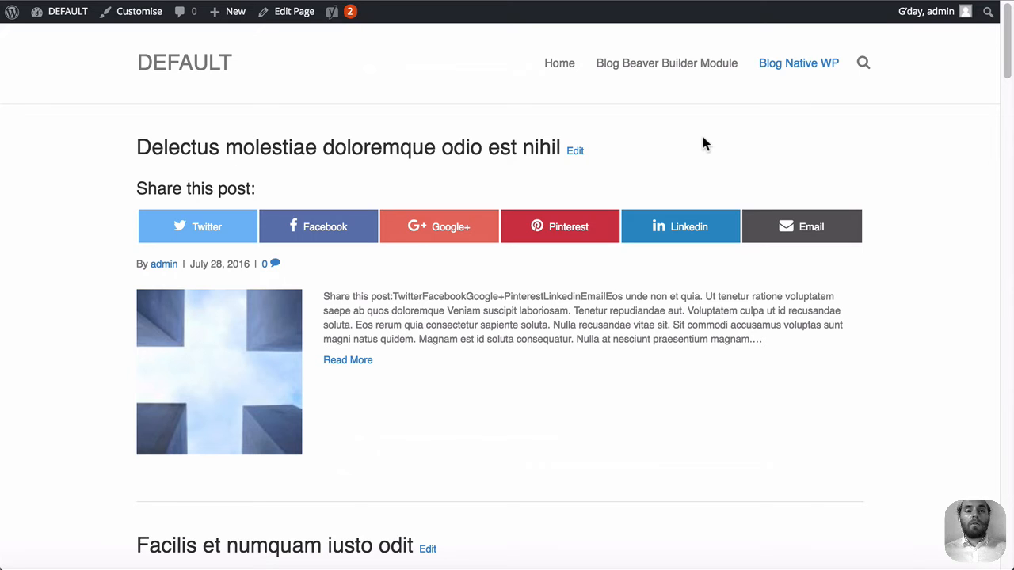
{"action": "mouse_move", "coordinate": [799, 62]}
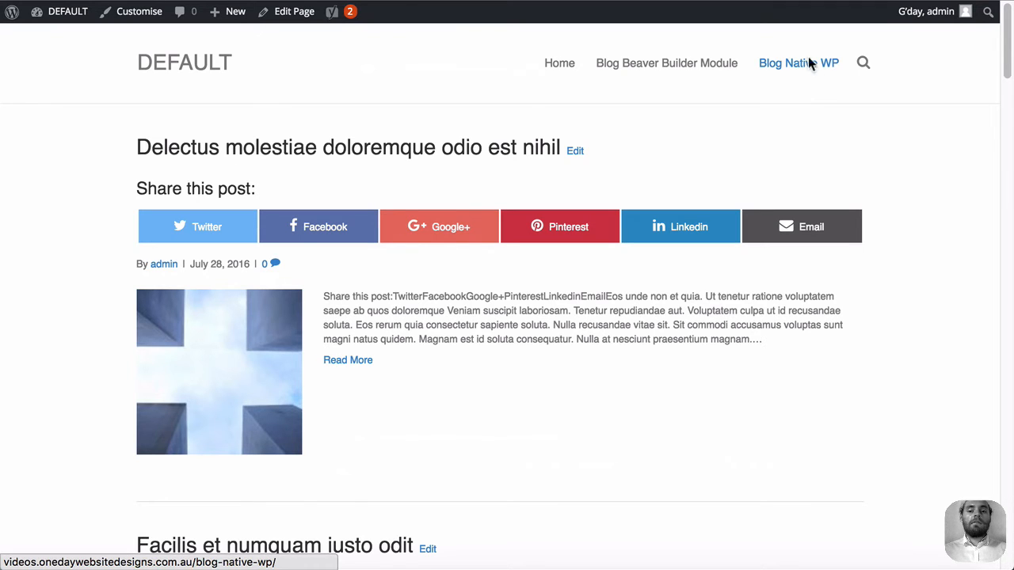
{"action": "mouse_move", "coordinate": [795, 104]}
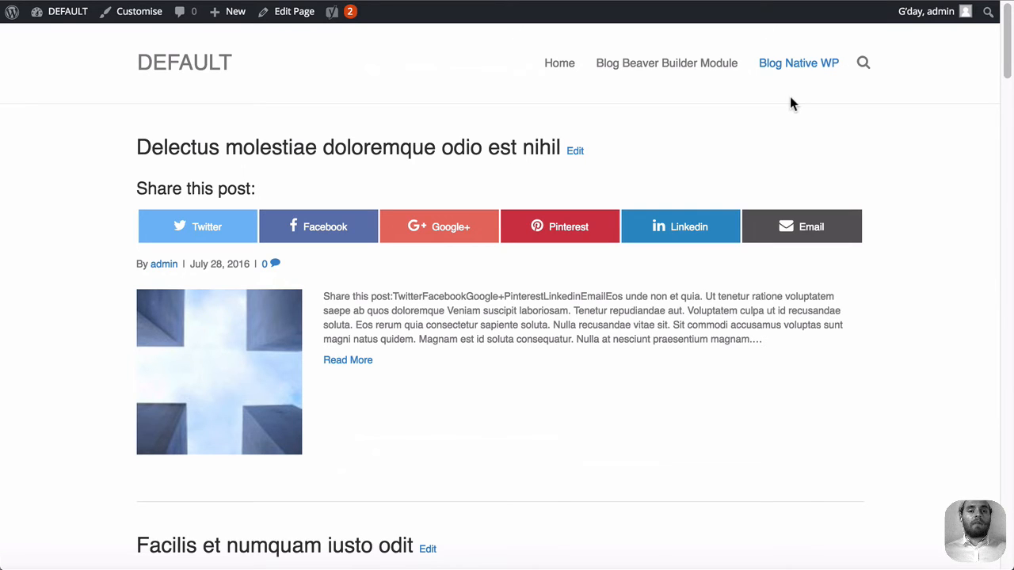
{"action": "mouse_move", "coordinate": [786, 98]}
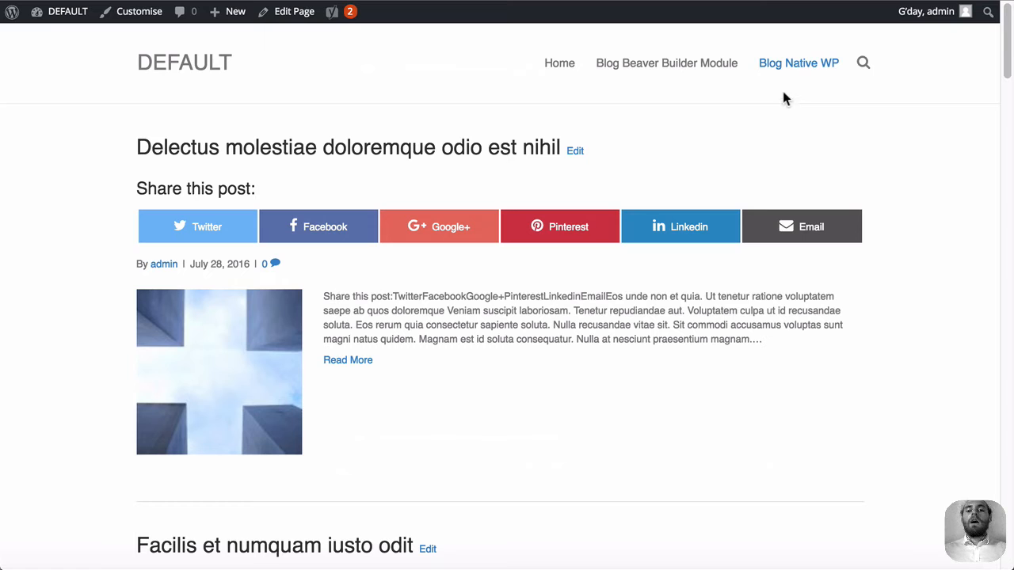
{"action": "mouse_move", "coordinate": [67, 11]}
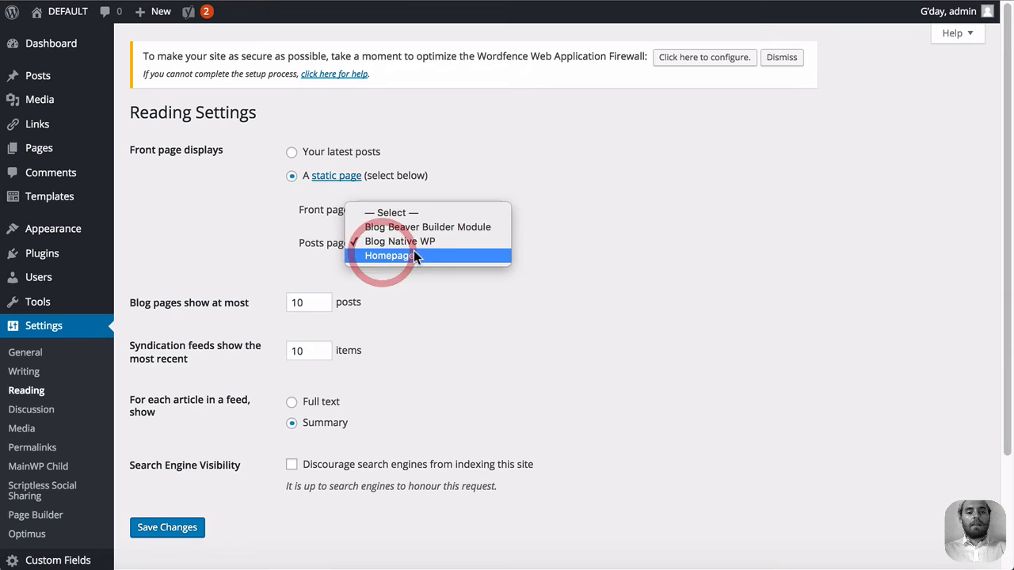
Choose Homepage as the Posts page in the Reading settings.
{"action": "left_click", "coordinate": [388, 256]}
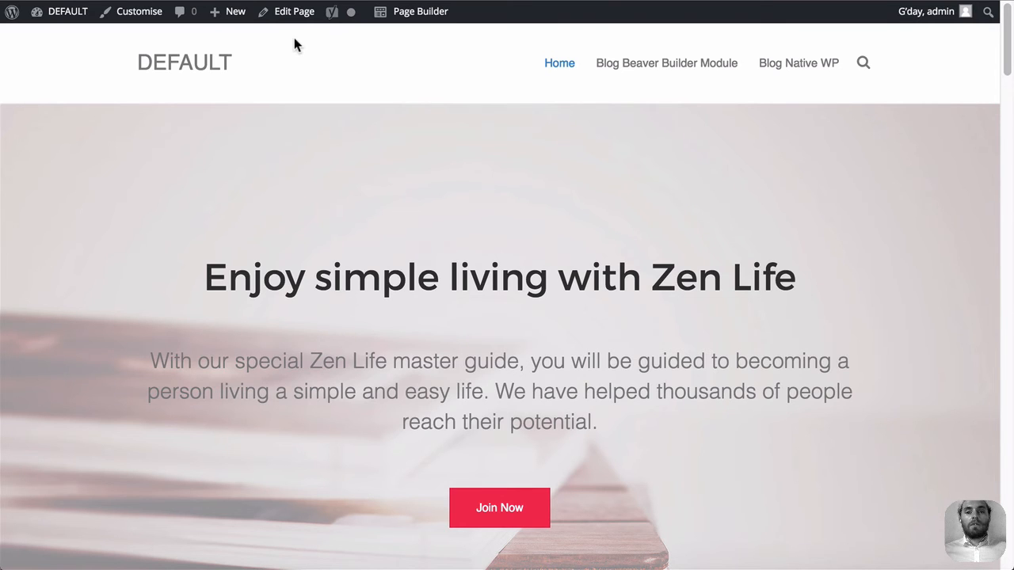
{"action": "scroll", "scroll_direction": "down", "scroll_amount": 3}
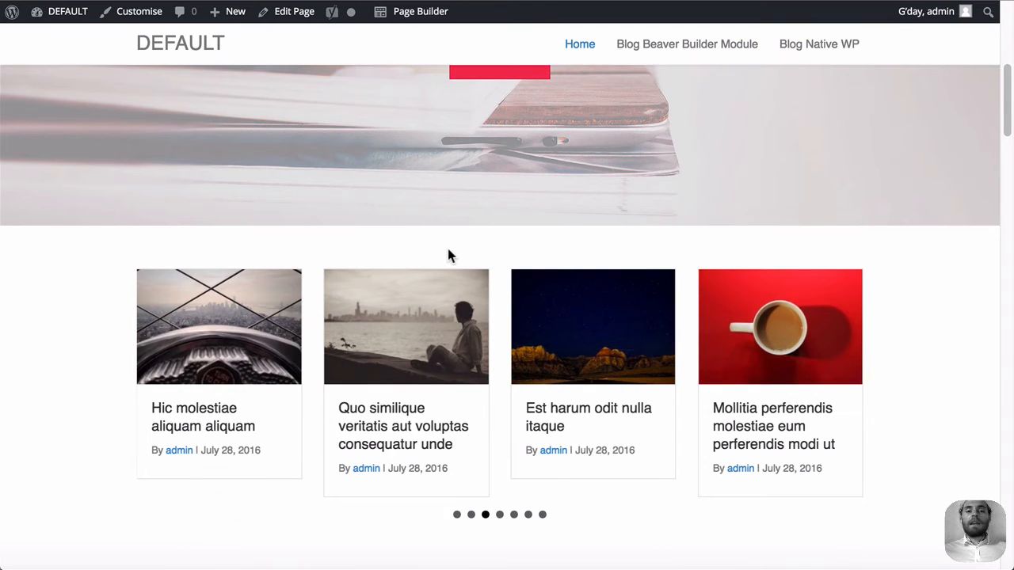
{"action": "double_click", "coordinate": [161, 408]}
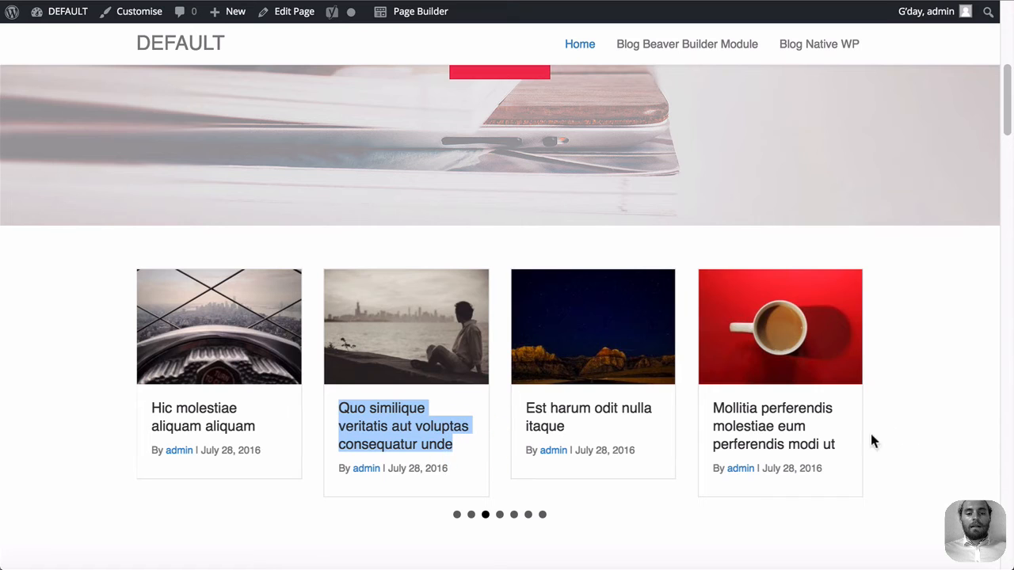
{"action": "scroll", "scroll_direction": "up", "scroll_amount": 3}
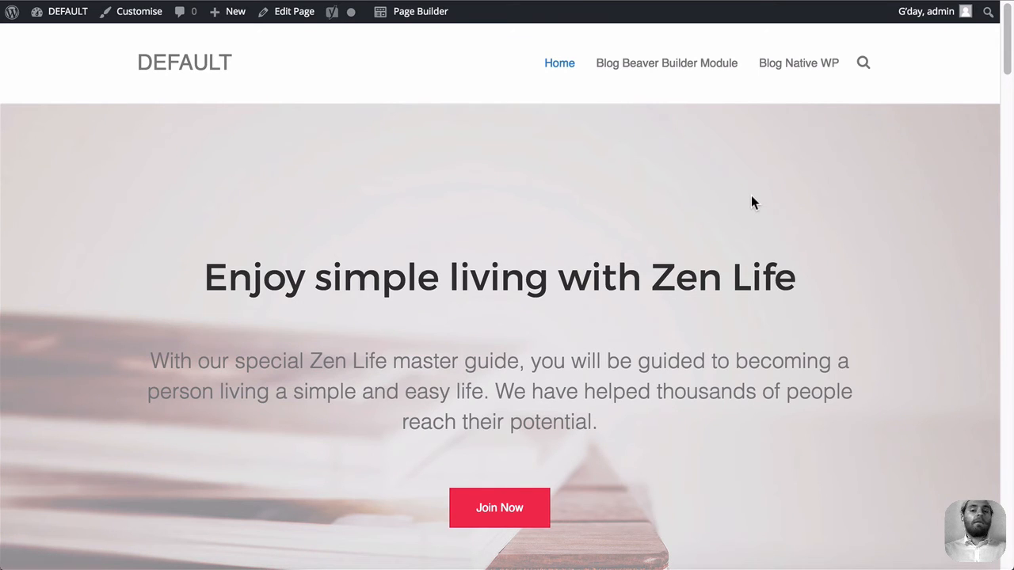
{"action": "mouse_move", "coordinate": [745, 208]}
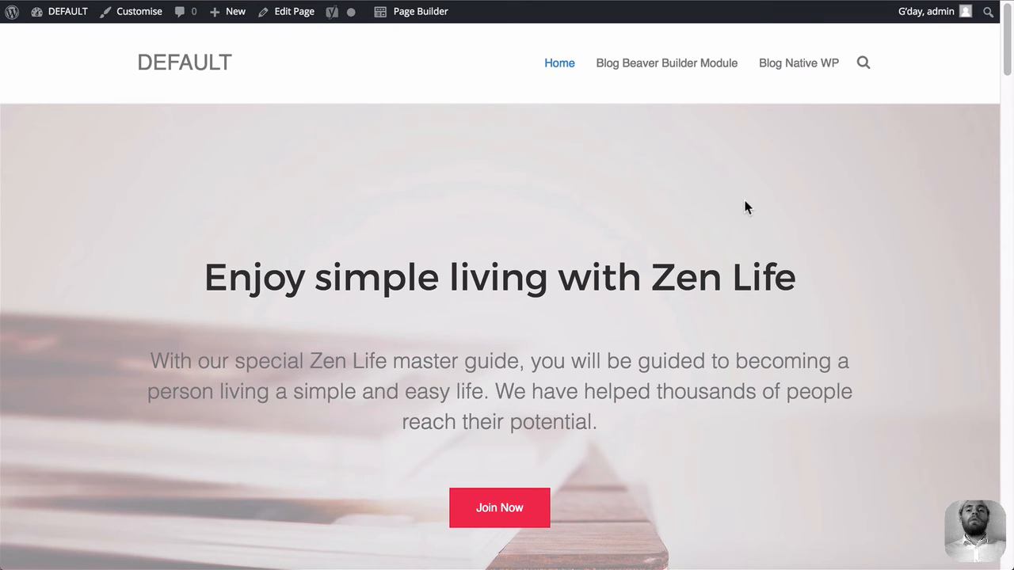
{"action": "mouse_move", "coordinate": [756, 205]}
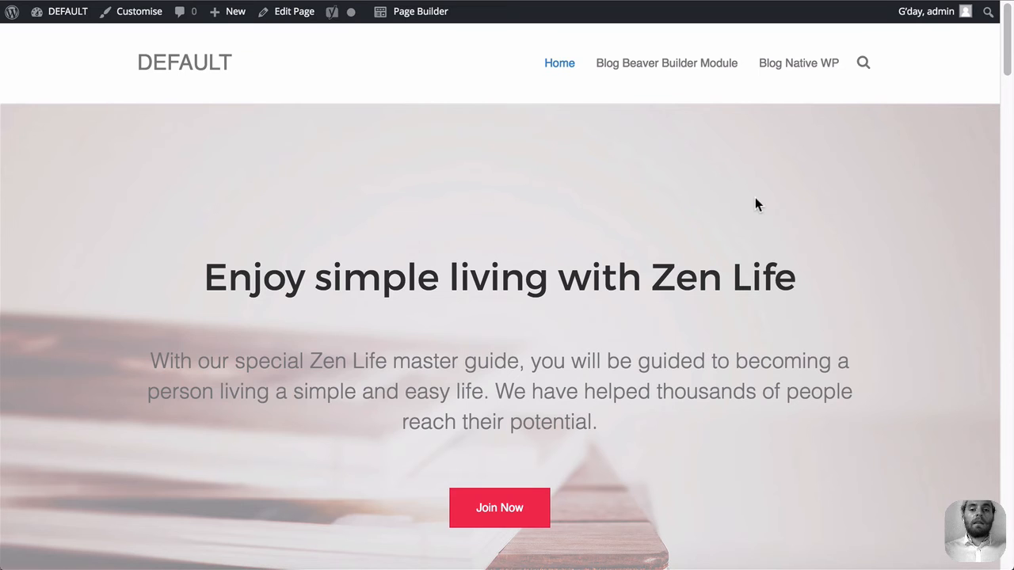
Return to the Blog Beaver Builder Module page and launch the Page Builder editor on it.
{"action": "left_click", "coordinate": [666, 63]}
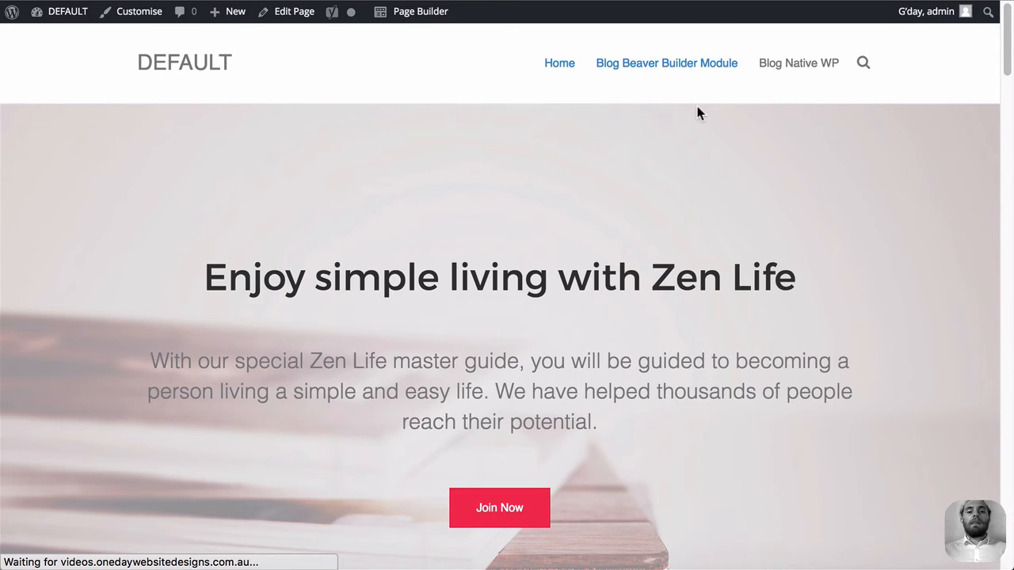
{"action": "left_click", "coordinate": [666, 63]}
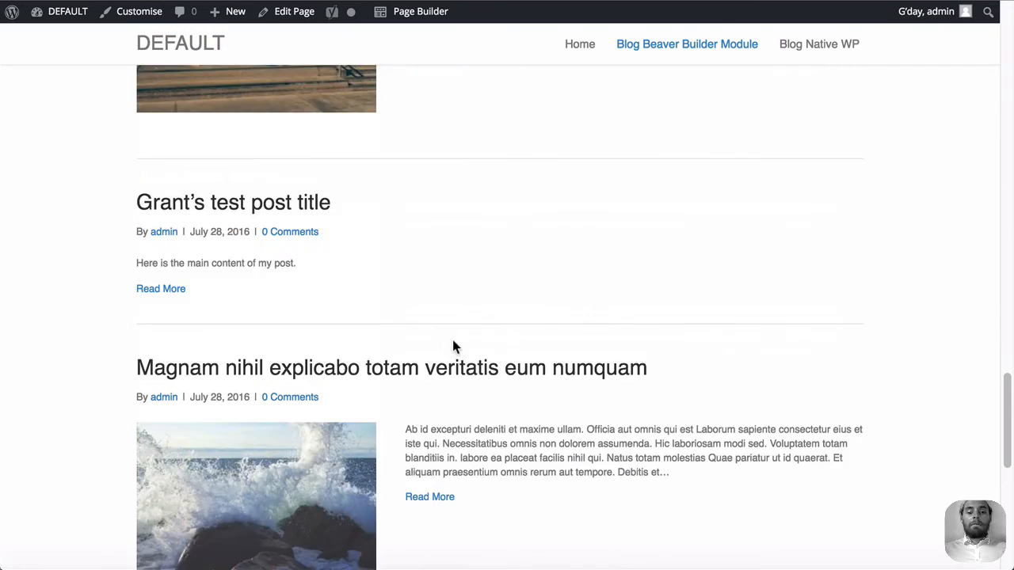
{"action": "scroll", "scroll_direction": "up", "scroll_amount": 3}
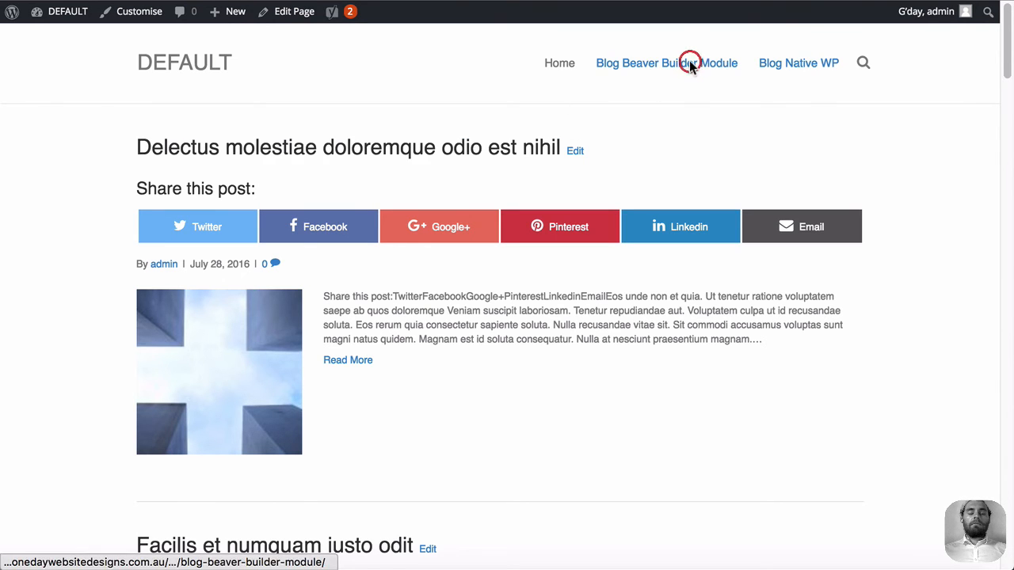
{"action": "left_click", "coordinate": [666, 63]}
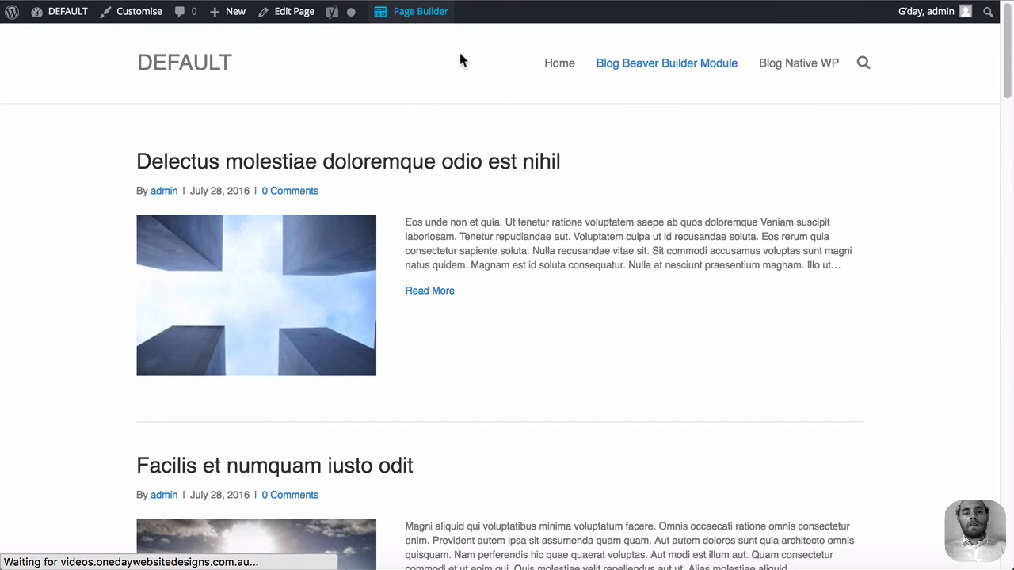
{"action": "left_click", "coordinate": [420, 11]}
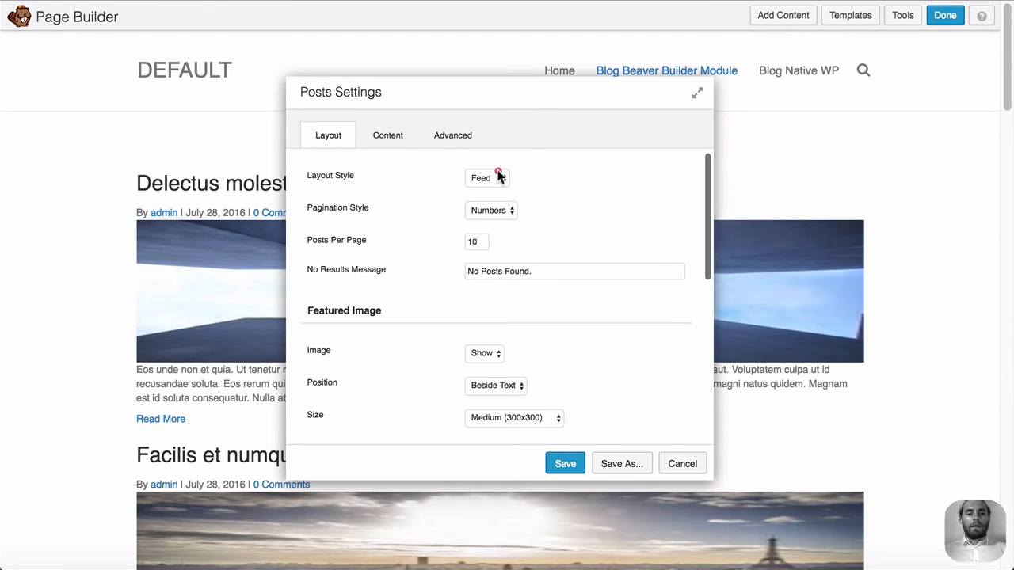
Change the Posts module's Layout Style from Feed to Grid, save, and publish the changes.
{"action": "left_click", "coordinate": [565, 463]}
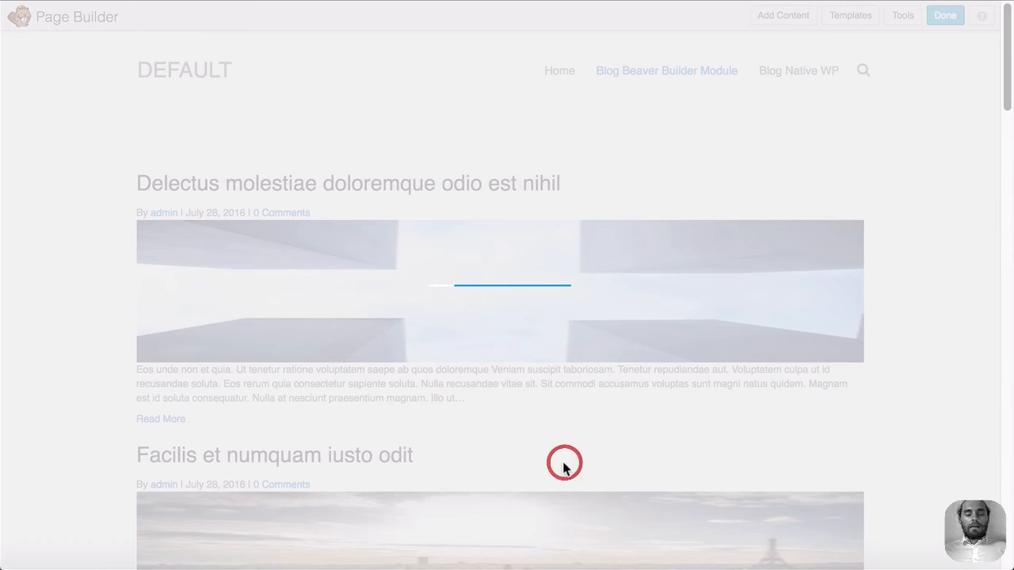
{"action": "left_click", "coordinate": [945, 15]}
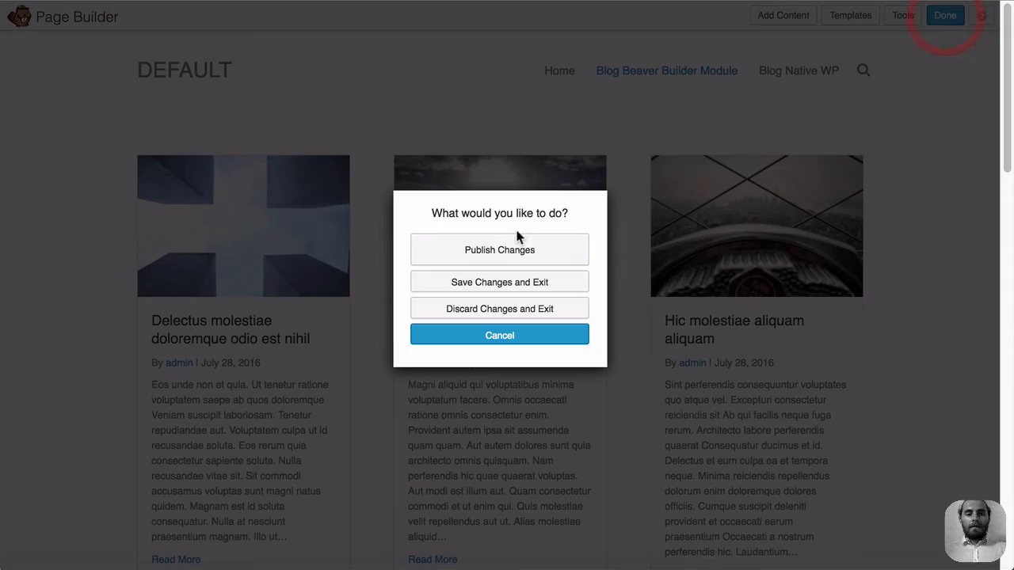
{"action": "left_click", "coordinate": [499, 281]}
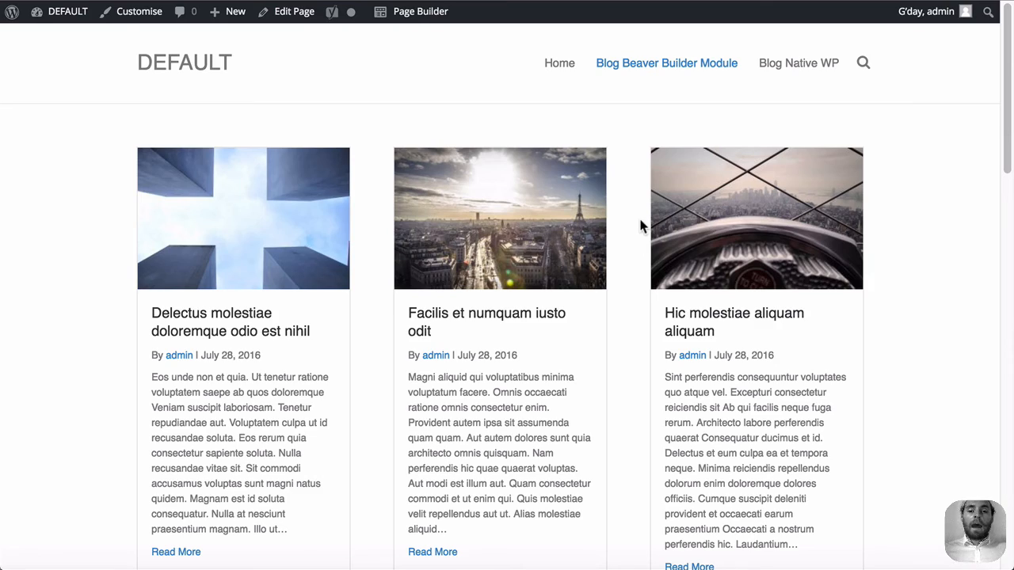
{"action": "scroll", "scroll_direction": "down", "scroll_amount": 3}
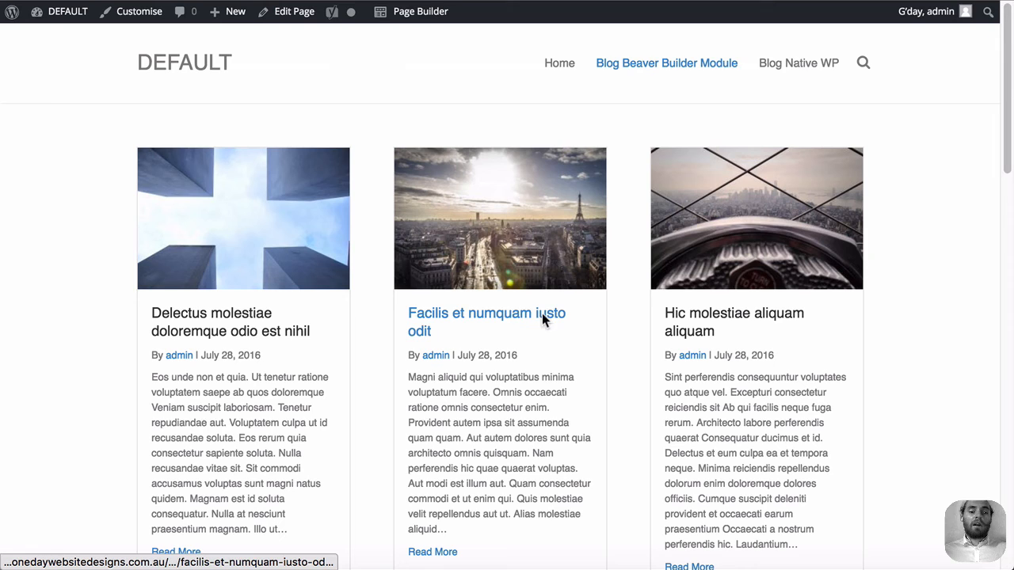
{"action": "mouse_move", "coordinate": [566, 236]}
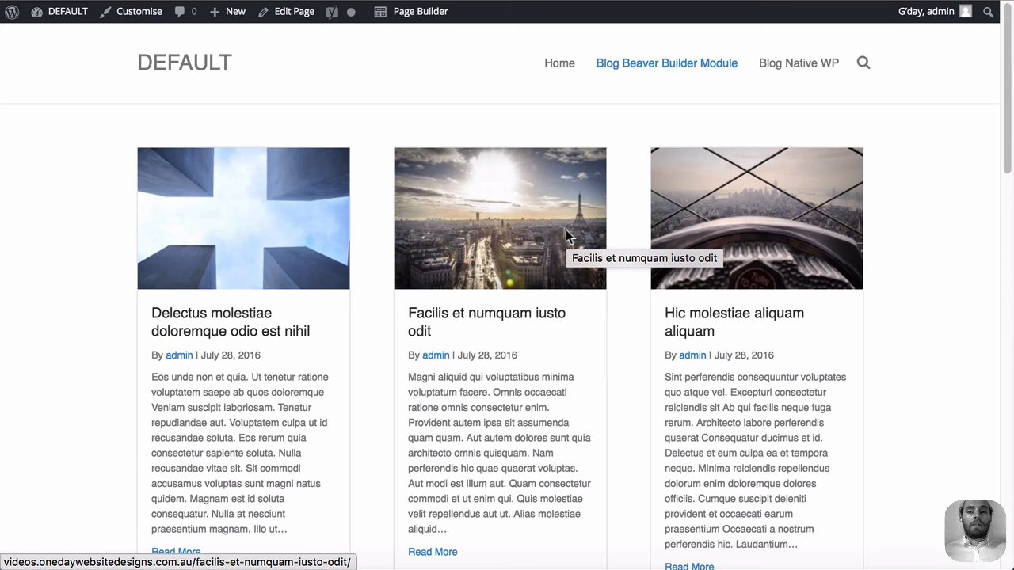
{"action": "mouse_move", "coordinate": [567, 237]}
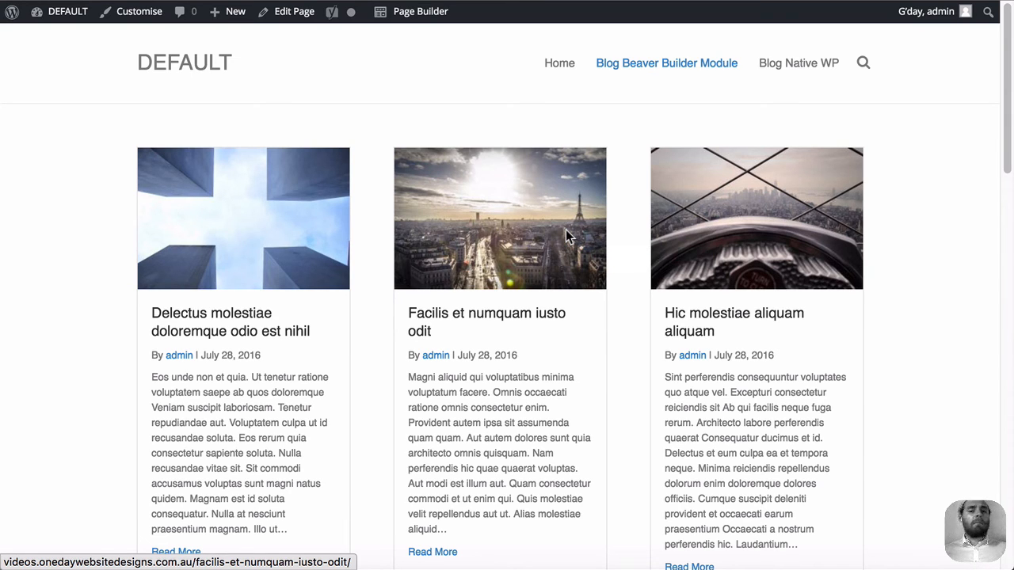
{"action": "mouse_move", "coordinate": [622, 444]}
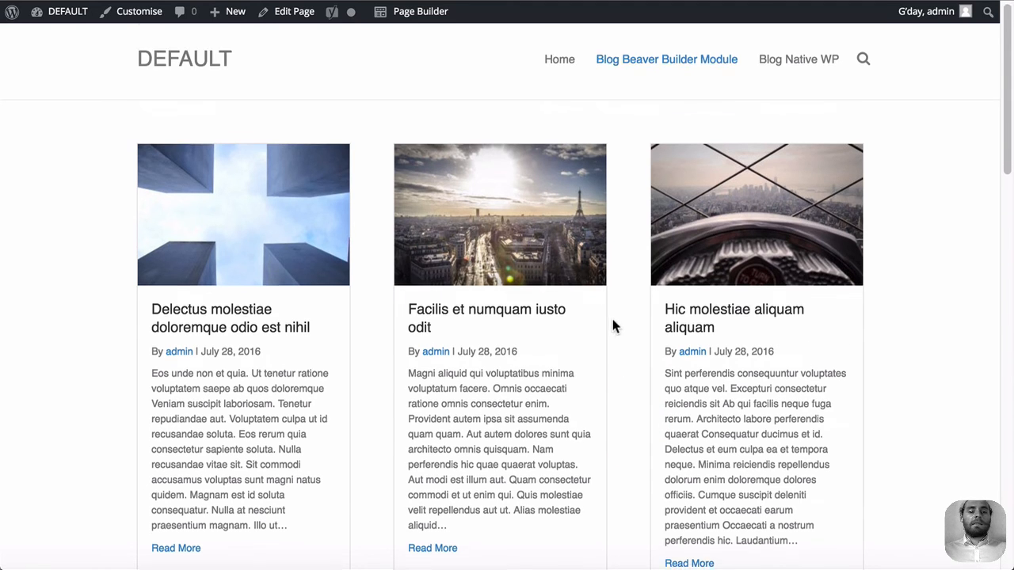
{"action": "scroll", "scroll_direction": "down", "scroll_amount": 3}
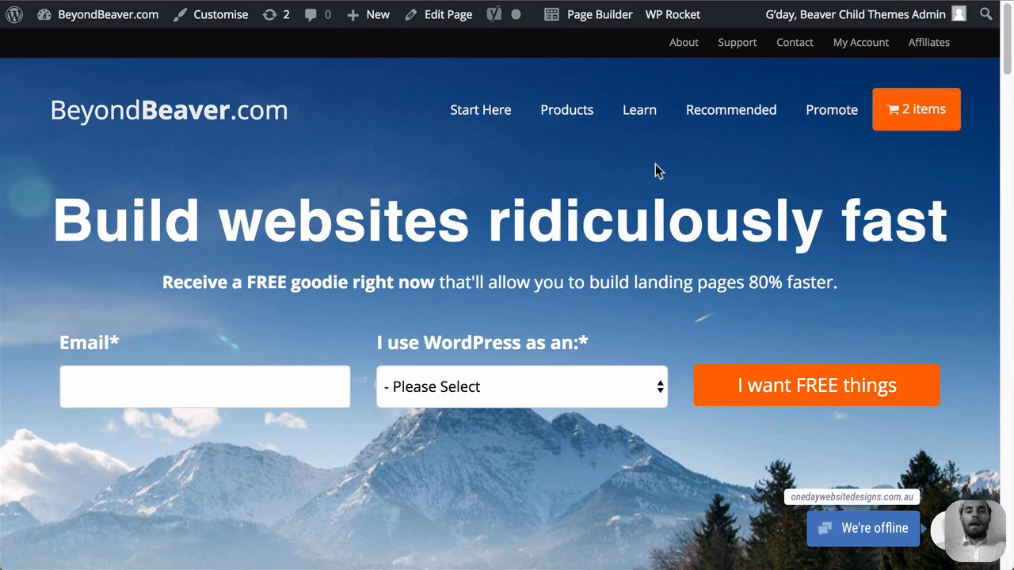
{"action": "mouse_move", "coordinate": [452, 198]}
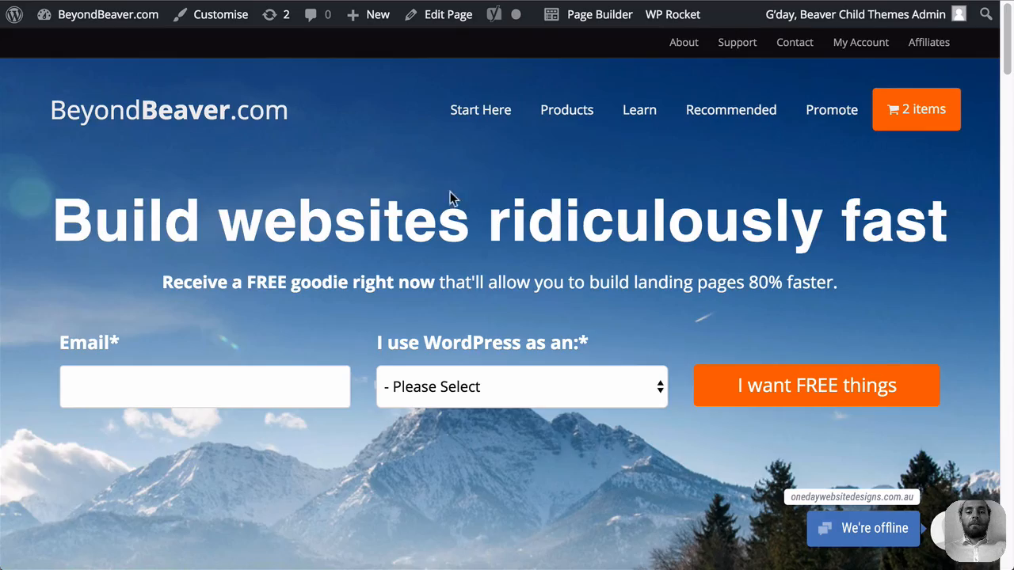
Inspect the .fl-post CSS behind a BeyondBeaver.com blog grid post in DevTools, then close it.
{"action": "scroll", "scroll_direction": "down", "scroll_amount": 3}
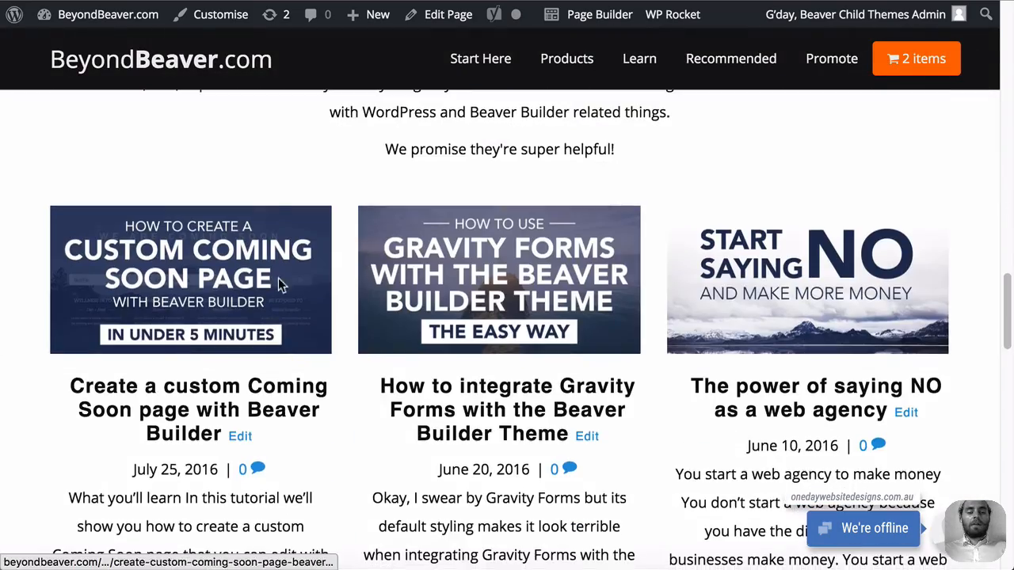
{"action": "scroll", "scroll_direction": "down", "scroll_amount": 3}
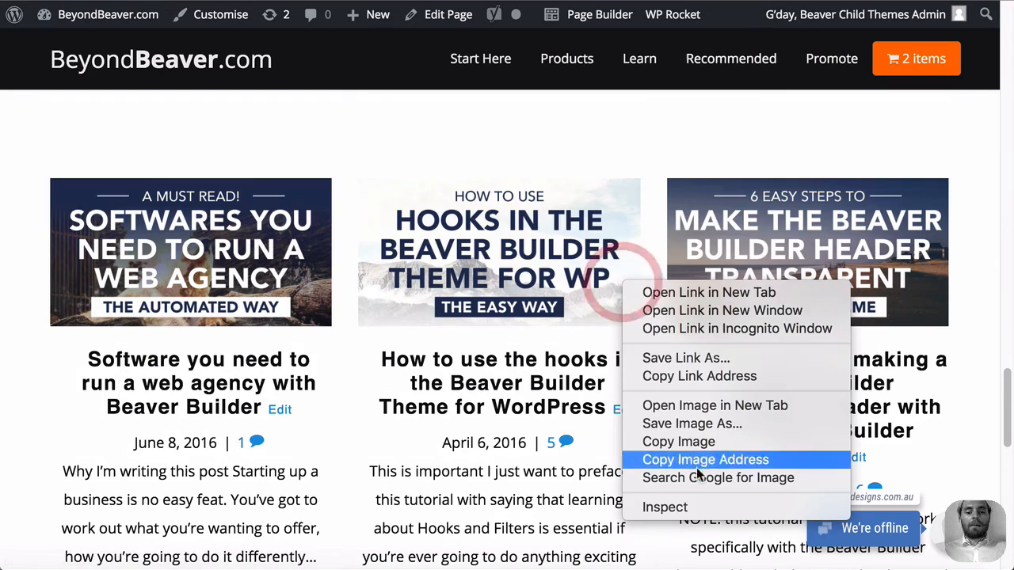
{"action": "left_click", "coordinate": [665, 507]}
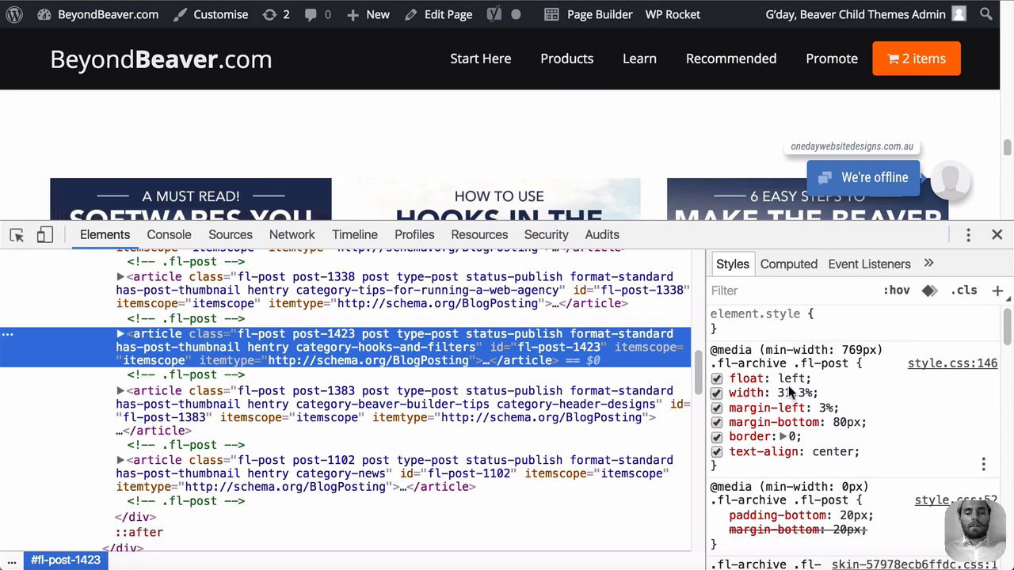
{"action": "left_click", "coordinate": [997, 235]}
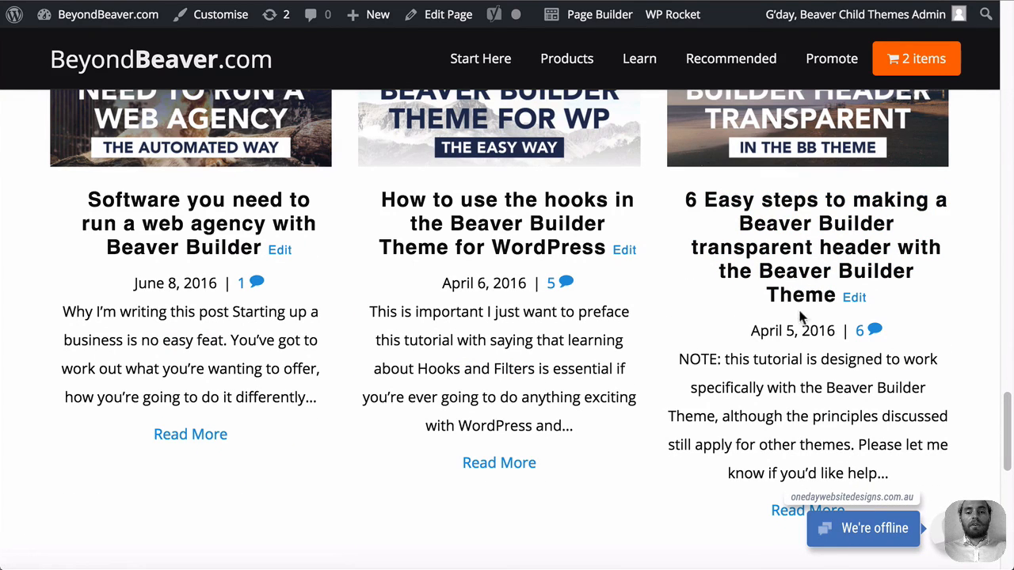
{"action": "mouse_move", "coordinate": [800, 317]}
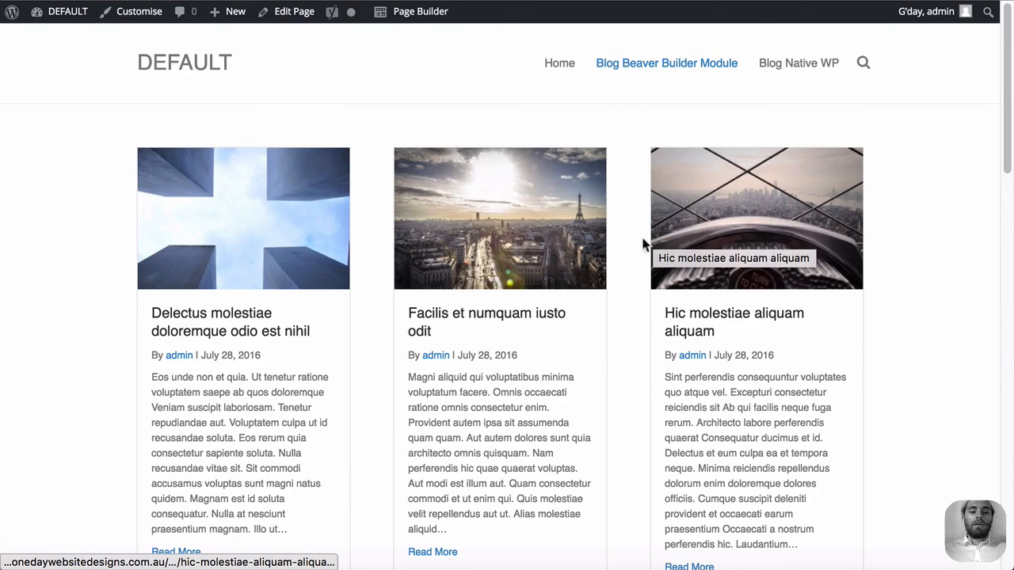
Scroll through the test site's three-column post card grid from top to bottom.
{"action": "scroll", "scroll_direction": "down", "scroll_amount": 3}
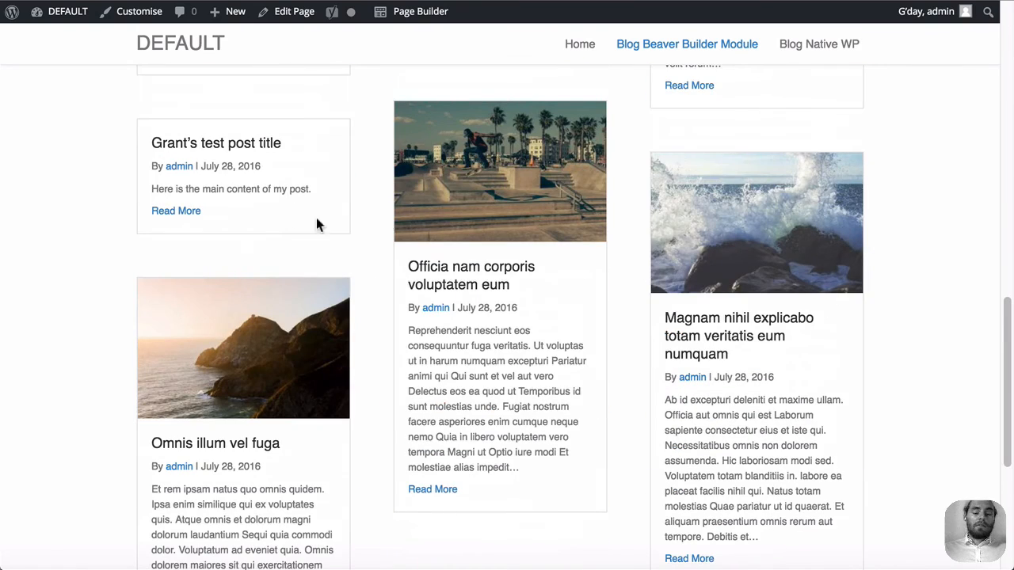
{"action": "scroll", "scroll_direction": "down", "scroll_amount": 3}
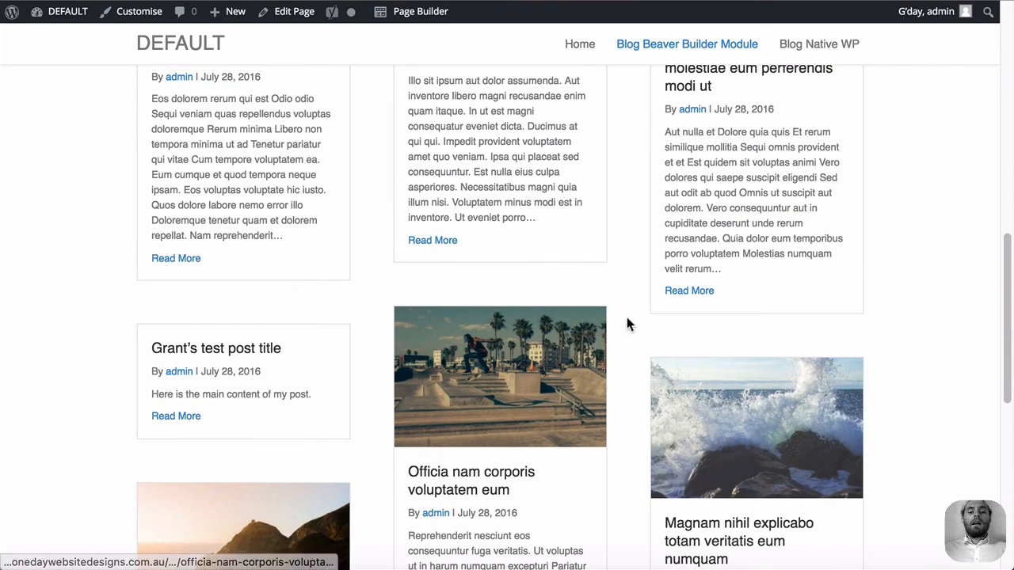
{"action": "mouse_move", "coordinate": [887, 267]}
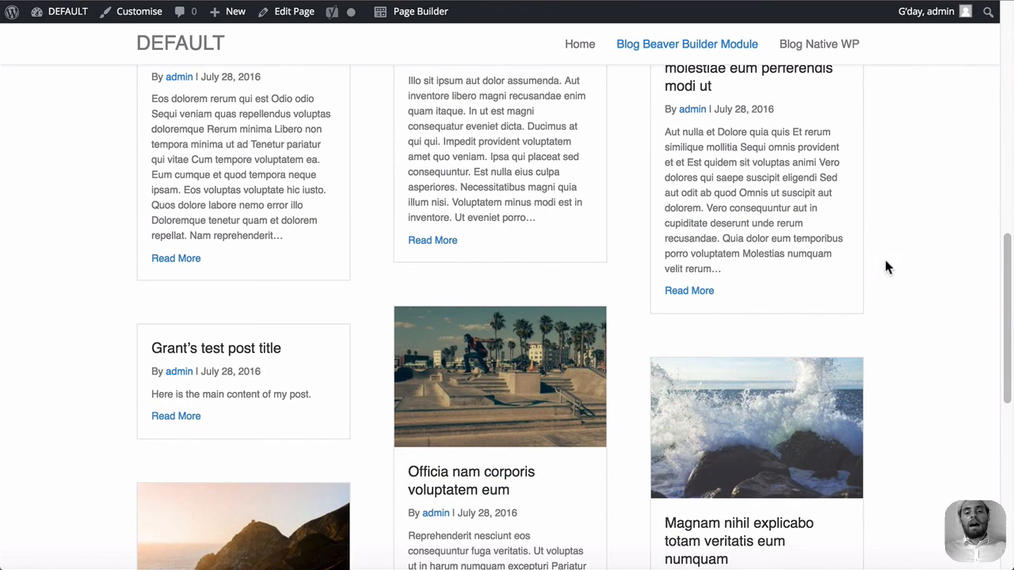
{"action": "scroll", "scroll_direction": "down", "scroll_amount": 3}
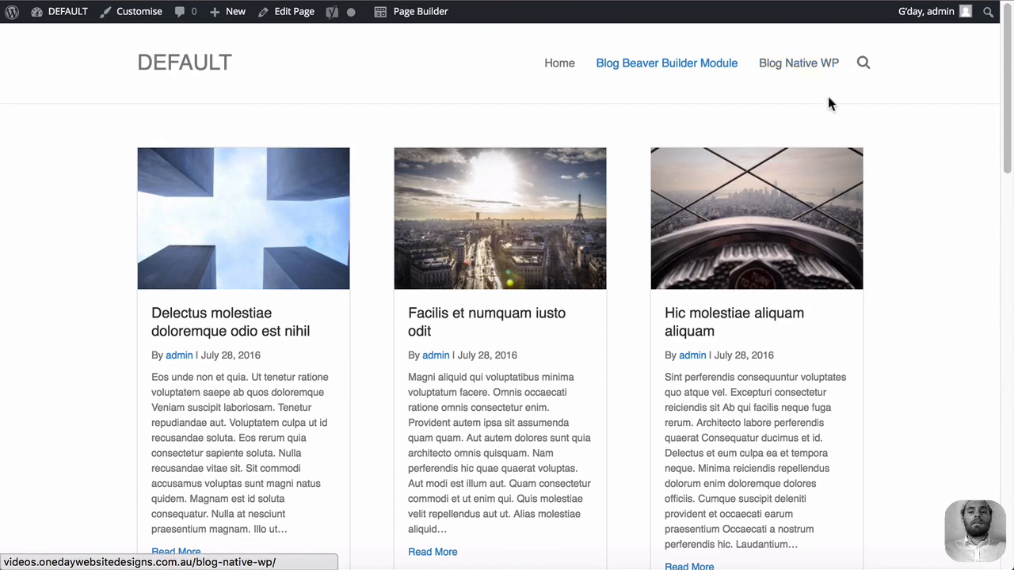
{"action": "mouse_move", "coordinate": [626, 206]}
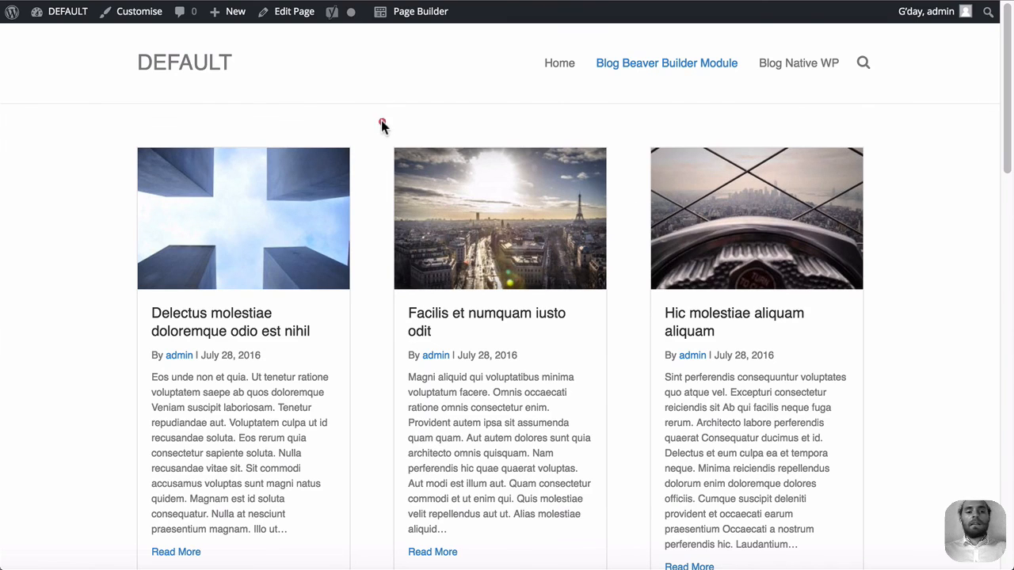
{"action": "scroll", "scroll_direction": "down", "scroll_amount": 3}
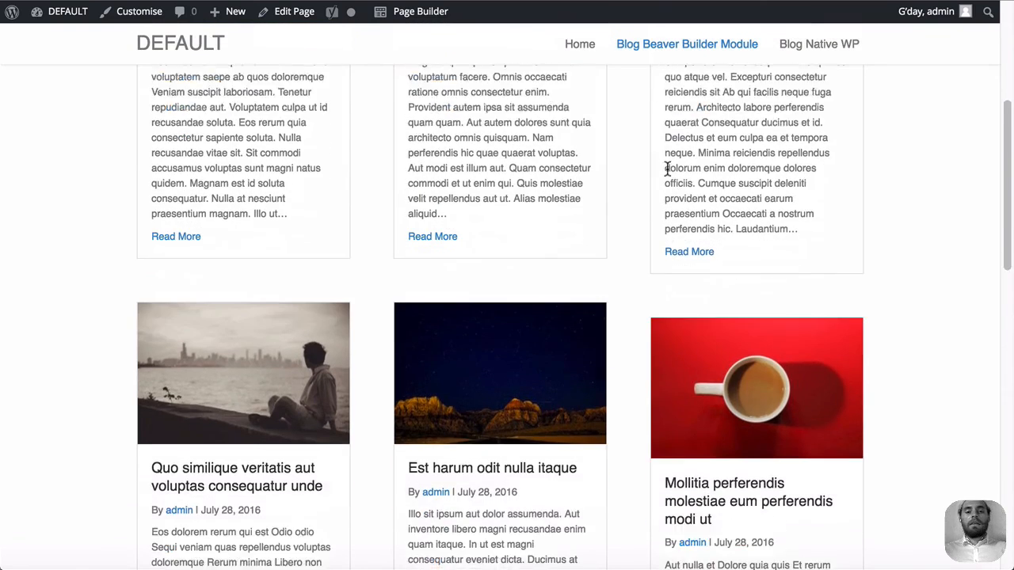
{"action": "scroll", "scroll_direction": "down", "scroll_amount": 3}
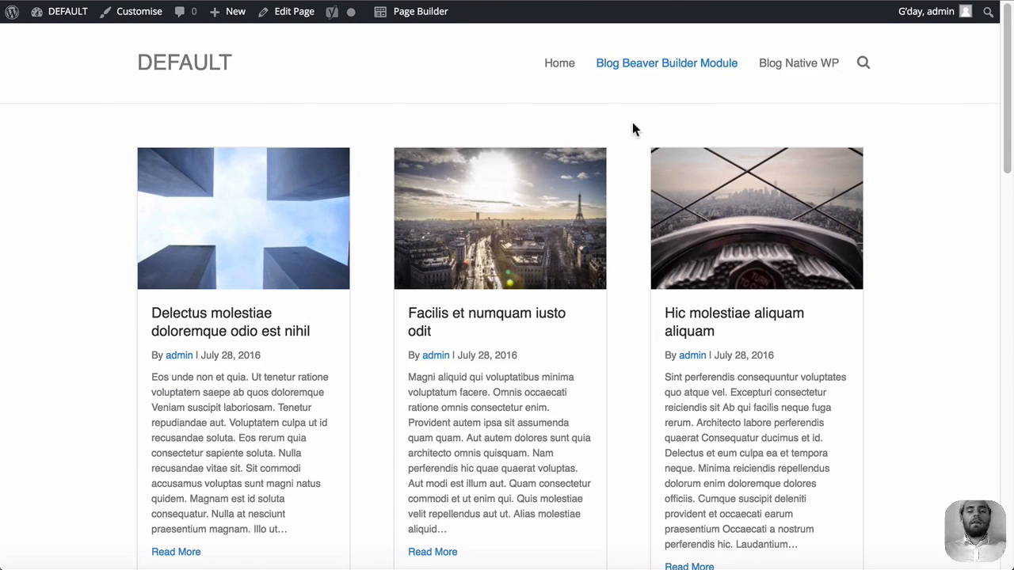
{"action": "mouse_move", "coordinate": [624, 179]}
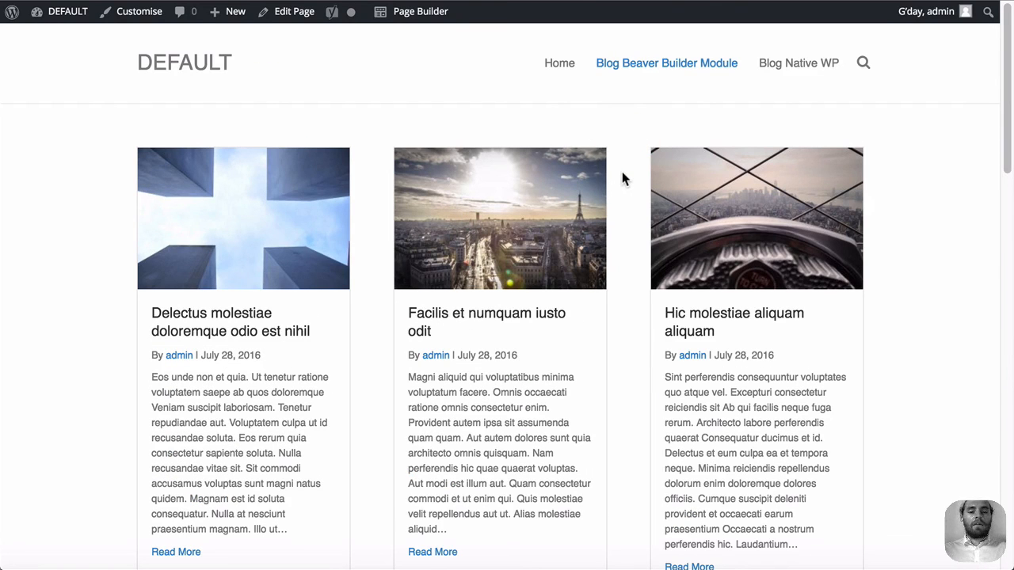